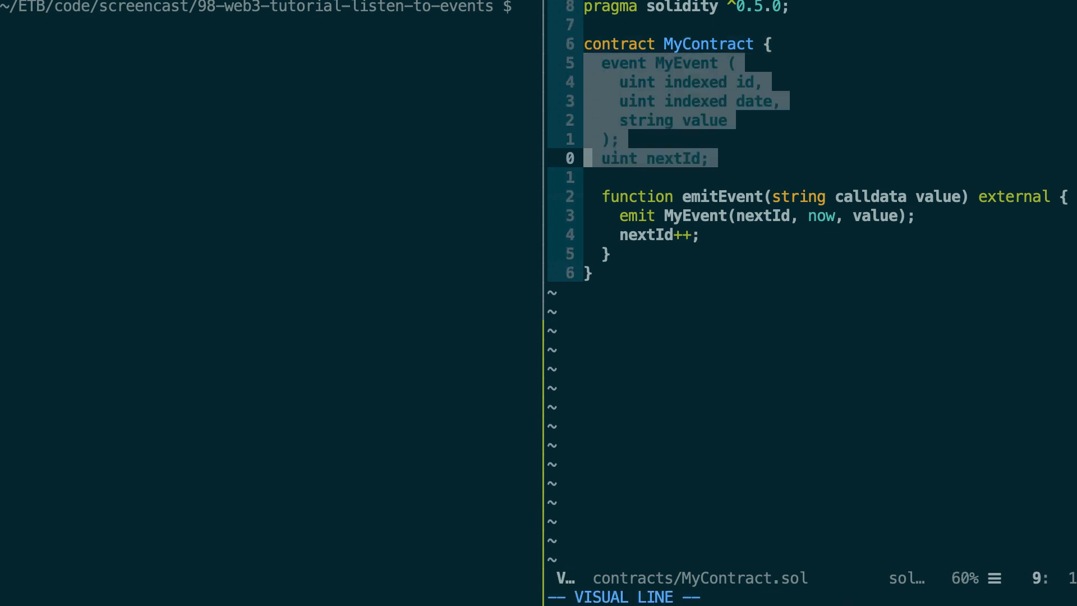
Clear the selection over the MyEvent definition in MyContract.sol before switching to index.js
key("Escape")
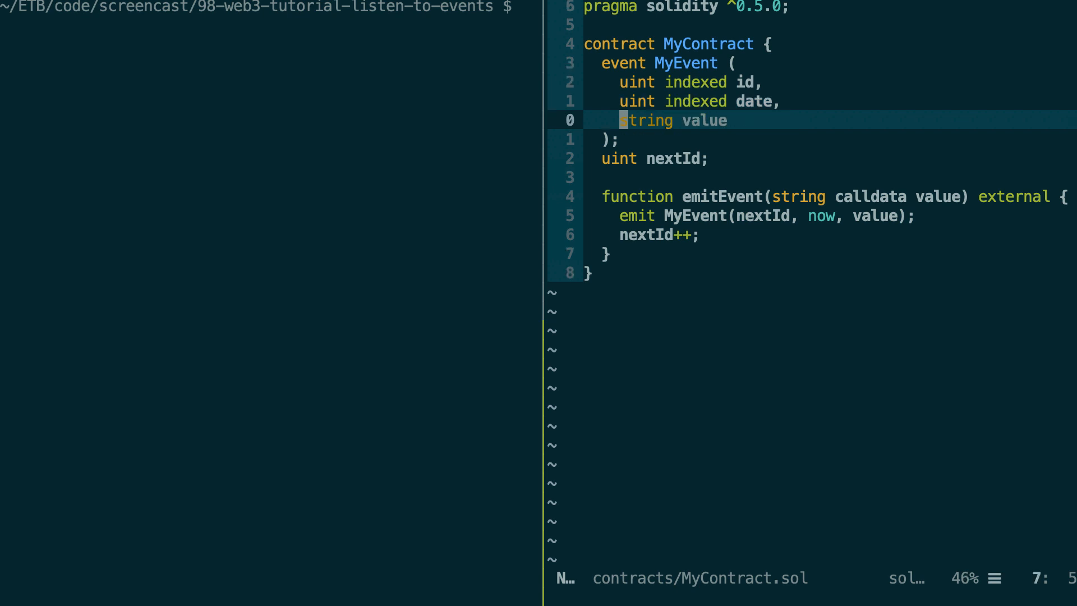
key("j")
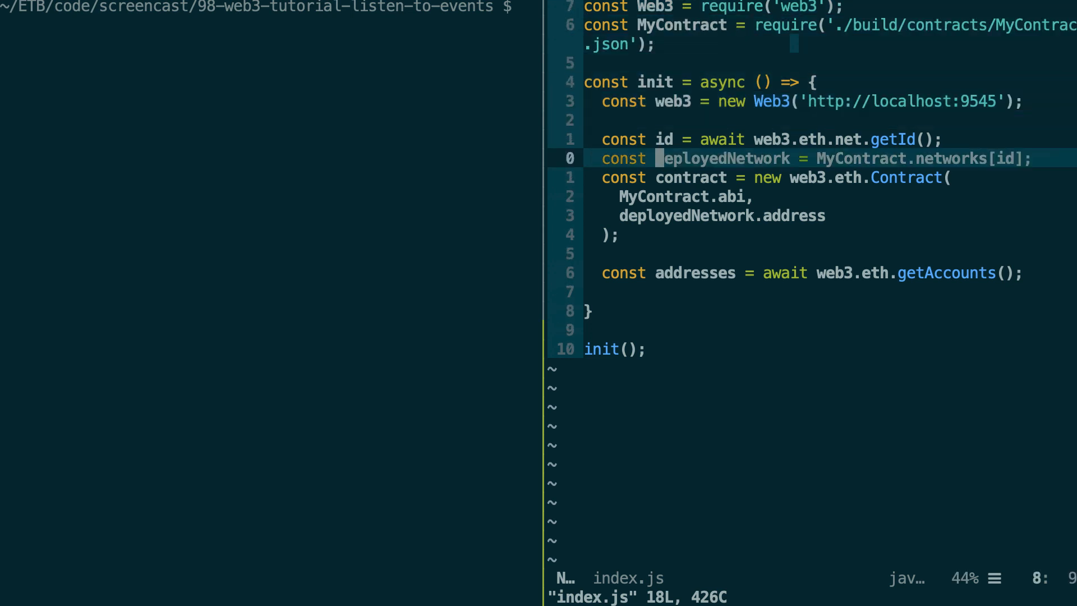
Start an await statement on a new line below the getAccounts call
key("j")
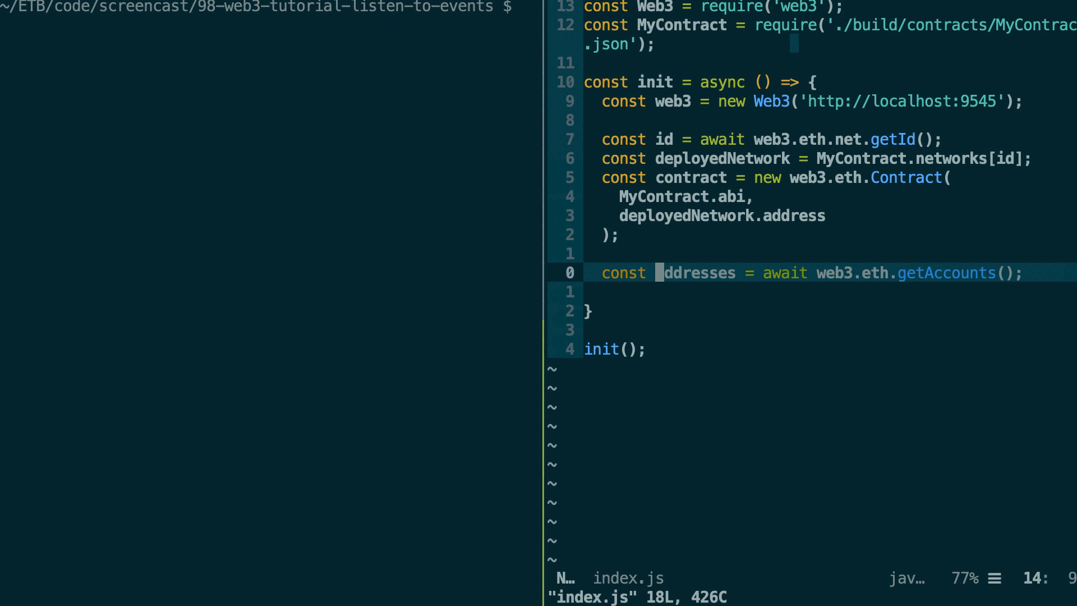
type("awa")
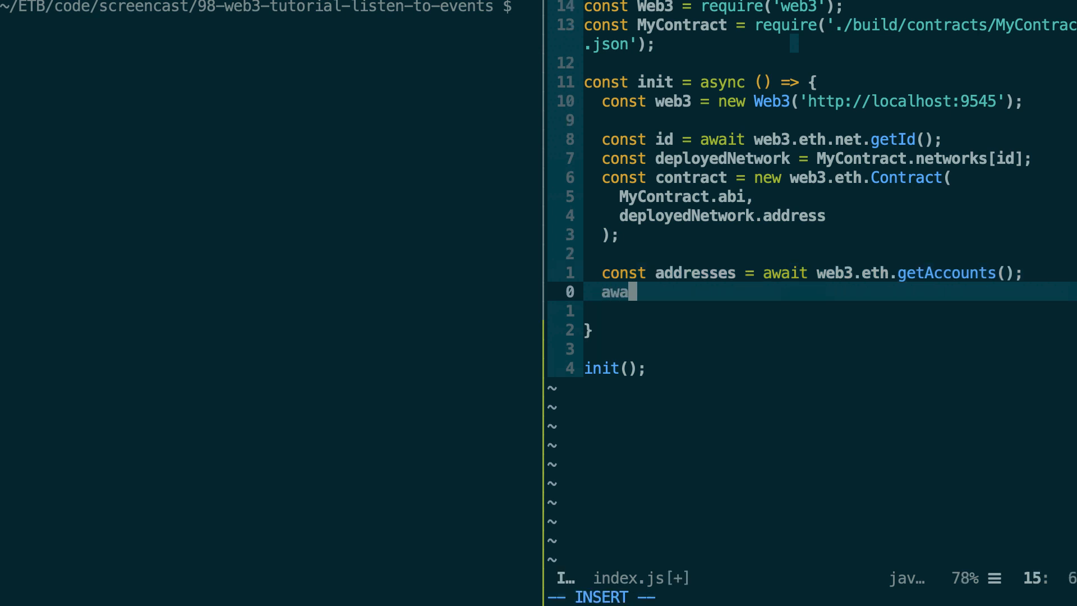
Write await contract.methods.emitEvent('hey').send({ from: addresses[0] })
type("it cont")
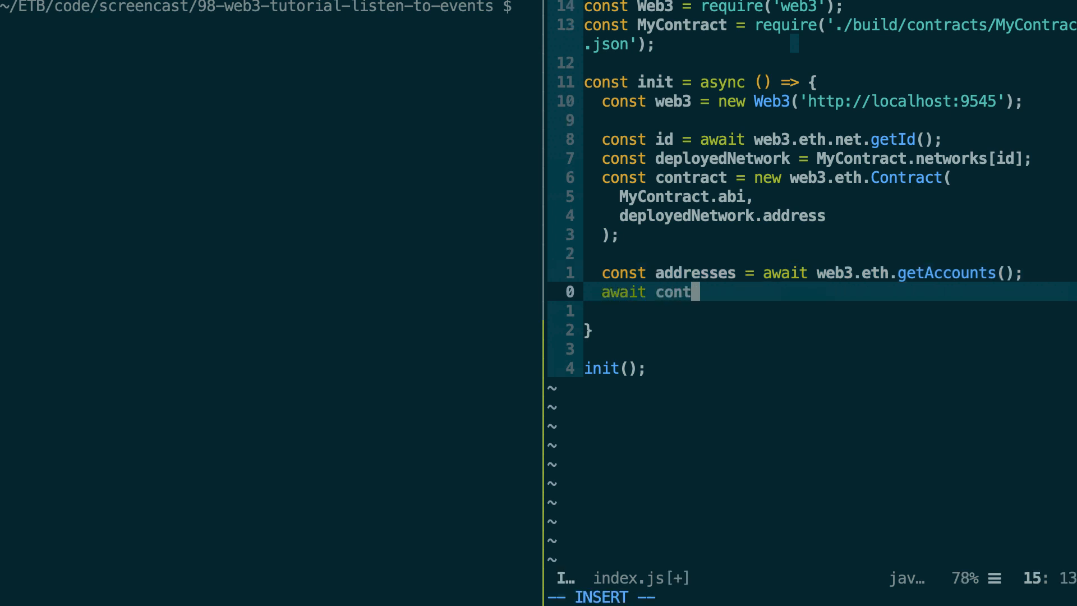
type("ract.")
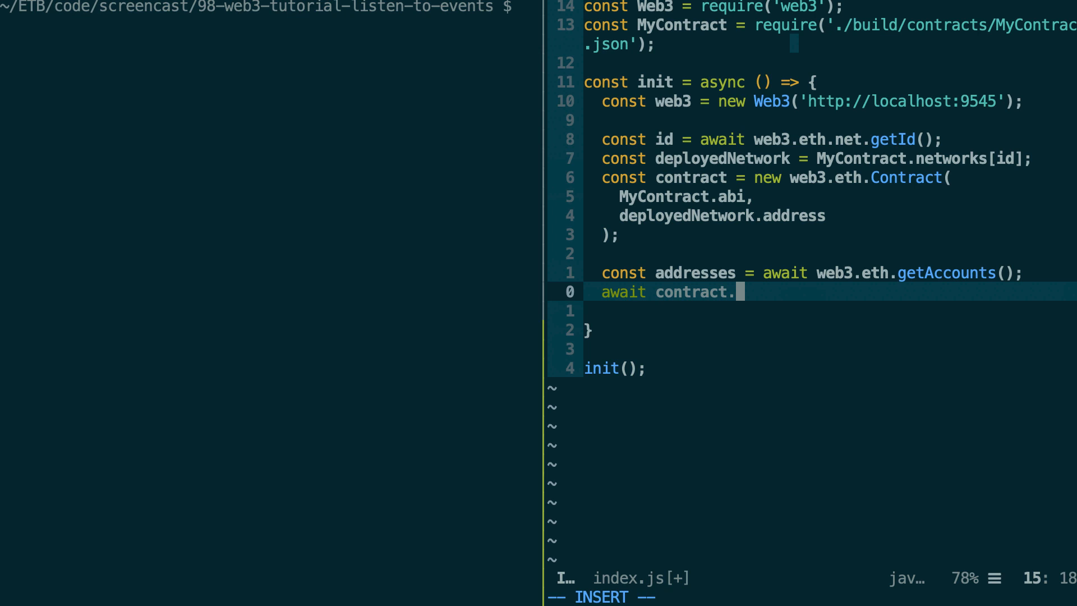
type("methods.")
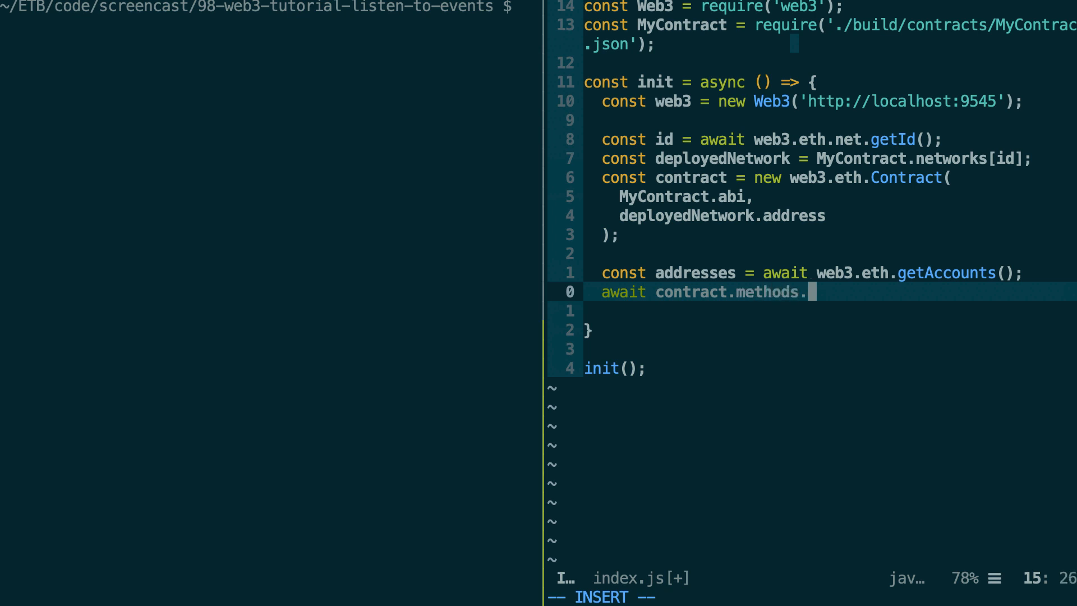
type("emitE")
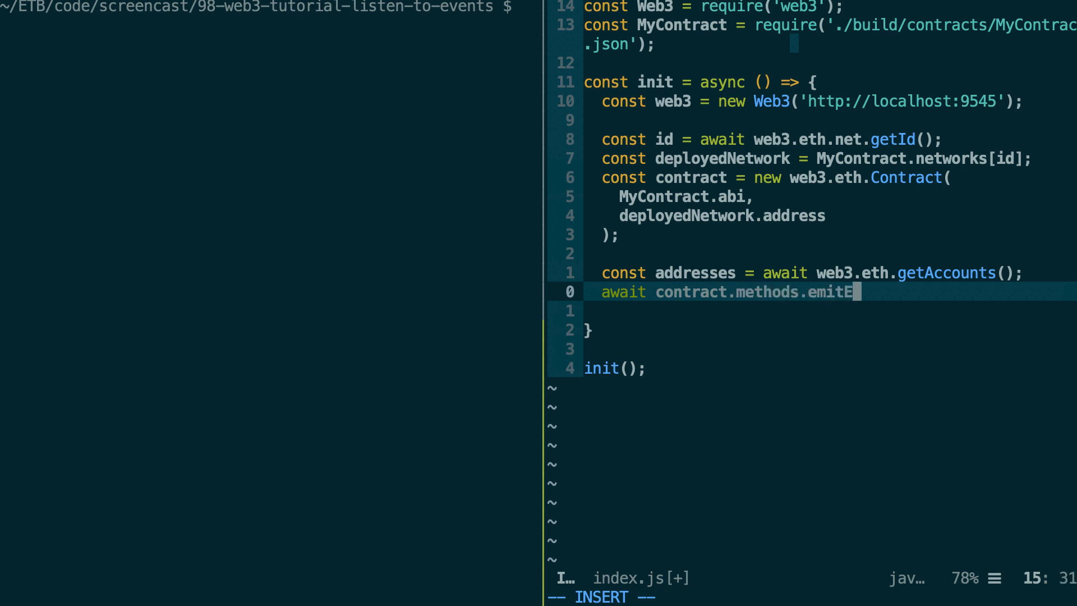
type("vent(")
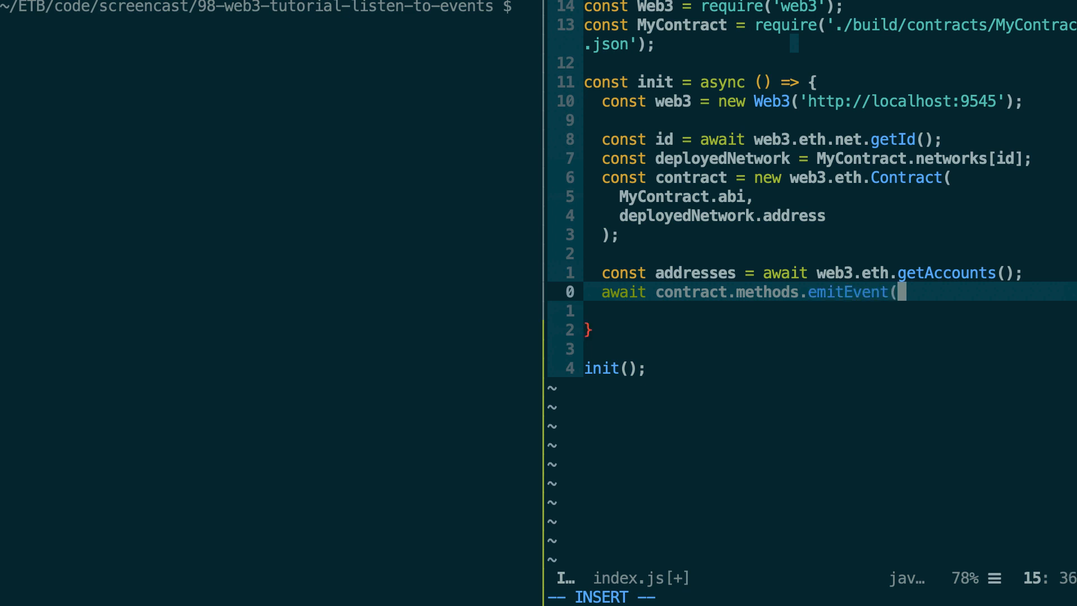
type("'h")
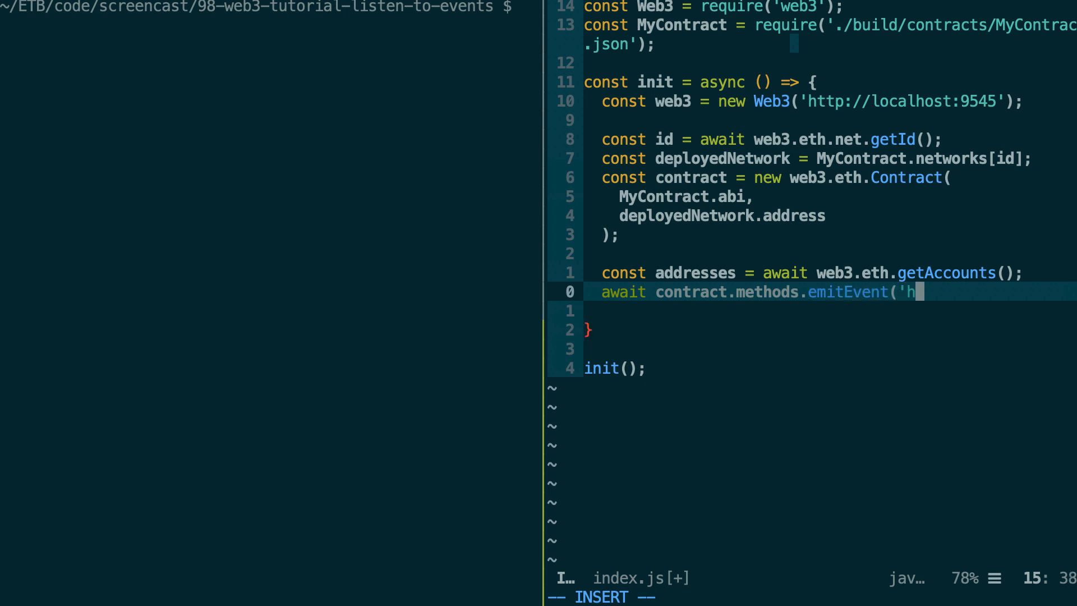
type("ey")
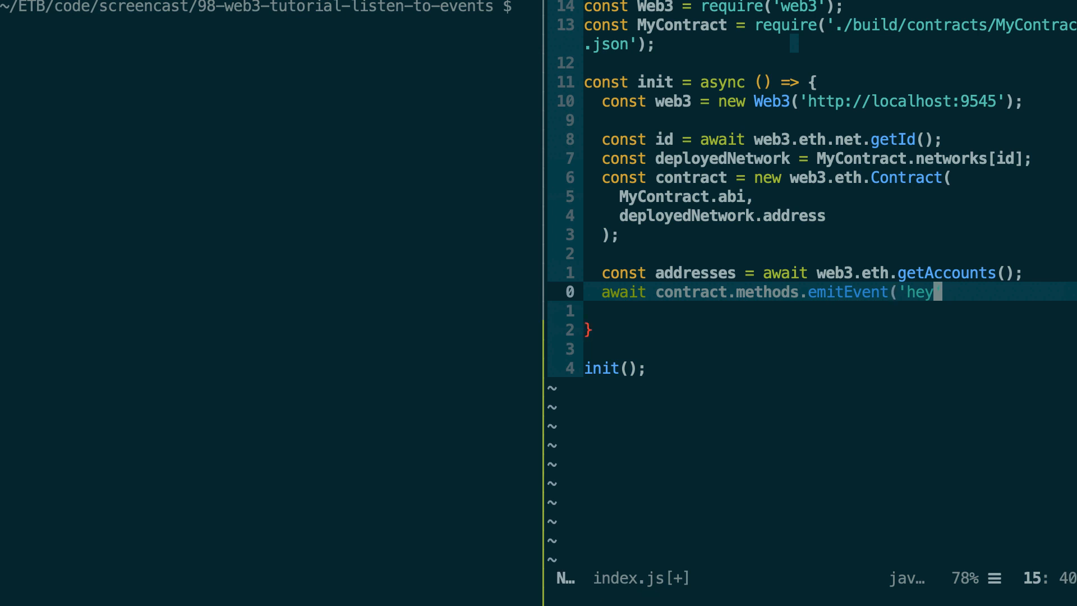
type("'")
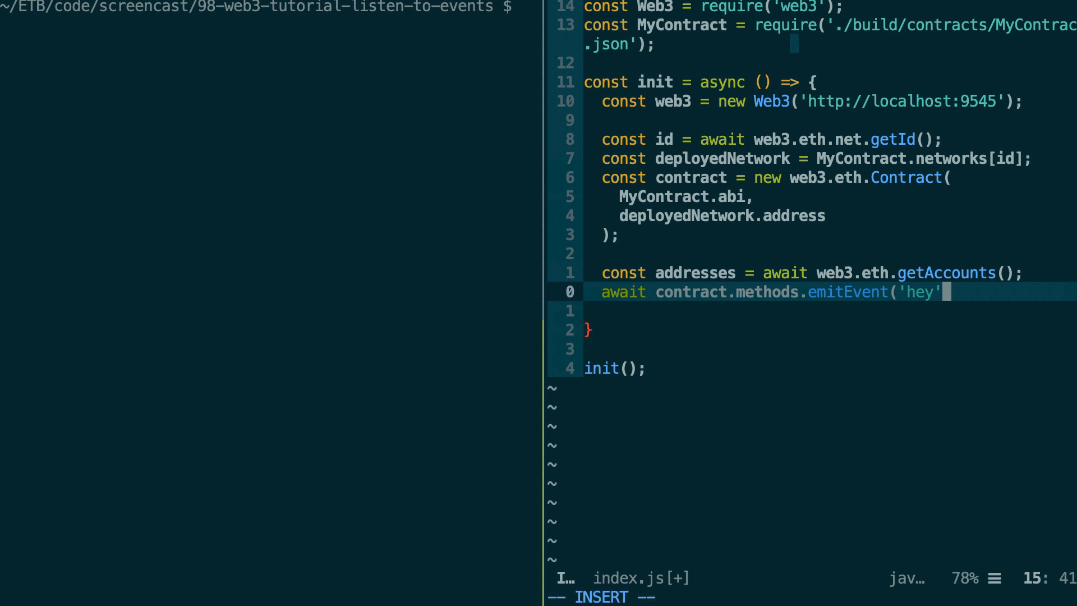
type(").")
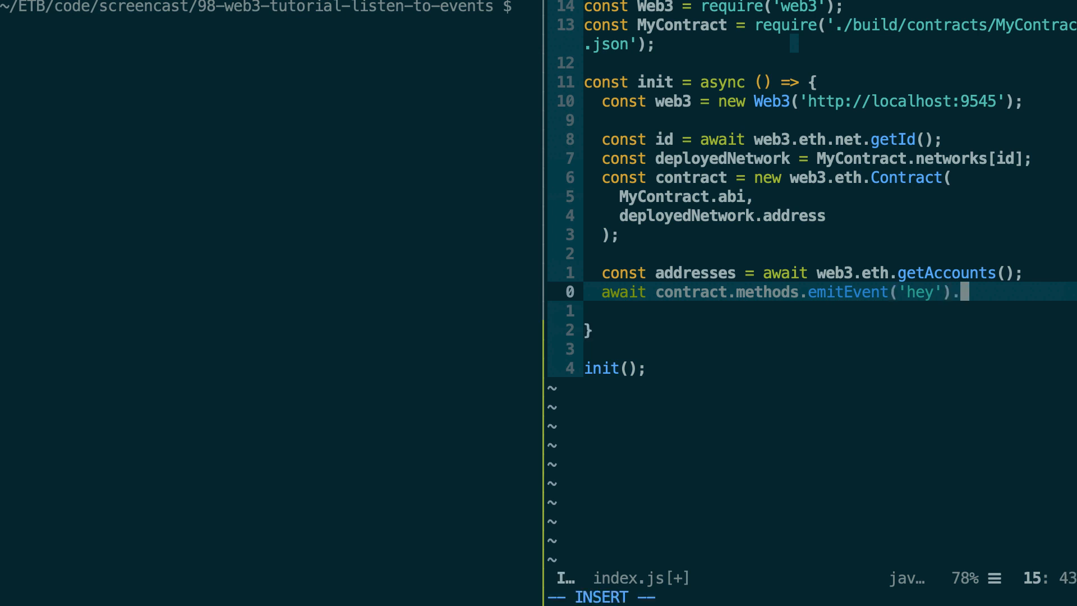
type("send")
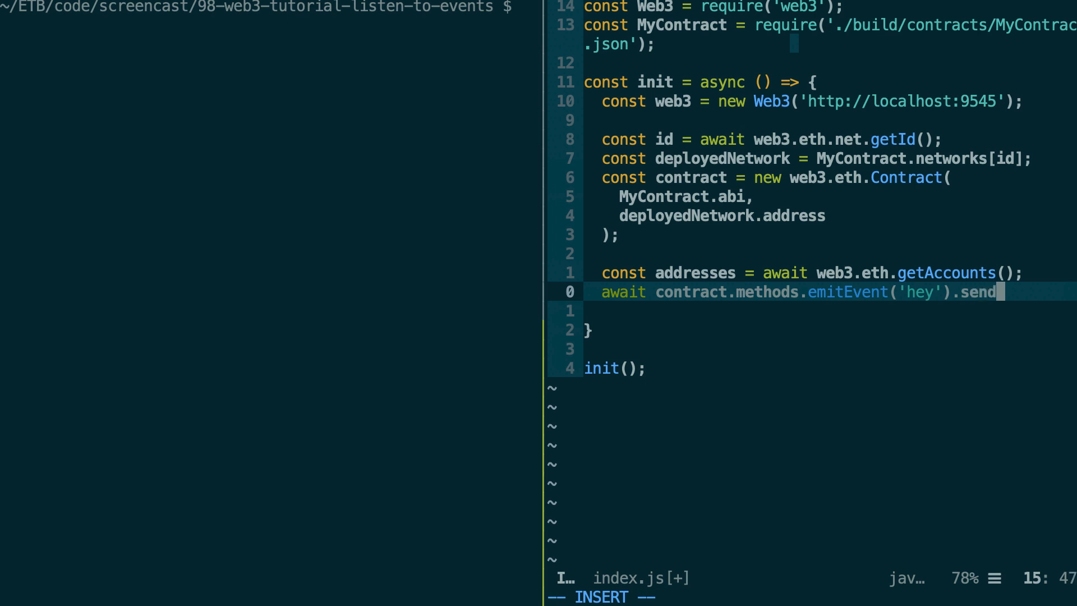
type("(")
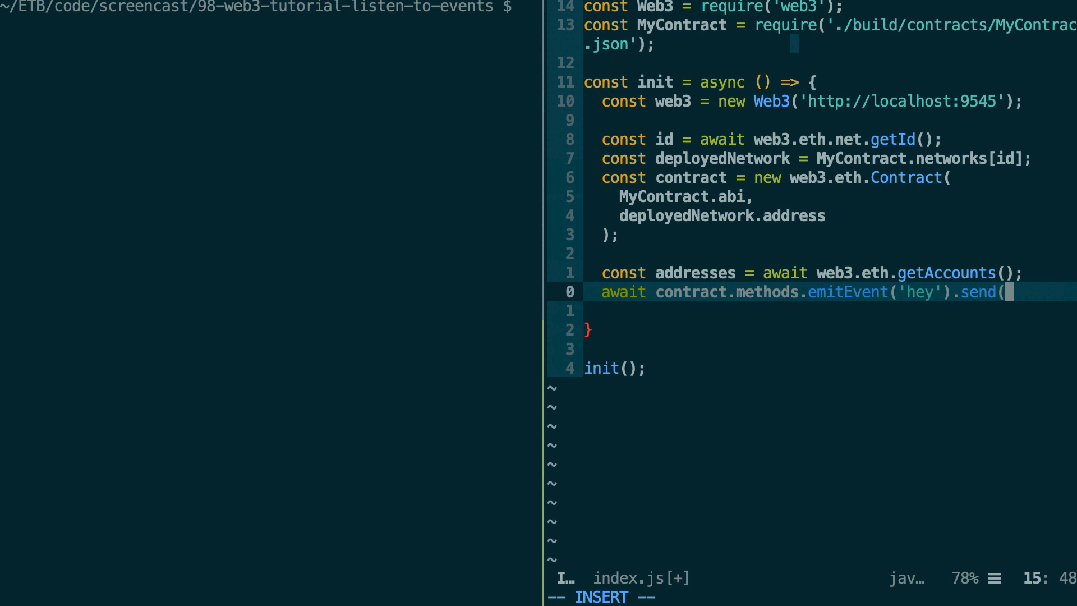
type("{")
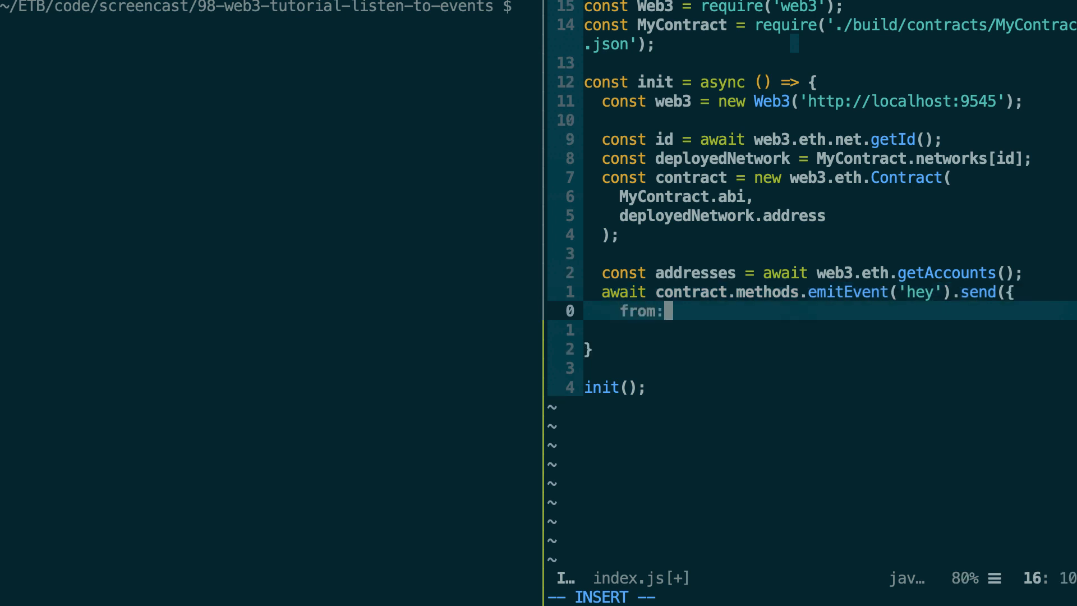
type("addresses")
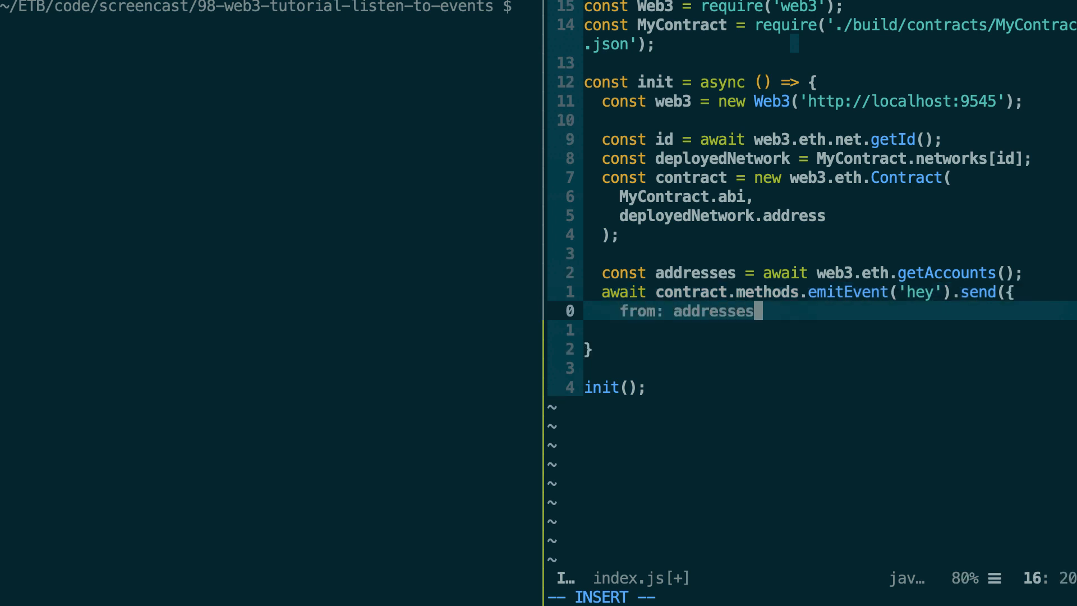
type("[0]")
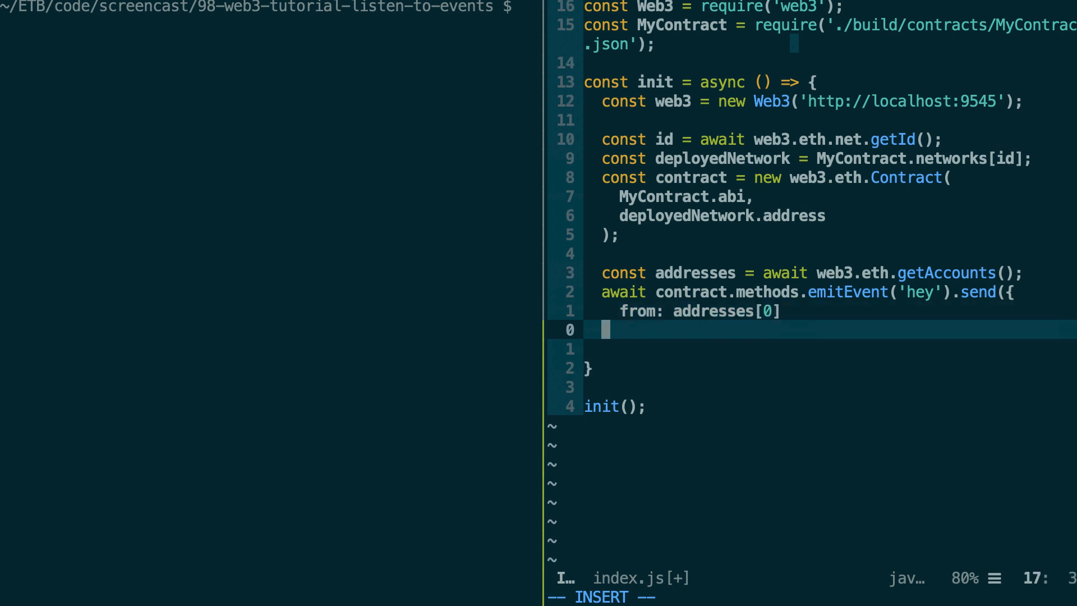
type("});")
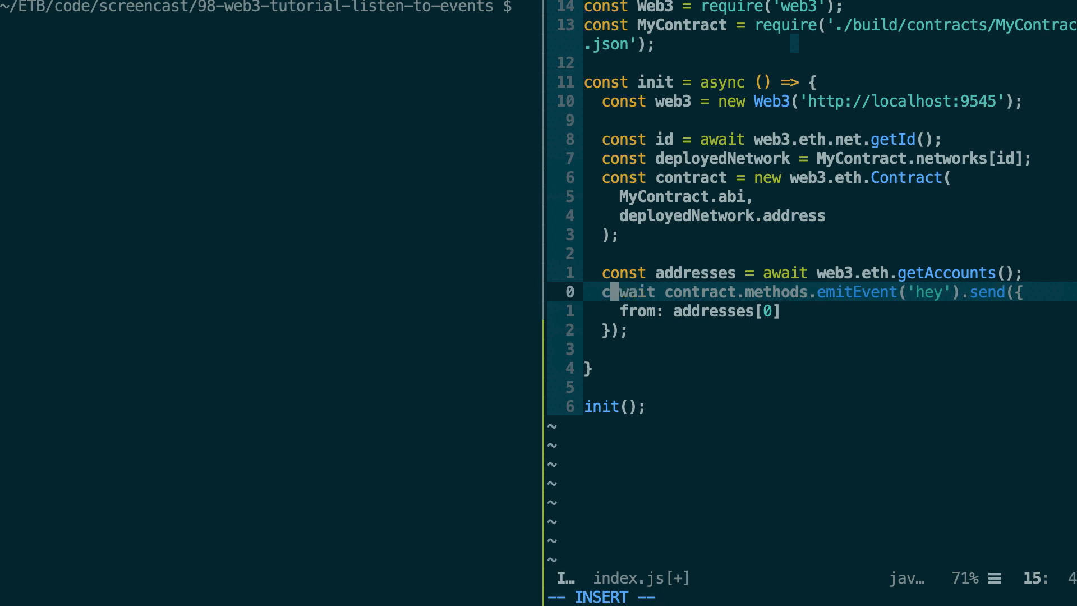
Store the send result as const receipt = ... at the start of the line
type("const rece")
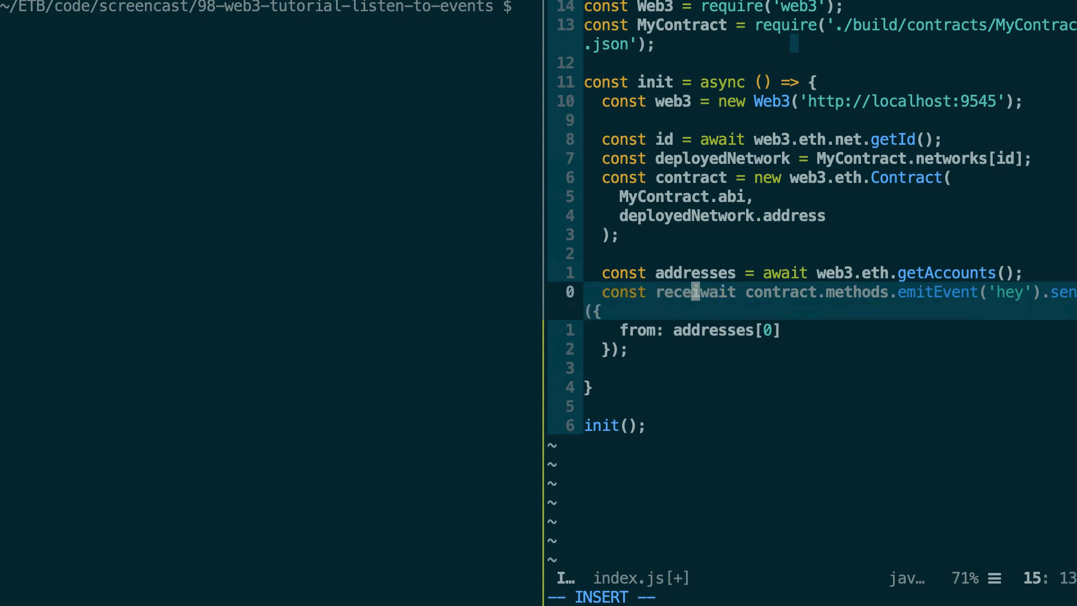
type("ipt = a")
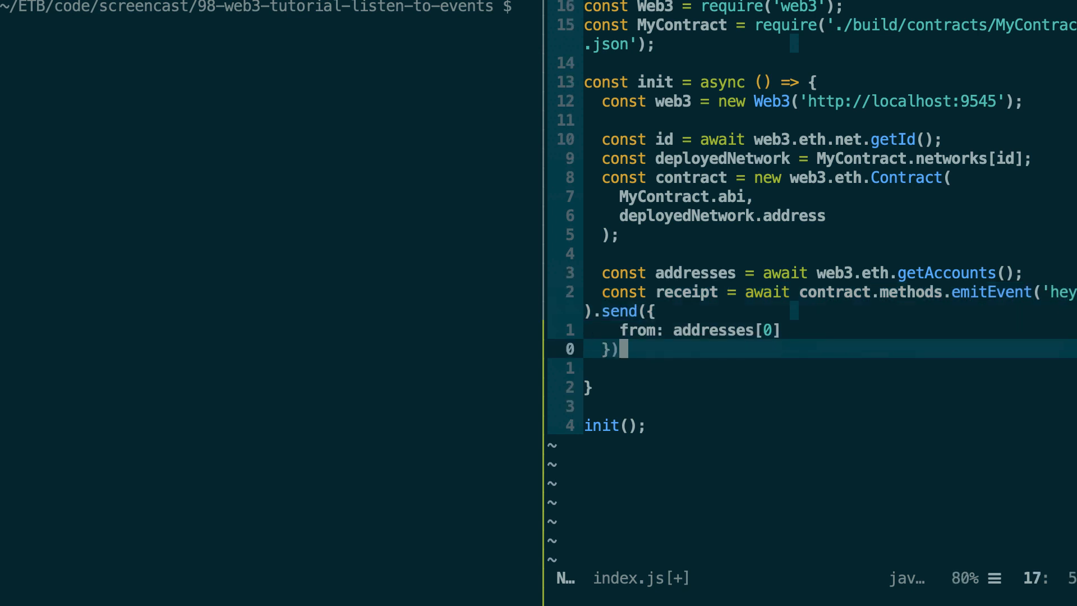
Add console.log(receipt.events); and save index.js
type("consol")
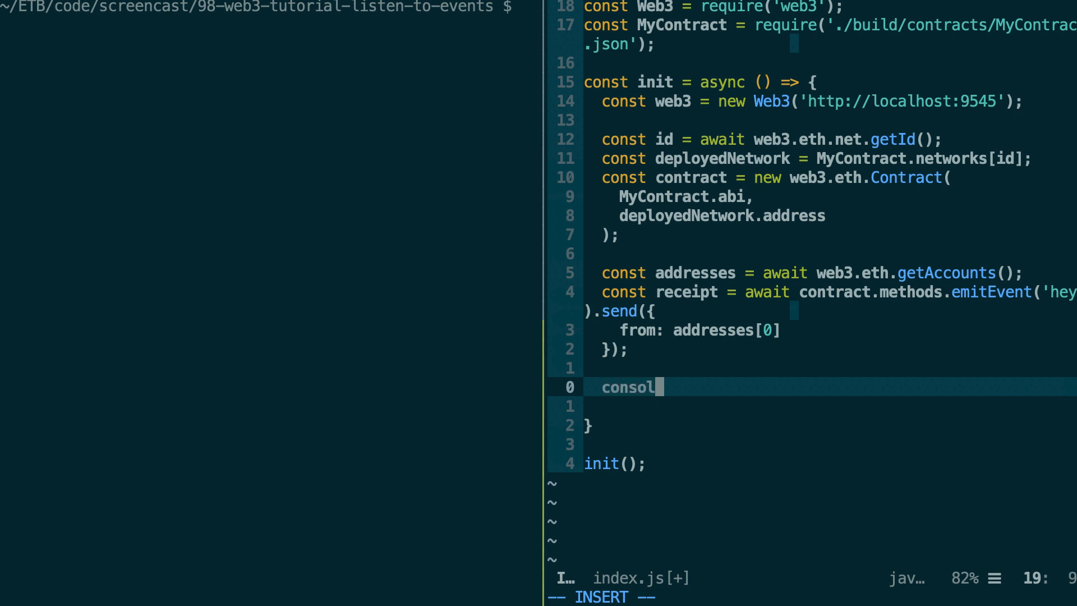
type("e.log(r")
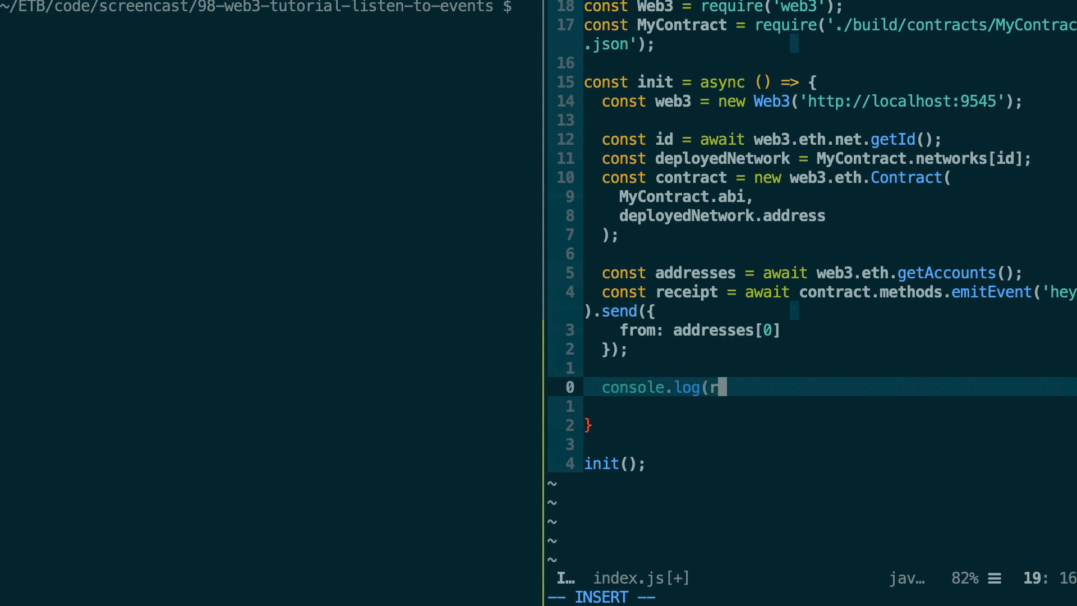
type("eceipt.ev")
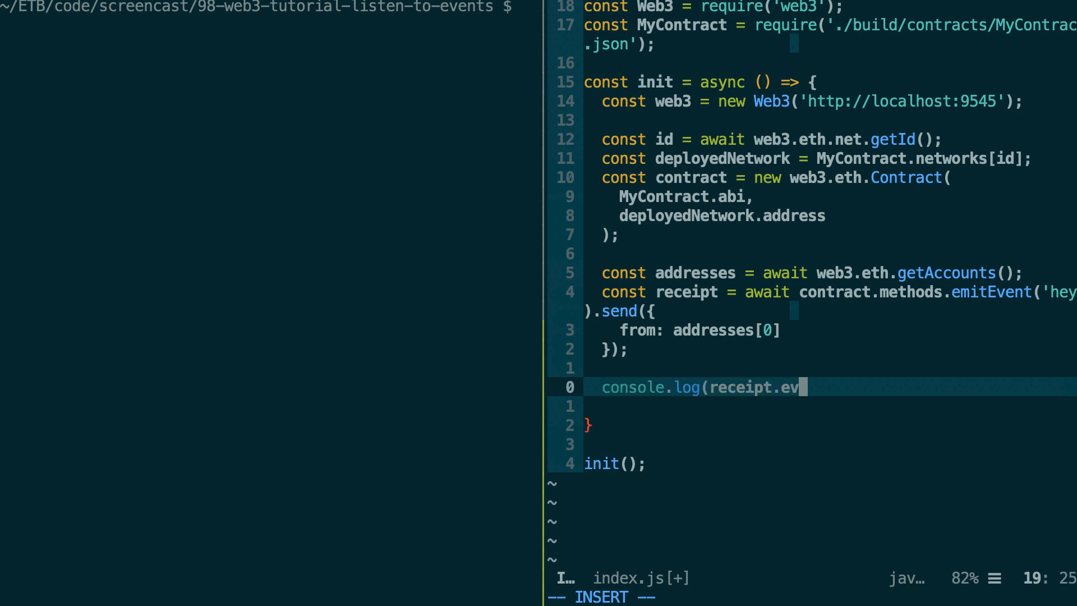
type("ents);")
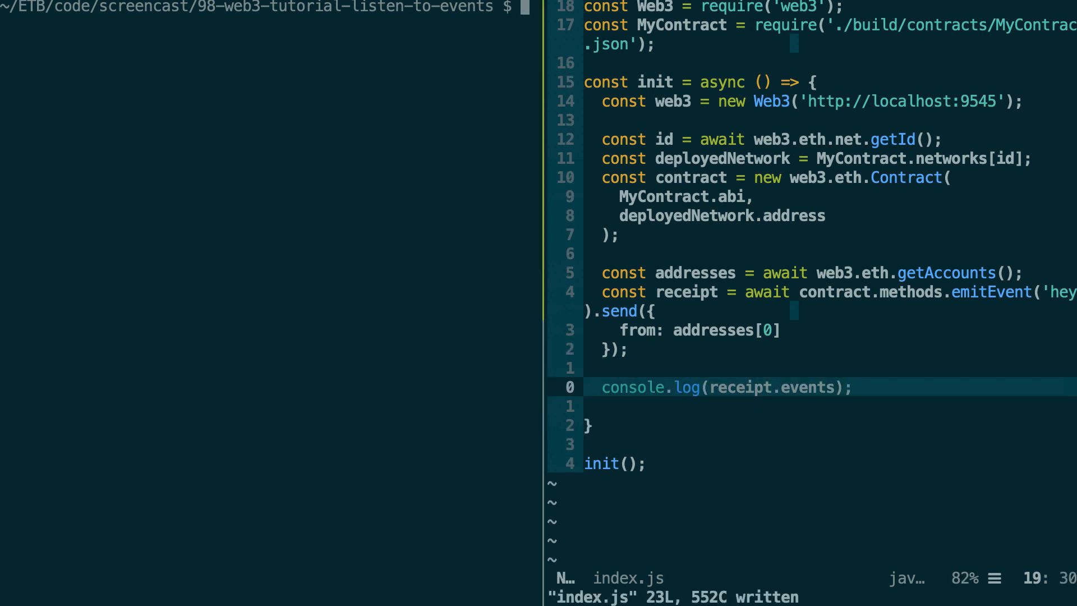
Begin the truffle command in the terminal pane
type("truffle")
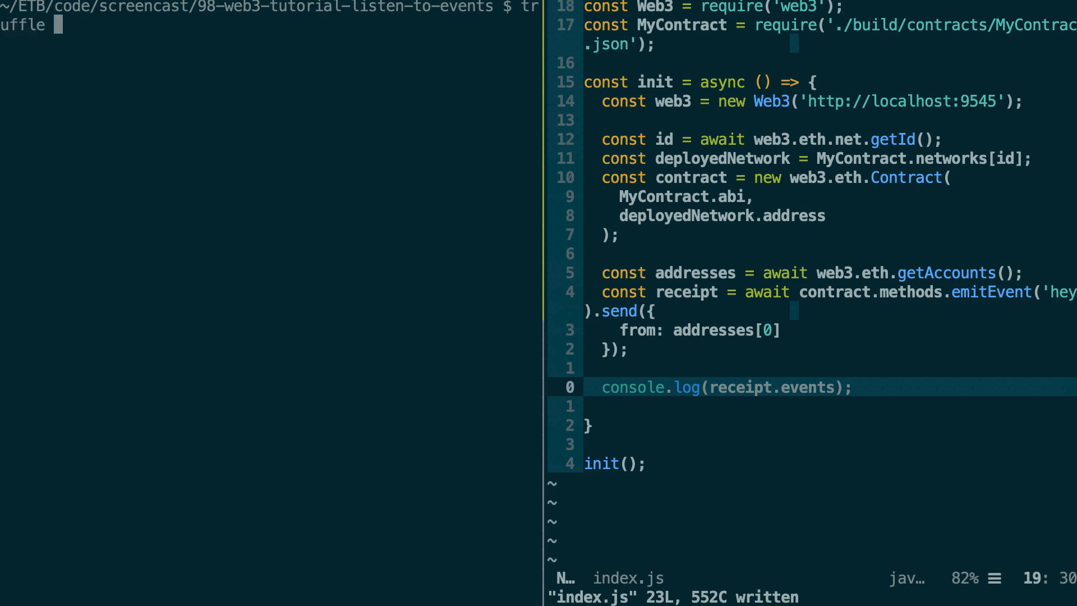
Run truffle develop in the left pane and suspend Vim for a shell prompt in the right pane
type("develop")
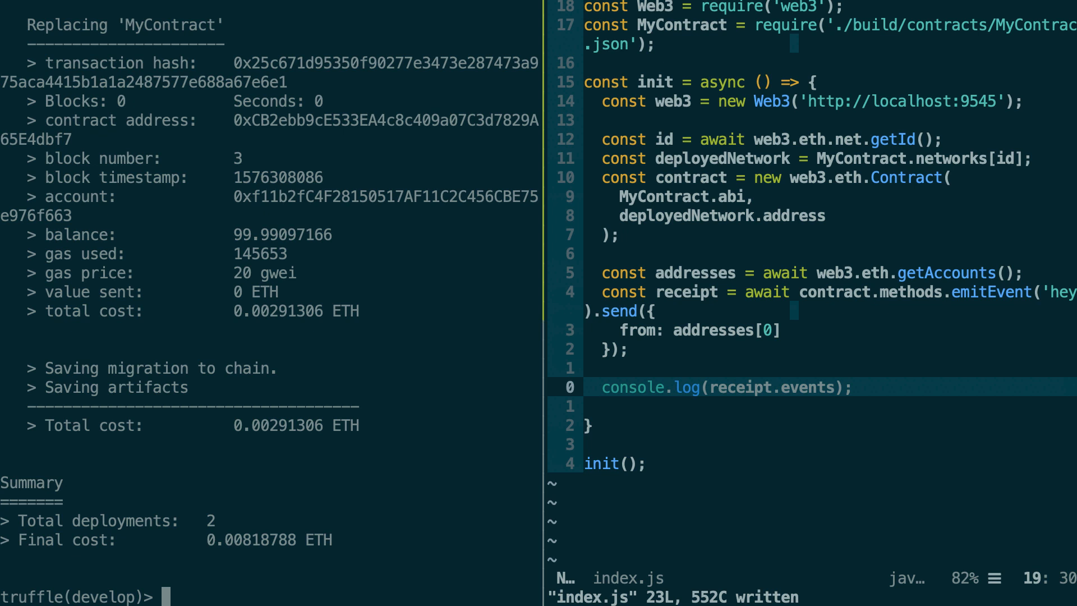
key("ctrl+z")
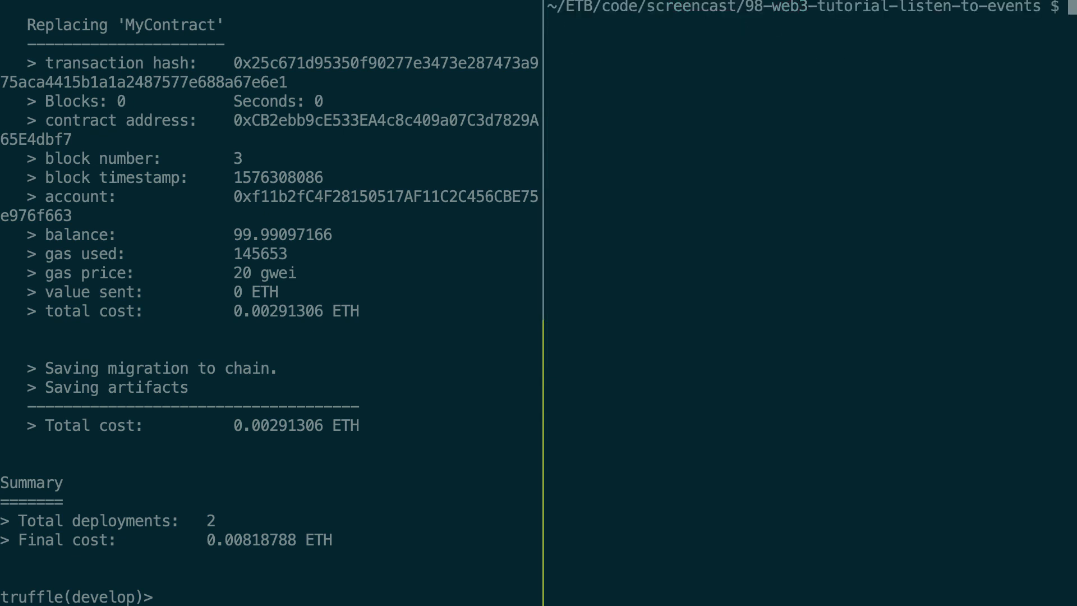
type("node index.js")
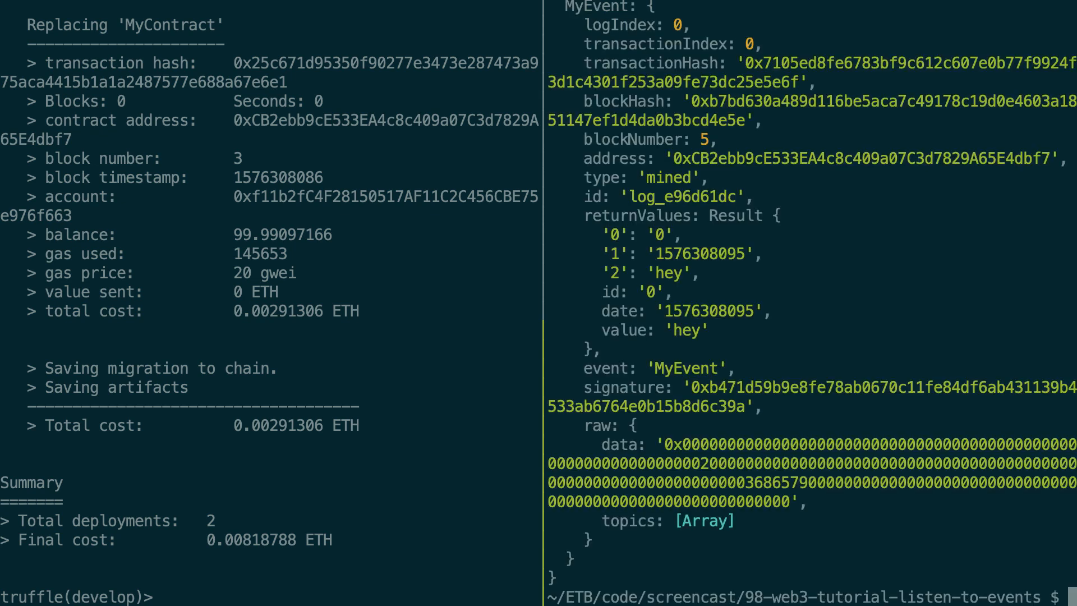
mouse_move(890, 377)
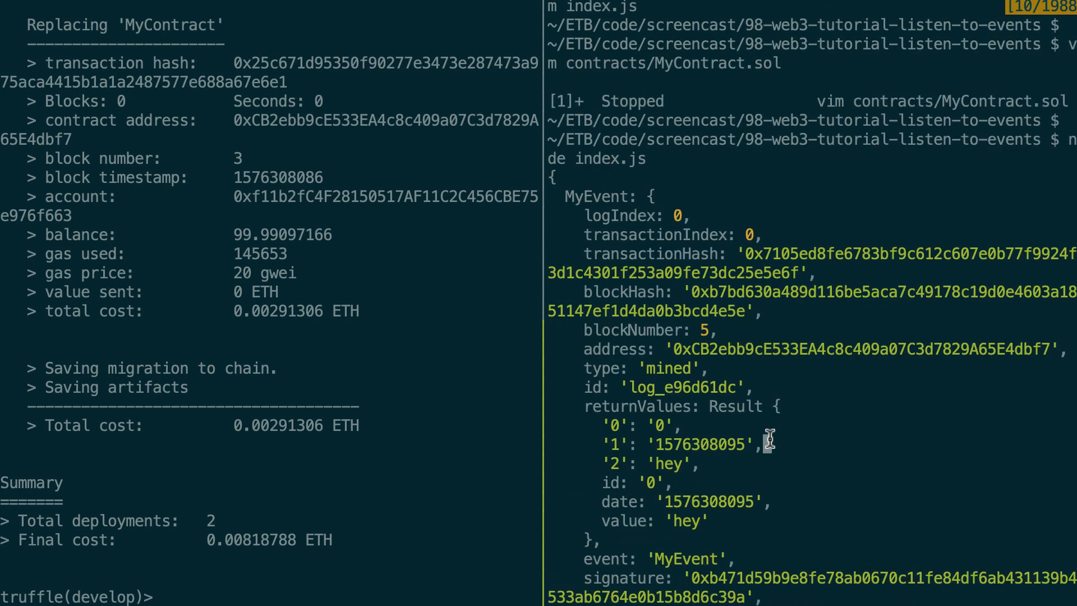
mouse_move(793, 340)
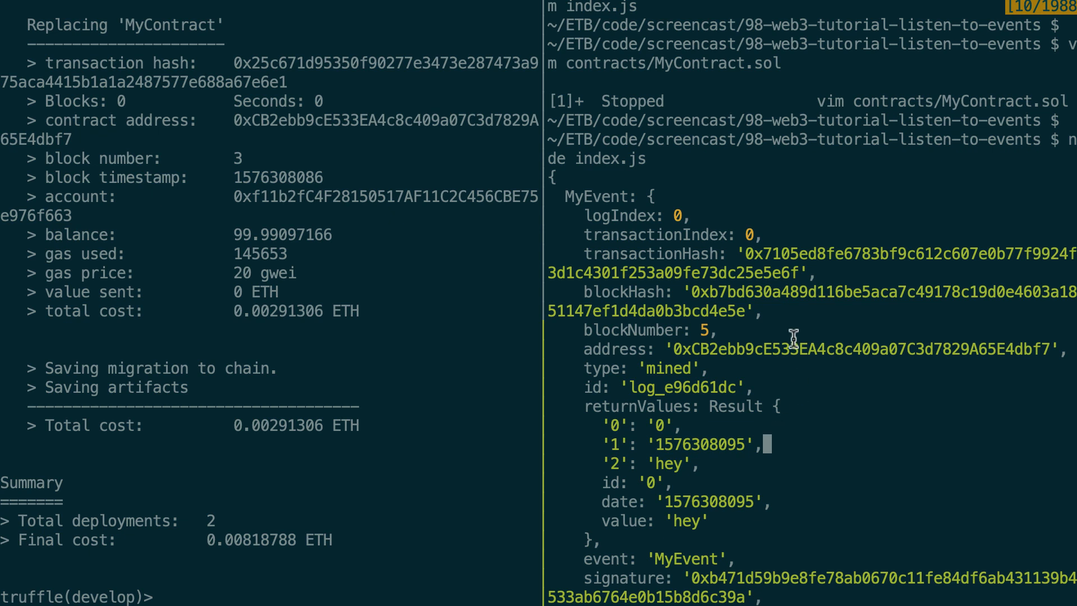
mouse_move(675, 168)
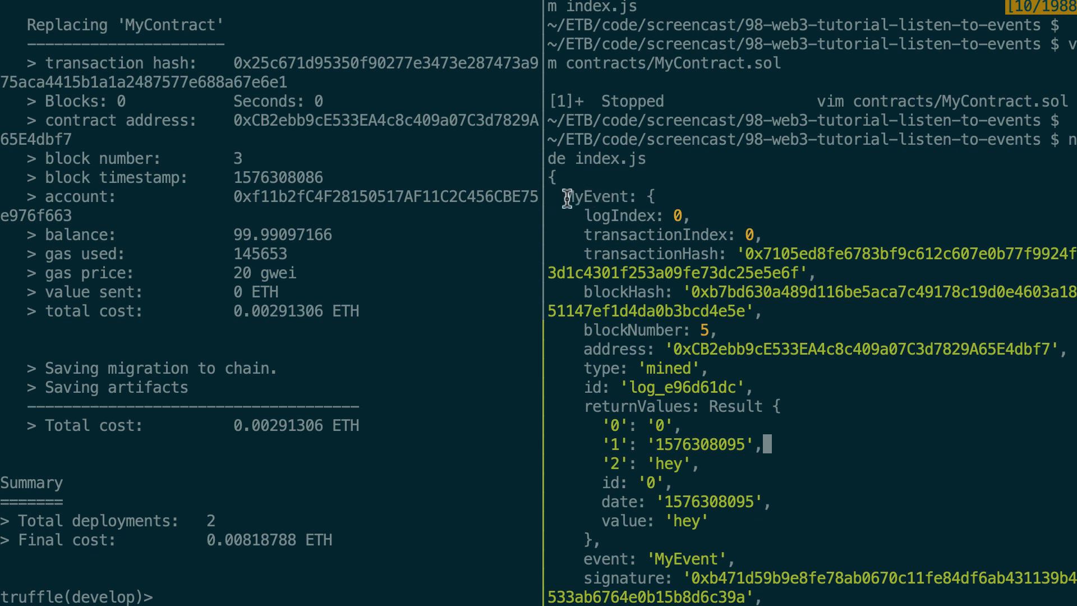
mouse_move(604, 197)
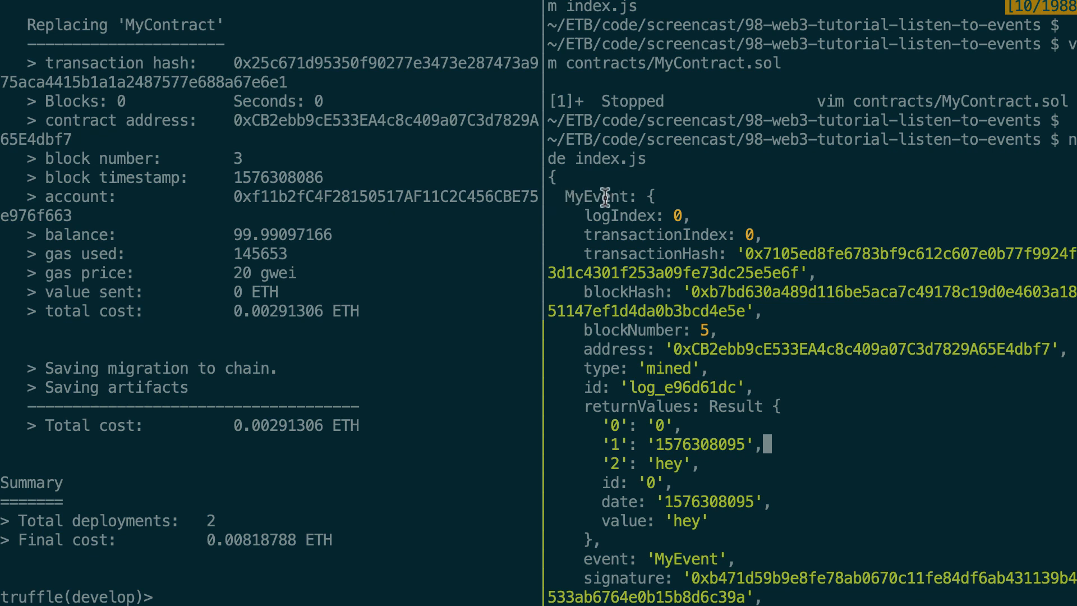
scroll("down", 3)
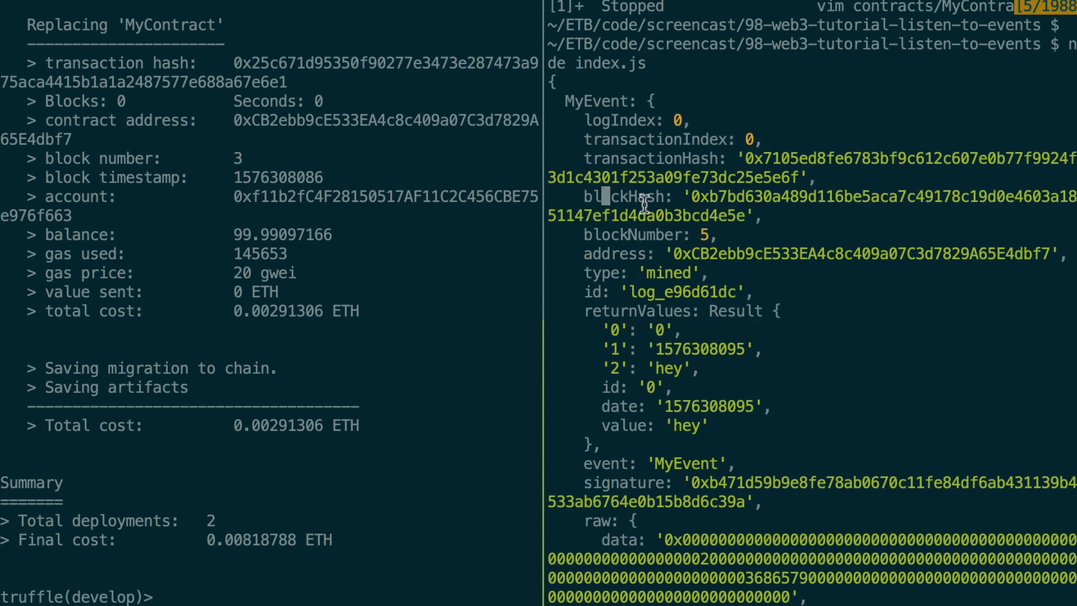
mouse_move(615, 230)
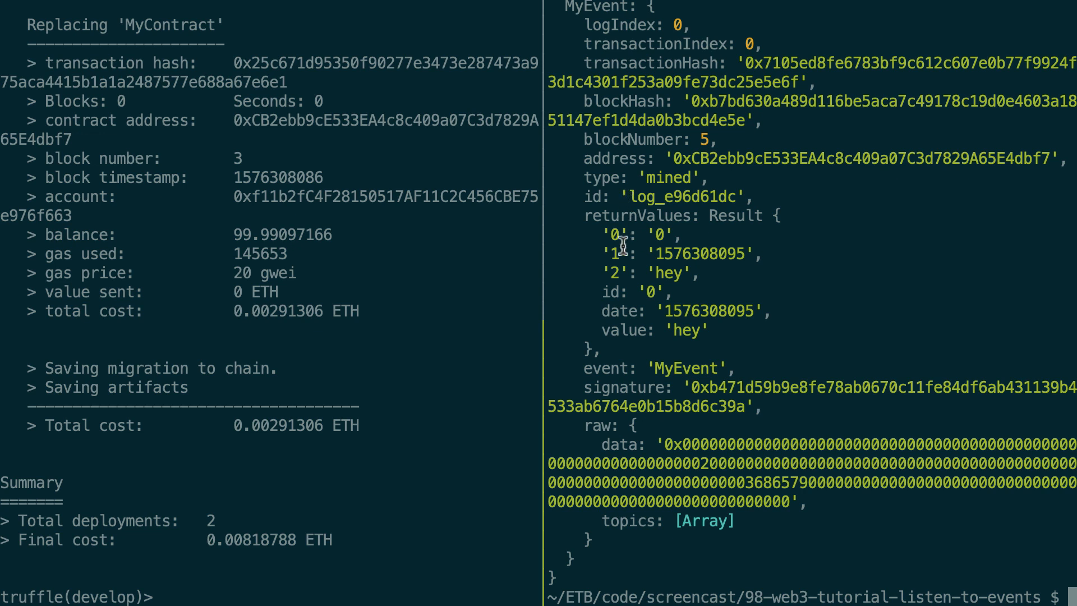
mouse_move(644, 292)
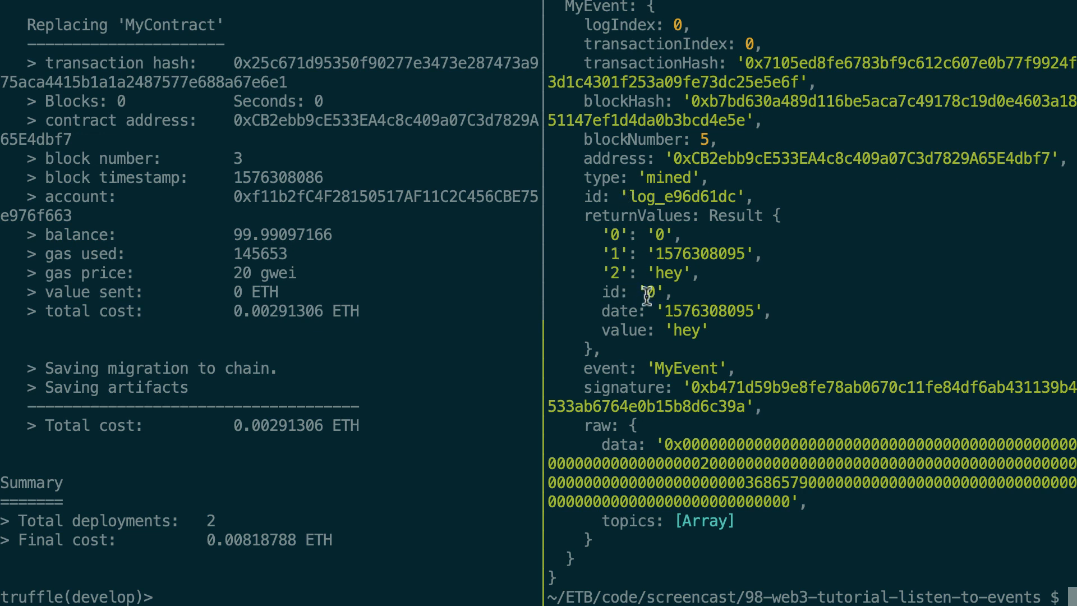
mouse_move(622, 290)
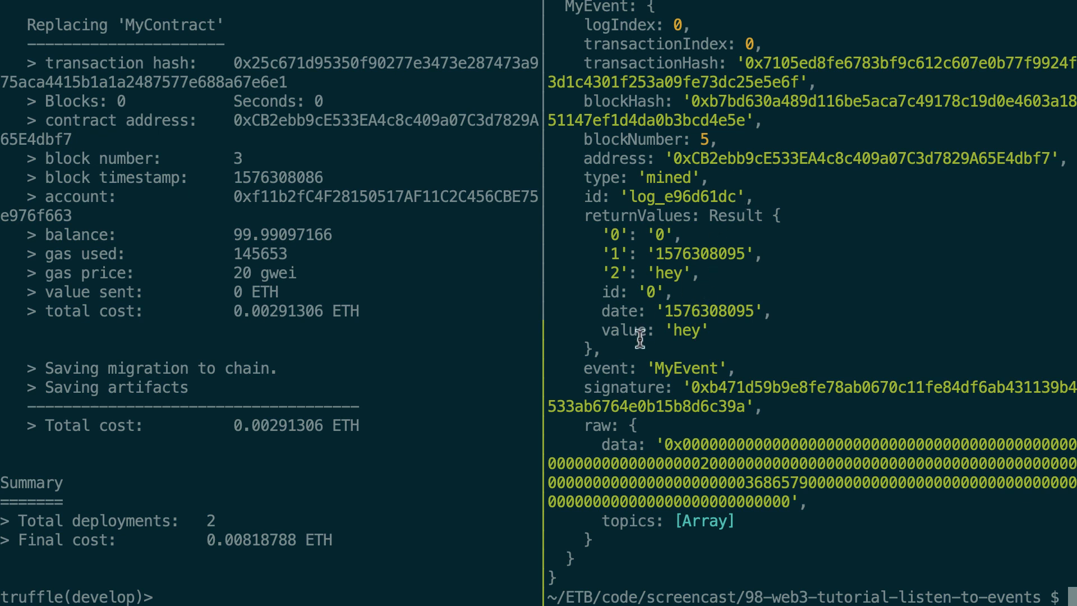
mouse_move(644, 324)
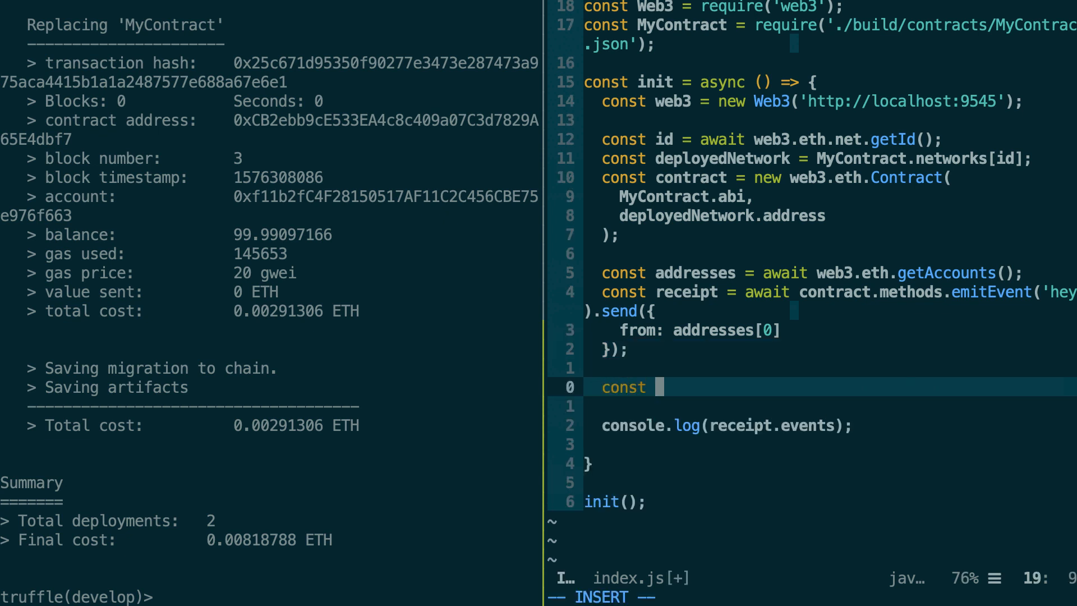
Add const results = contract.getPastEvents('MyEvent', {}); below the emit call
type("results =")
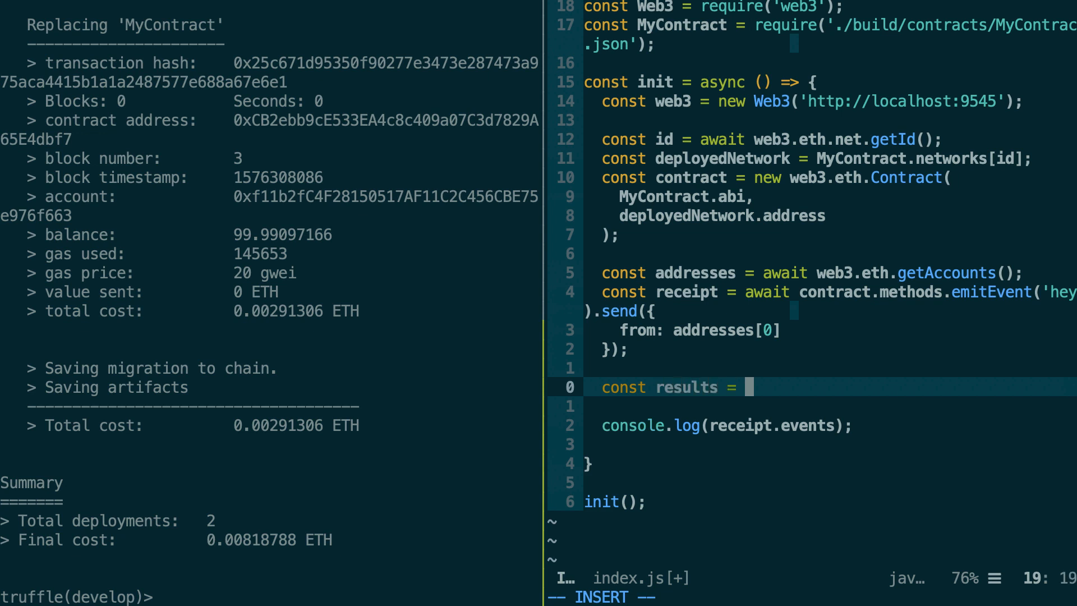
type("contract")
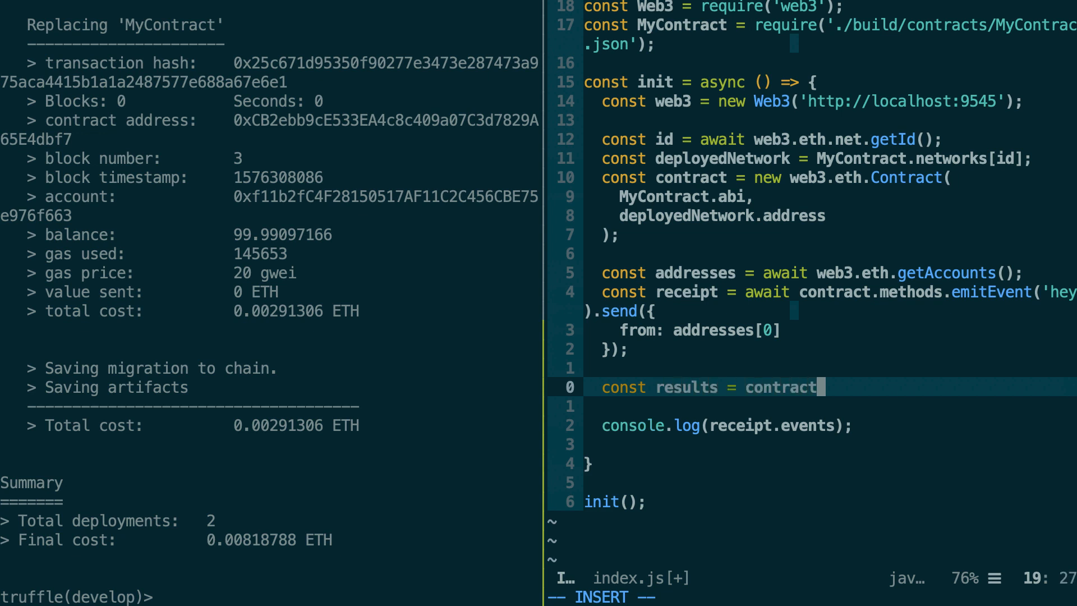
type(".get")
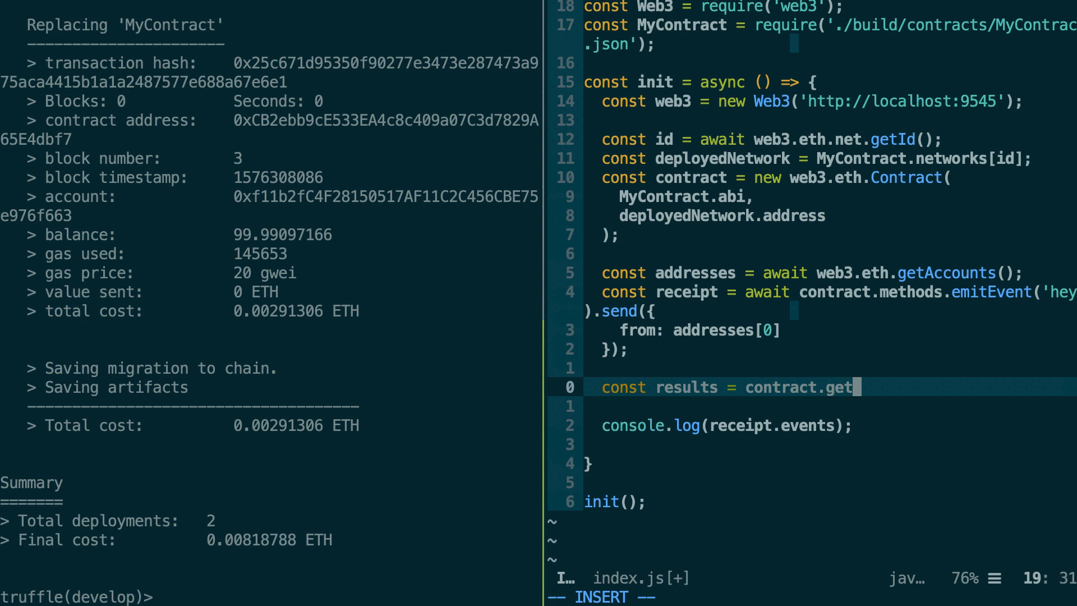
type("P")
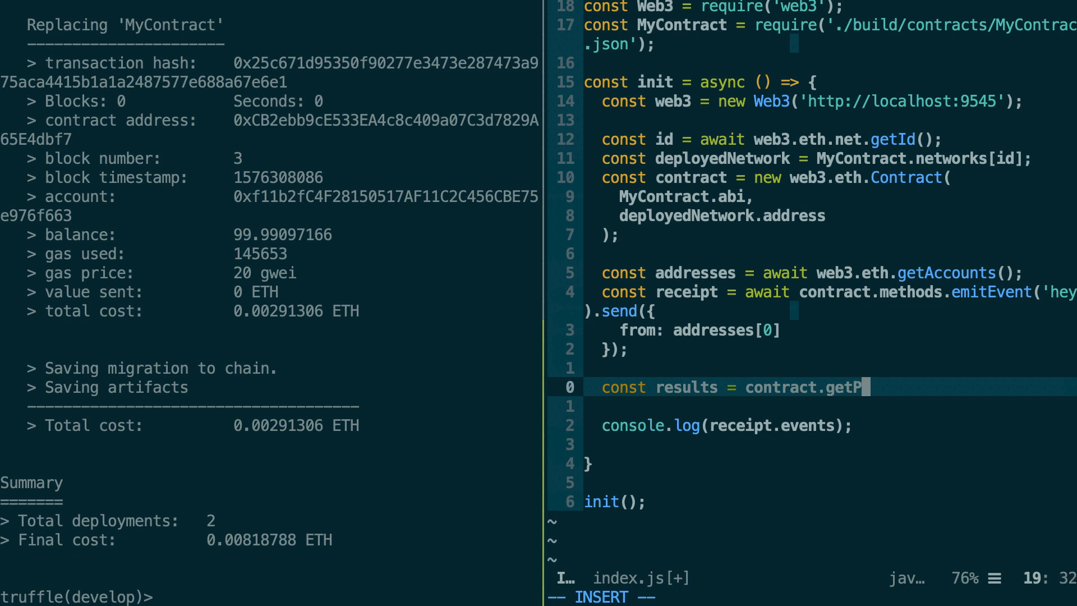
type("astEvents")
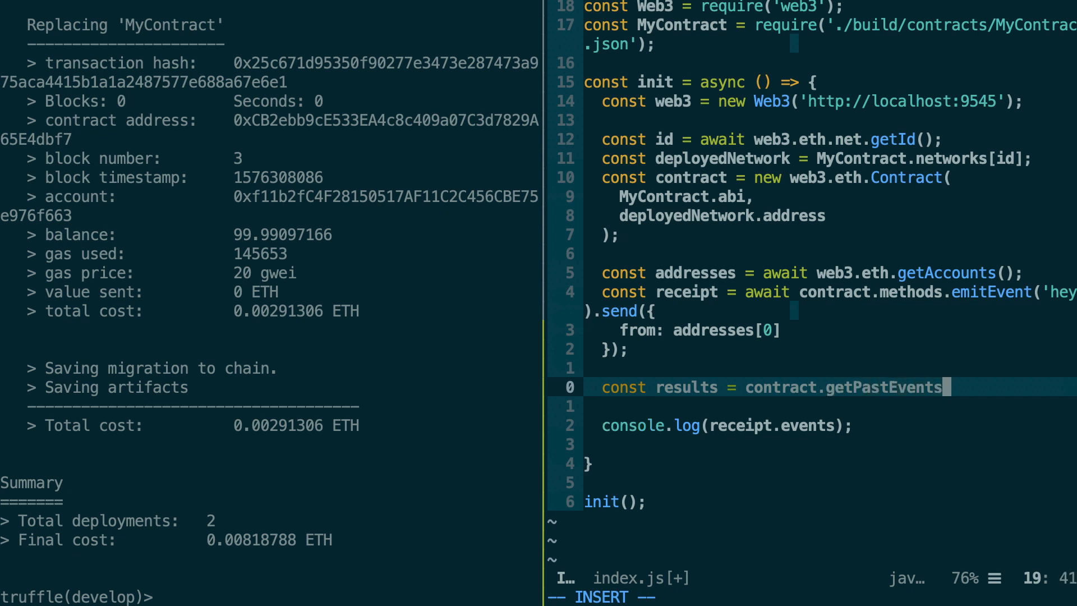
type("(")
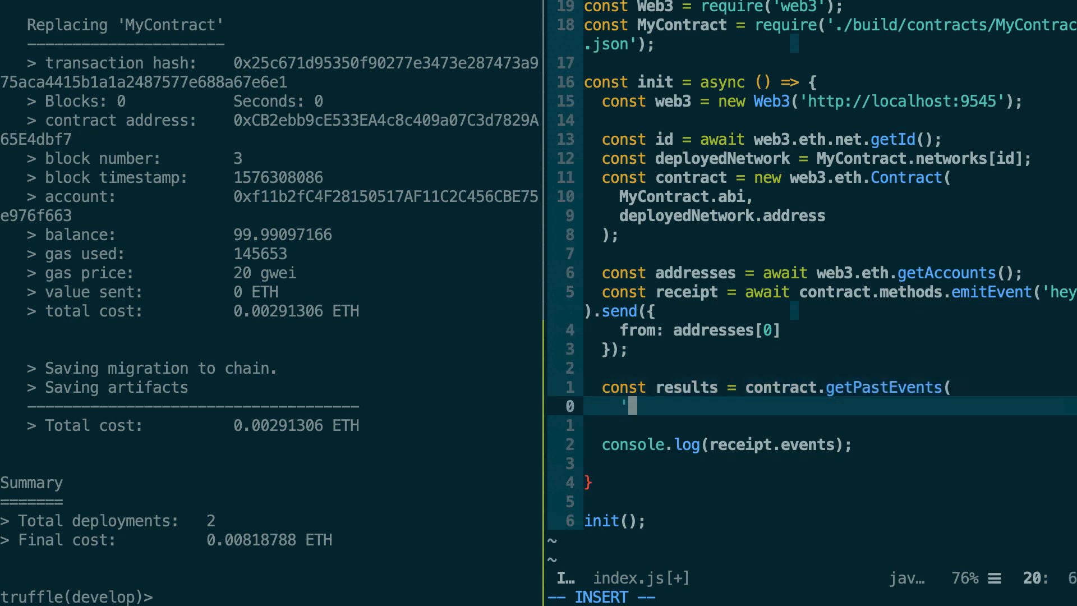
type("M")
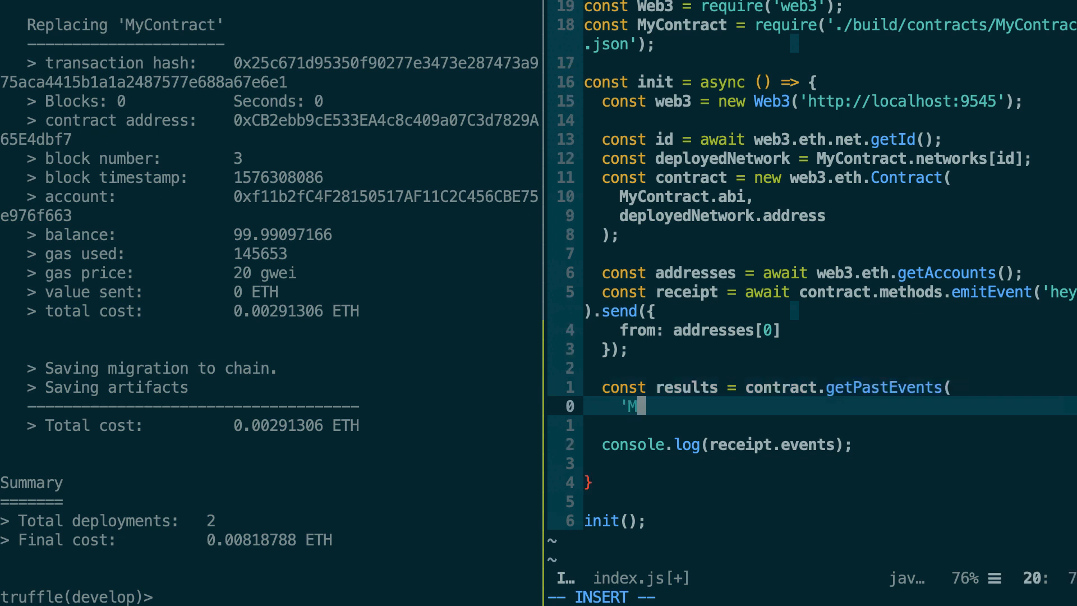
type("yEe")
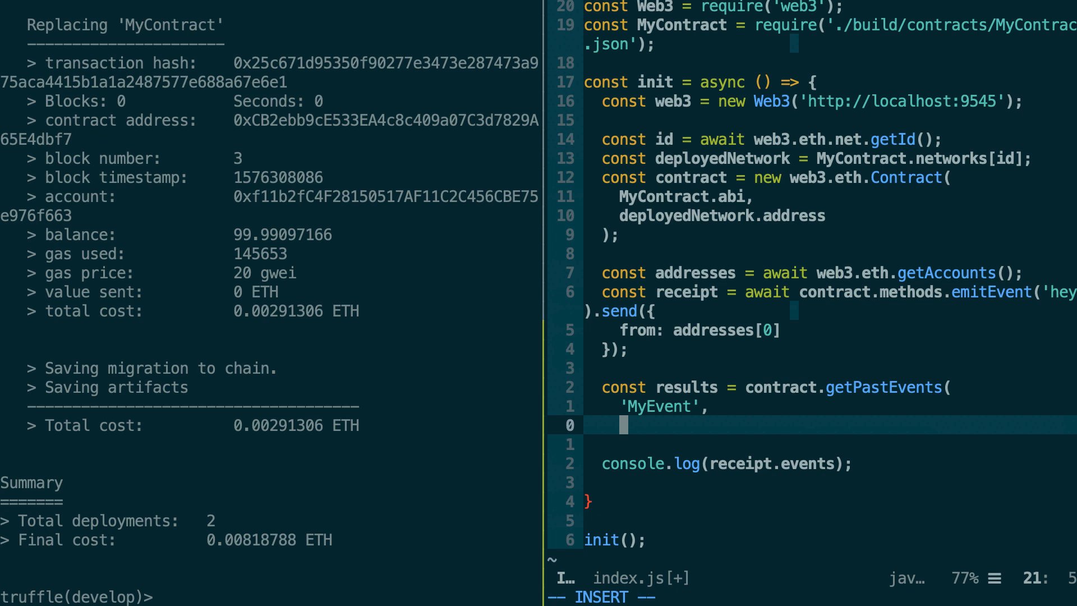
type("{")
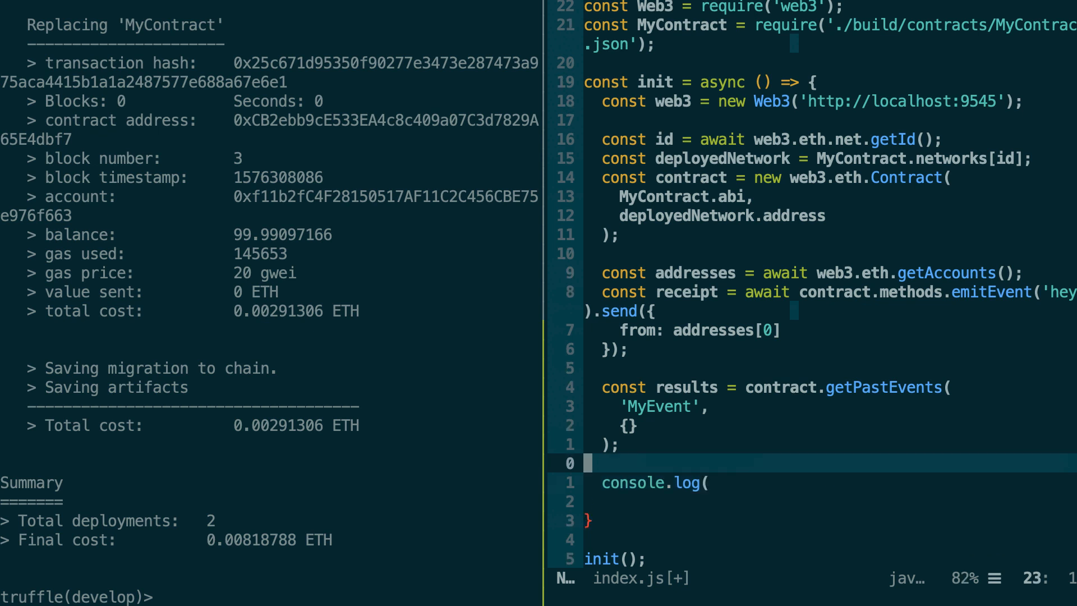
Change the console.log argument from receipt.events to results
type("results")
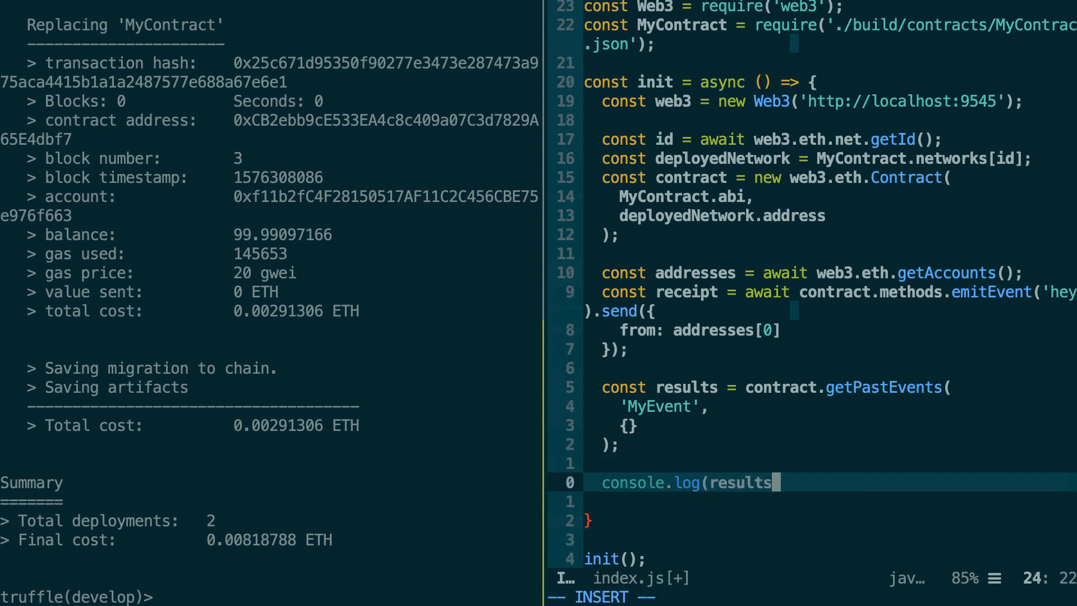
Emit 'hey' and 'hey hey', await getPastEvents, finish console.log(results); and save
key("Escape")
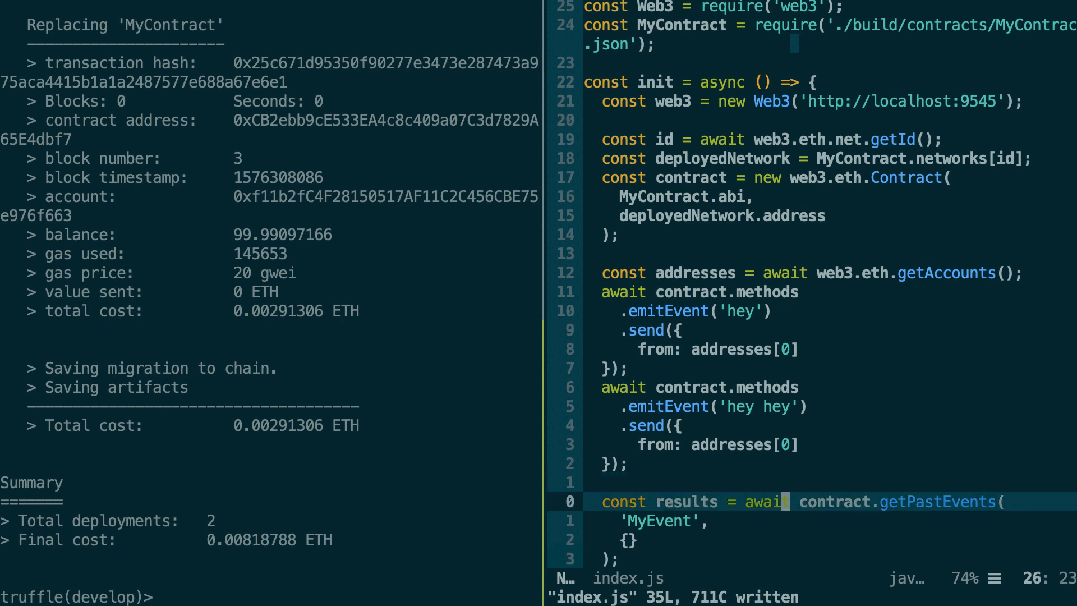
type("console.log(results);")
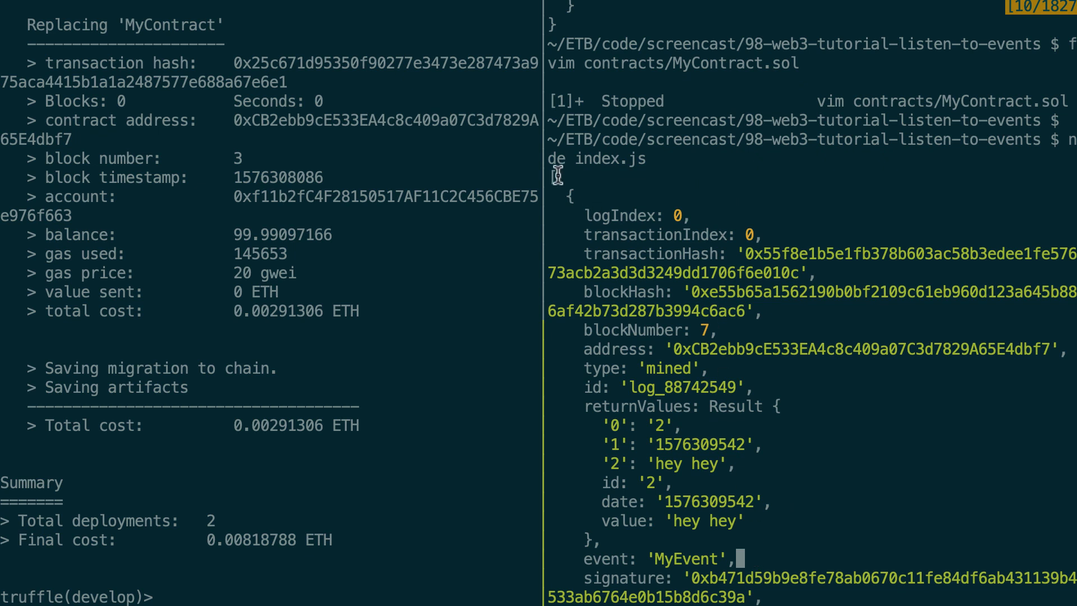
mouse_move(625, 568)
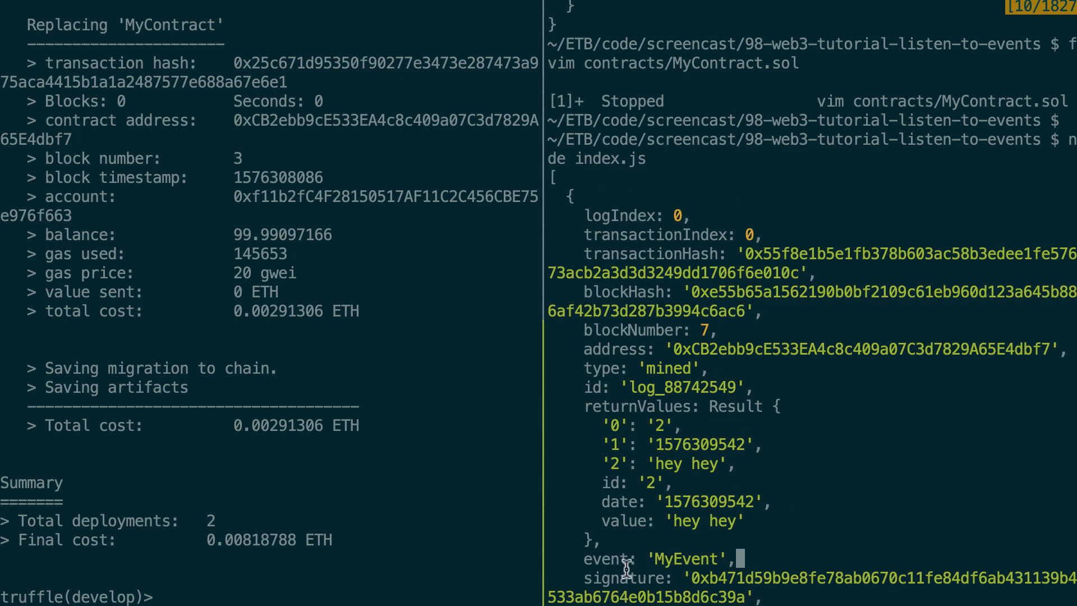
mouse_move(663, 568)
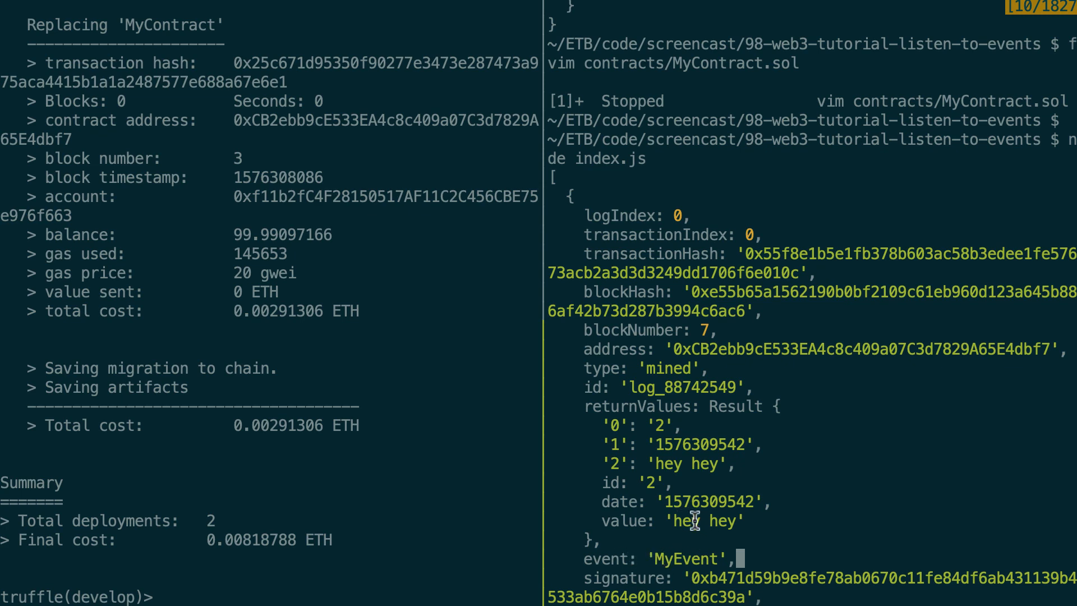
Scroll through the node index.js output showing the 'hey hey' MyEvent array
scroll("down", 3)
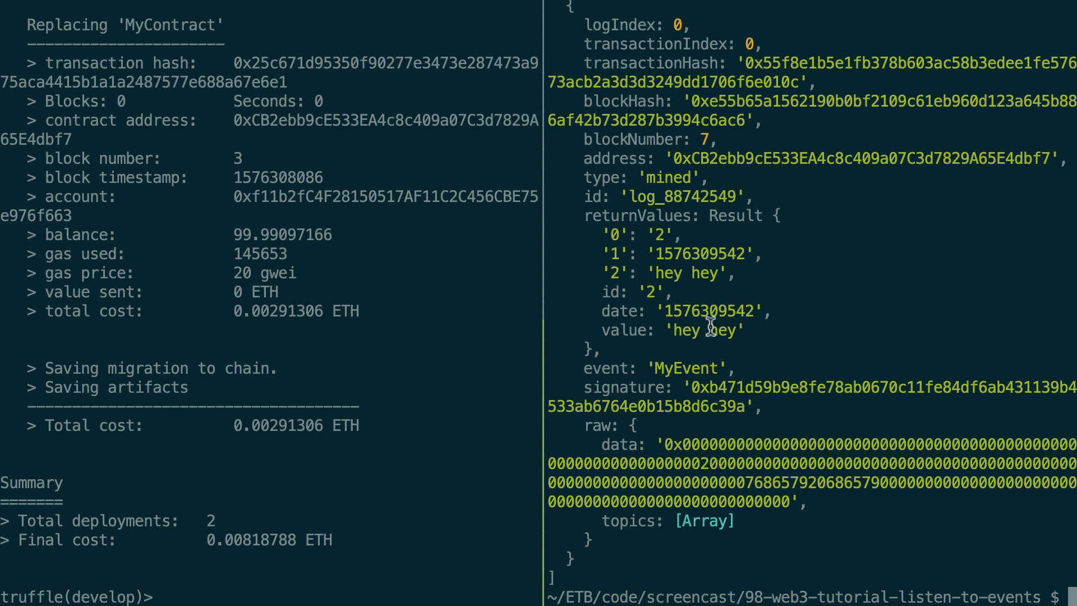
mouse_move(774, 366)
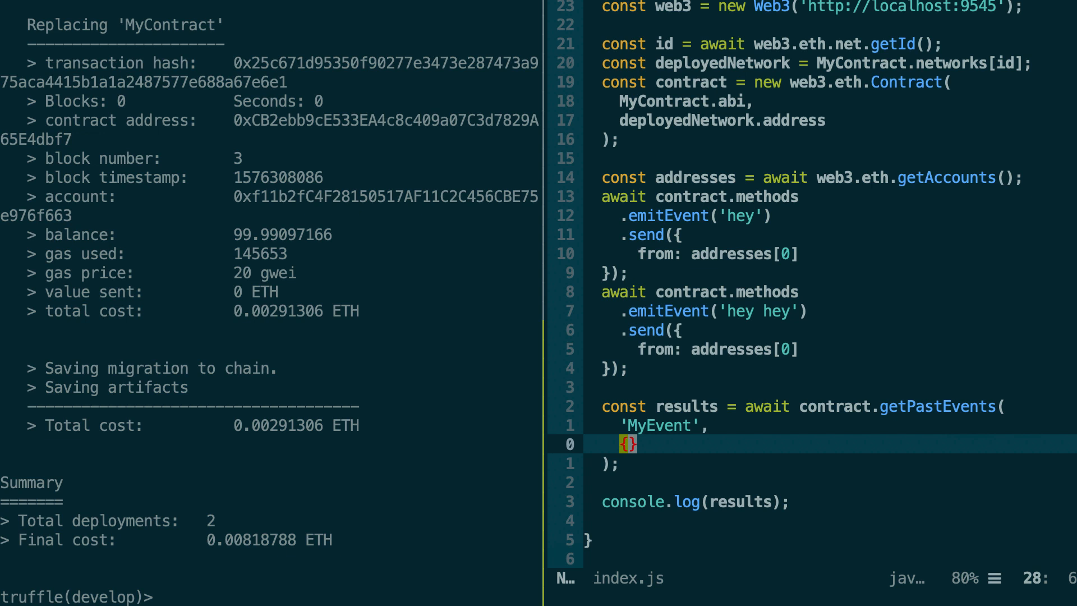
Add a fromBlock setting inside the empty getPastEvents query options
key("i")
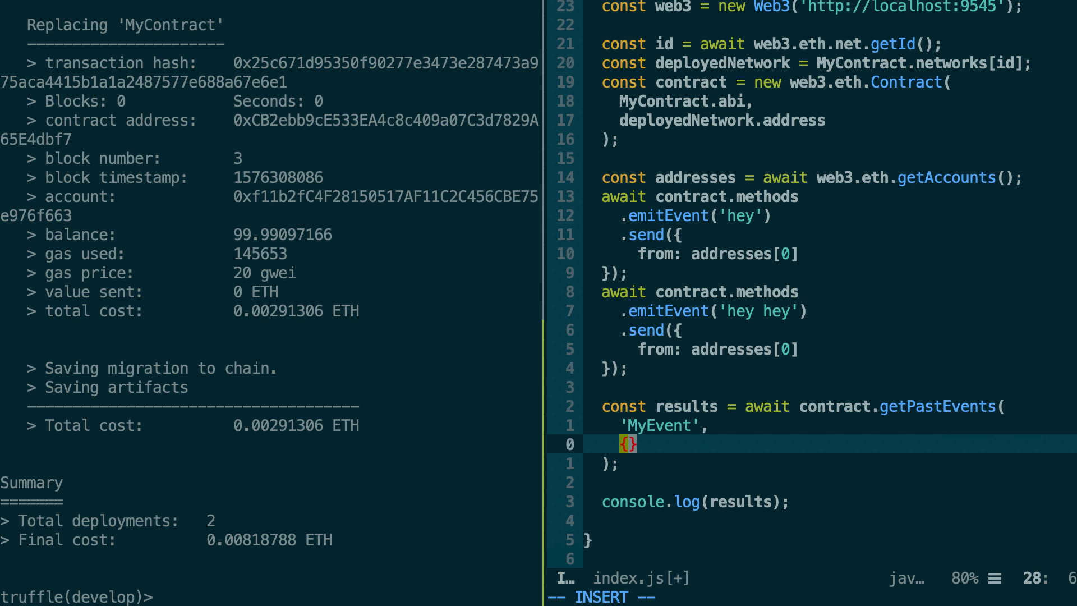
type("fromBlock")
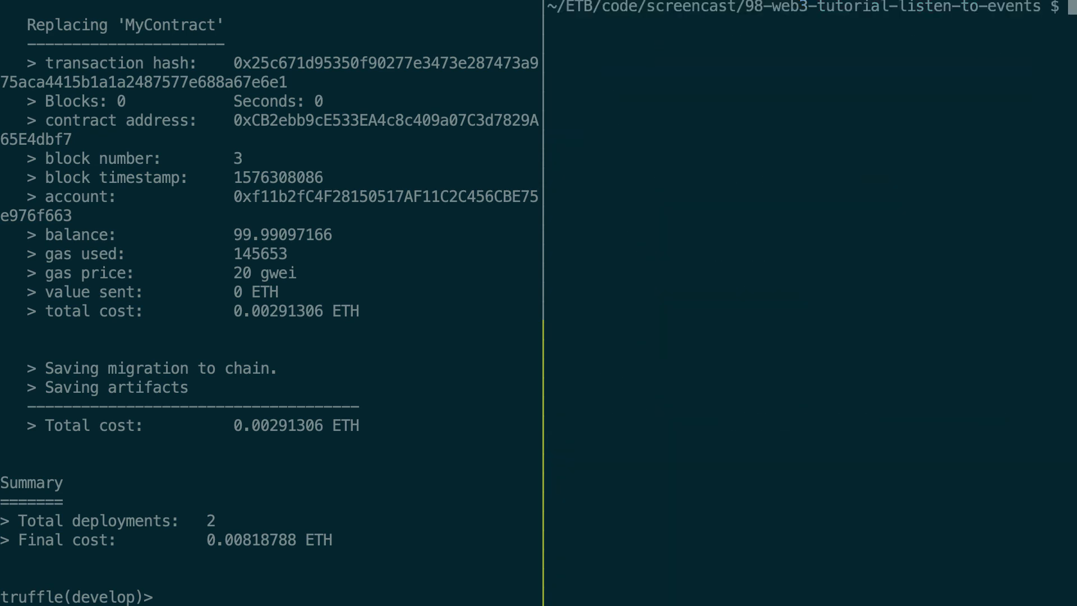
Run node index.js, quit the development console and restart truffle develop
type("node index.js")
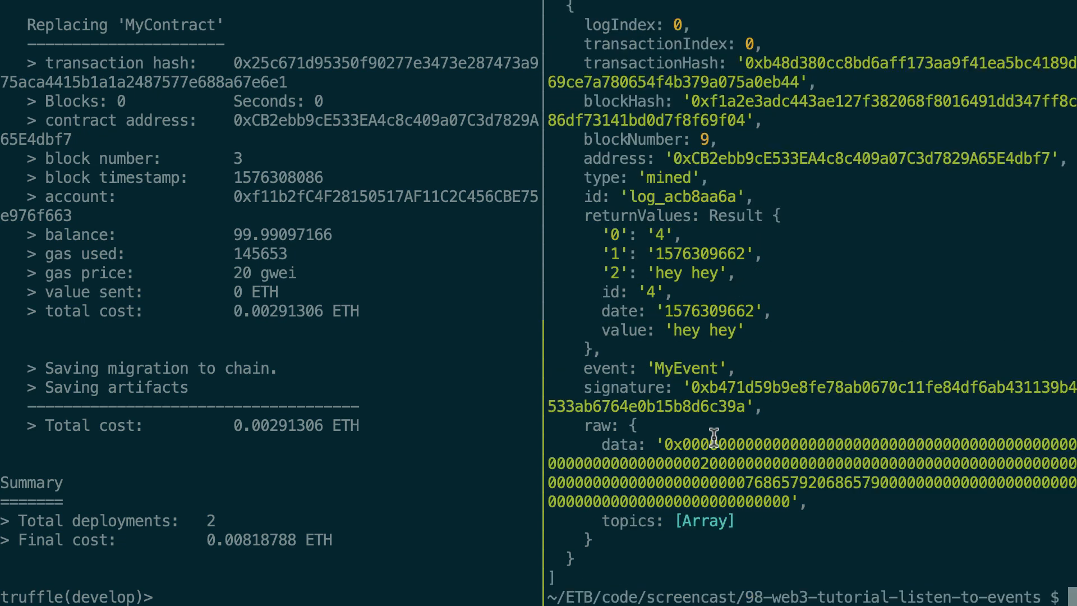
key("ctrl+c")
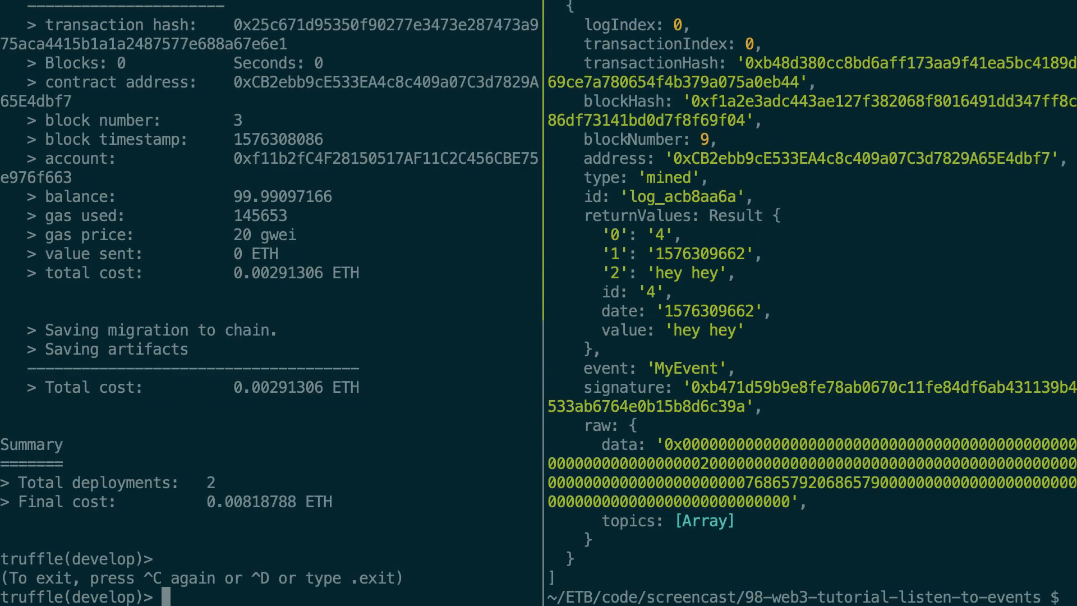
type("truffle develop")
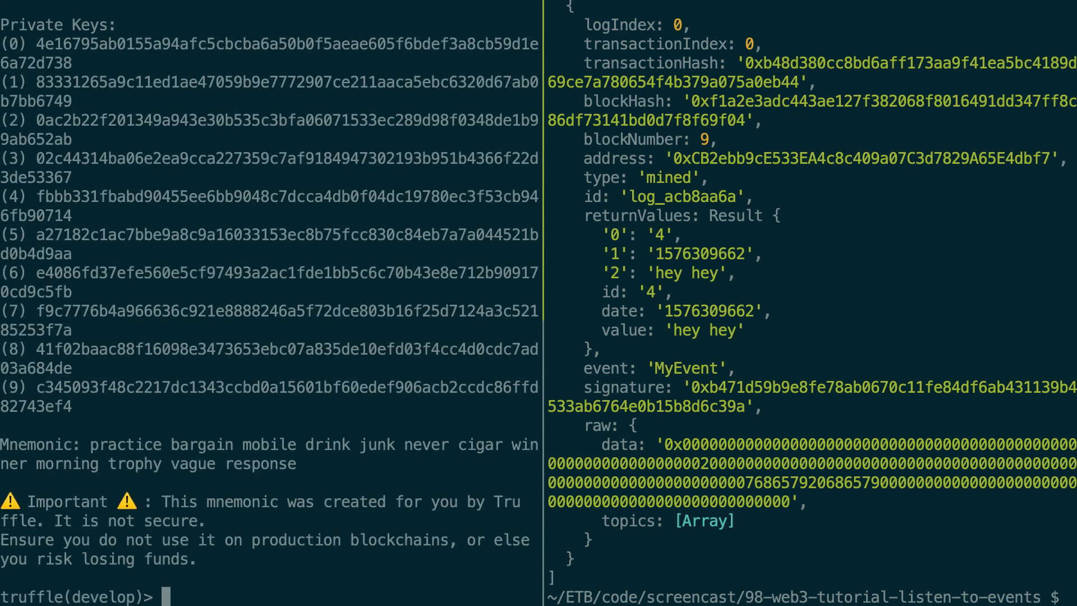
Run migrate --reset and rerun node index.js to list fresh 'hey' and 'hey hey' events
type("migrate --")
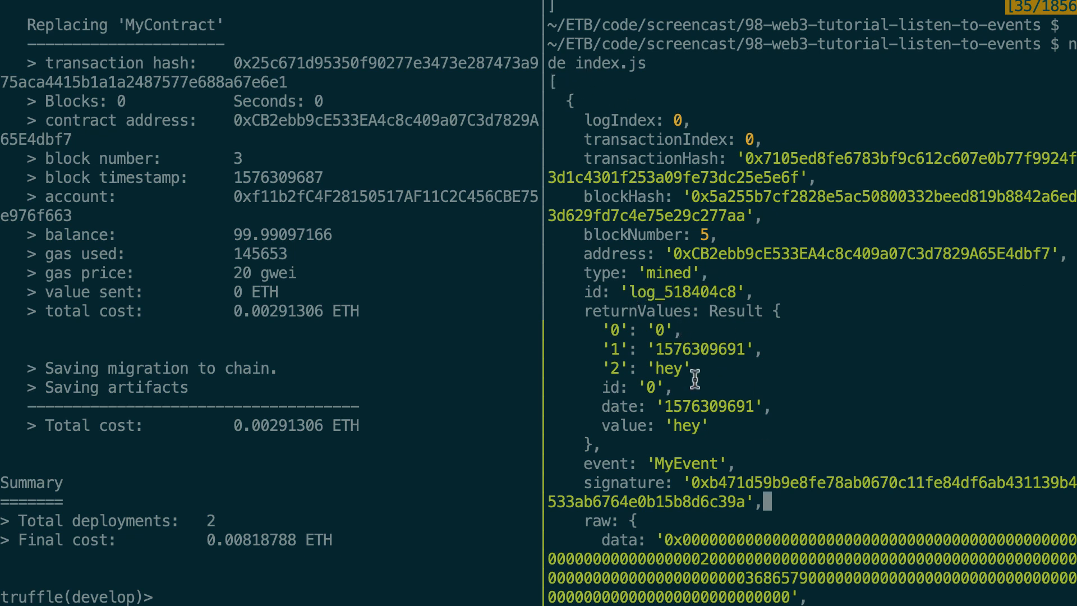
mouse_move(639, 426)
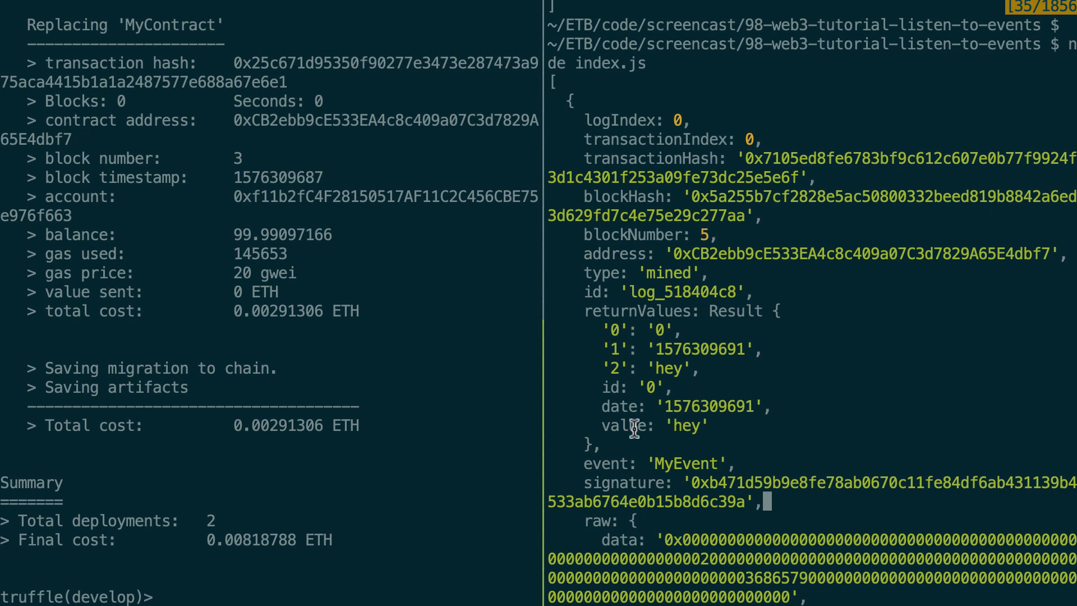
scroll("down", 3)
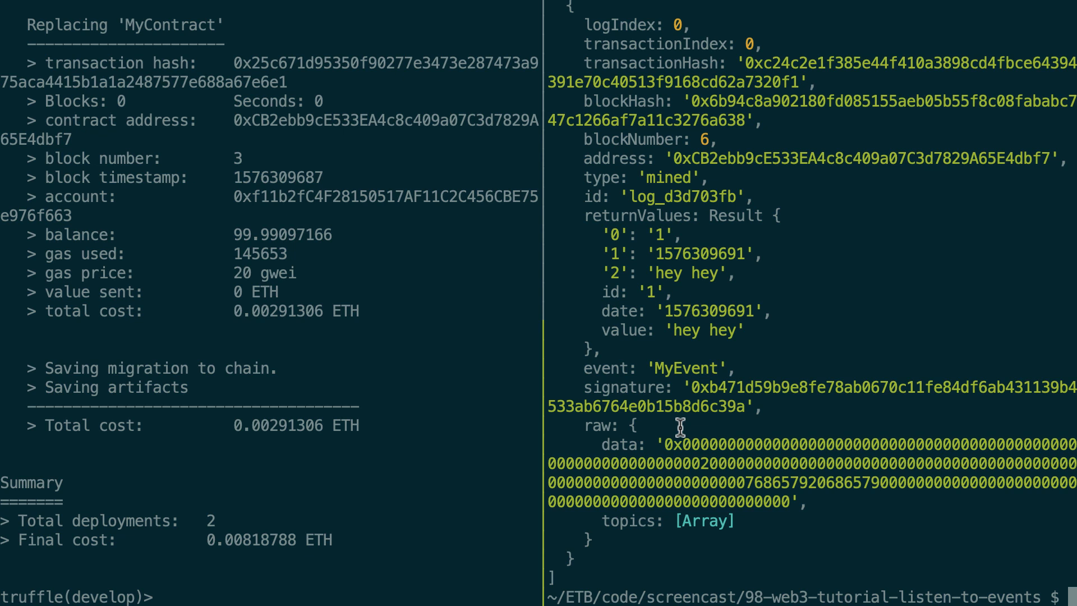
mouse_move(700, 330)
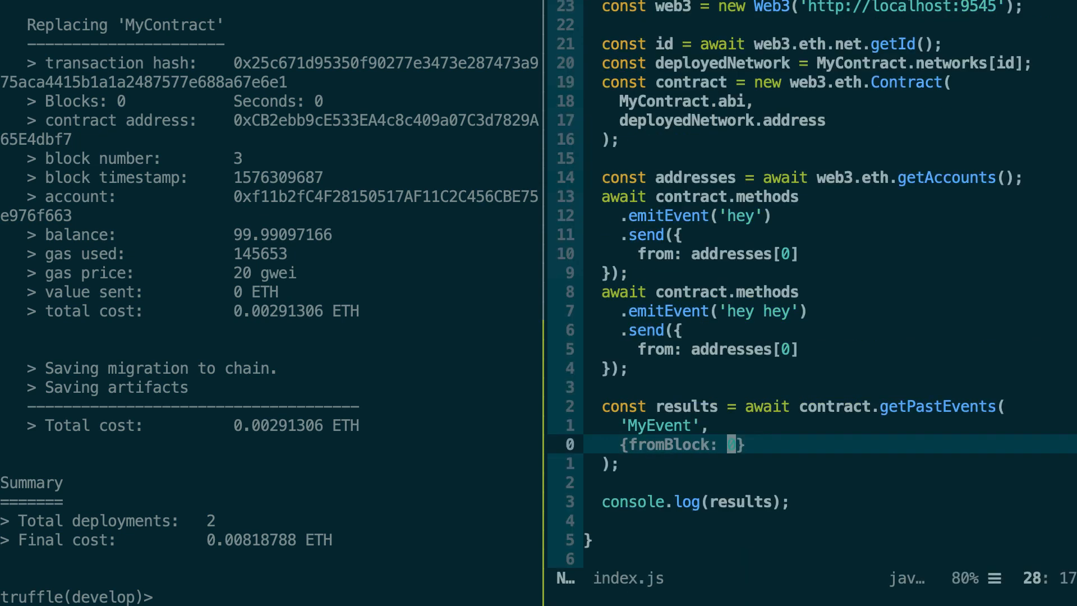
Start a filter block in the getPastEvents options with value: 'hey' above fromBlock 0
type("0")
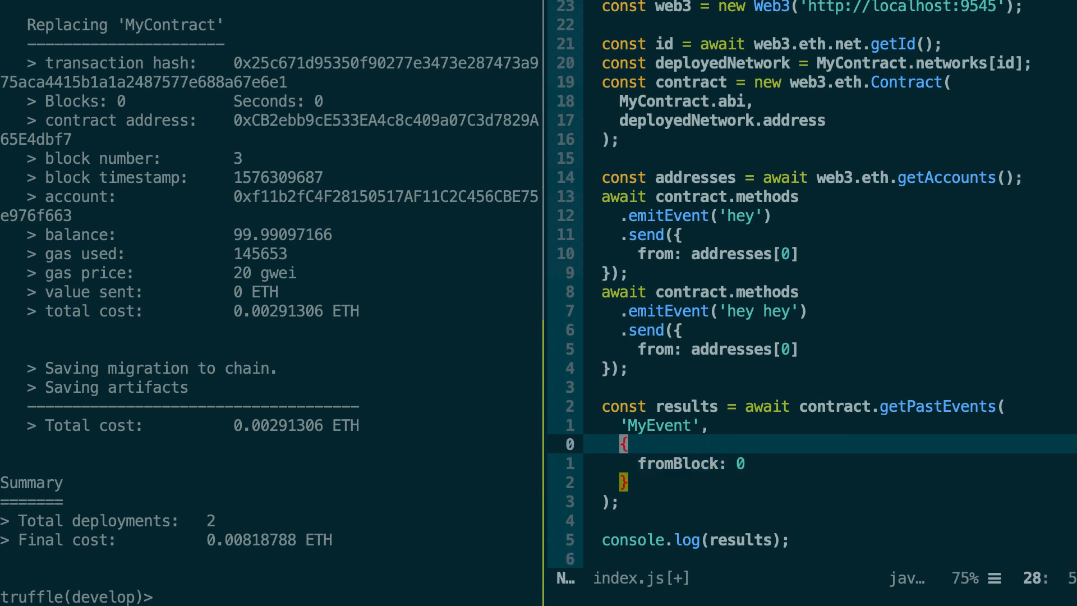
type("f")
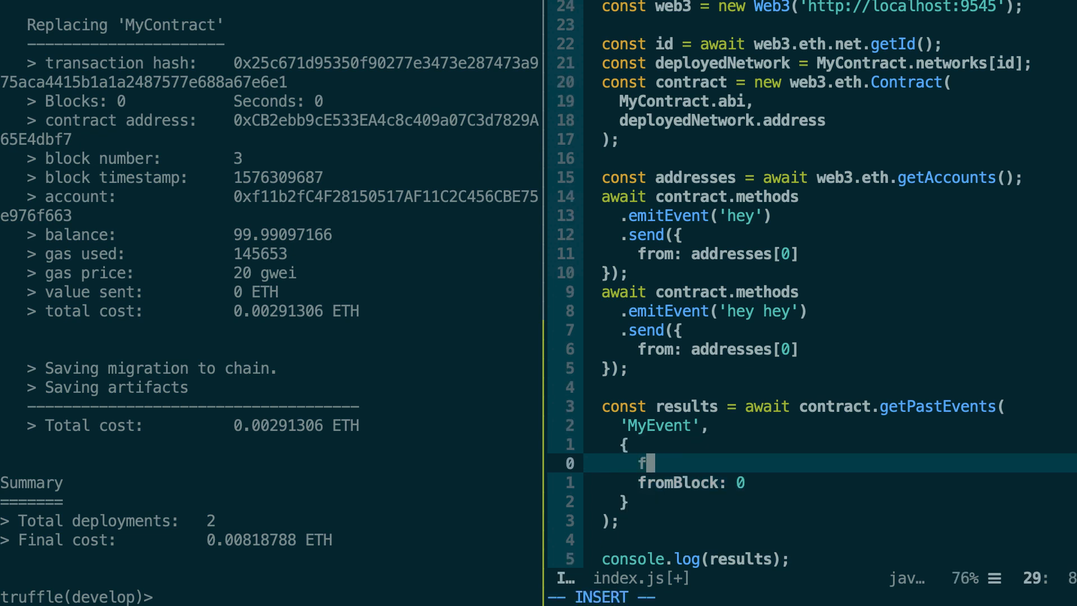
type("ilter:")
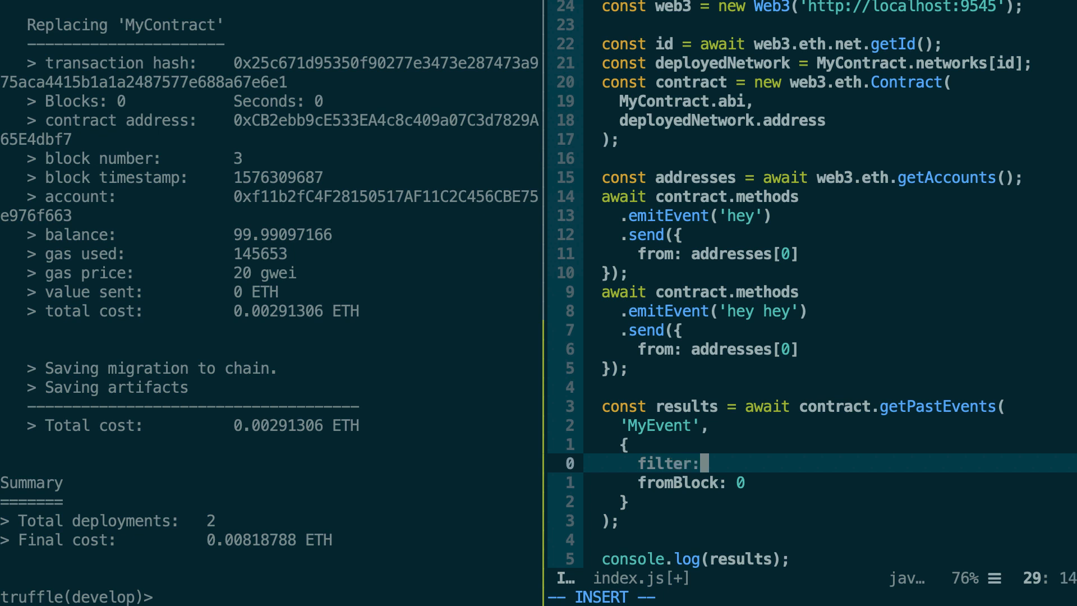
type("{")
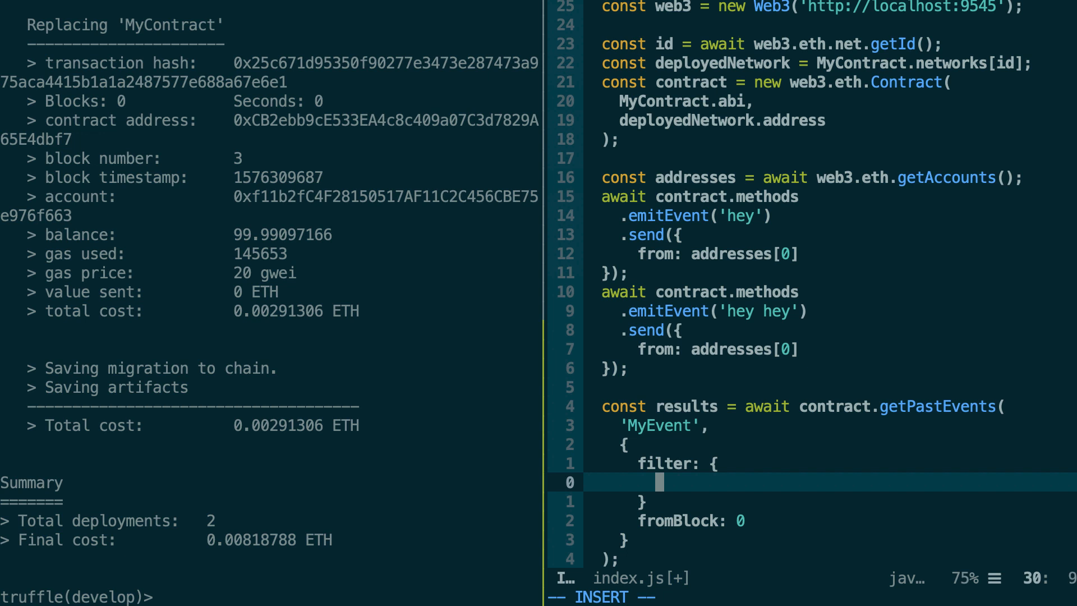
type("val")
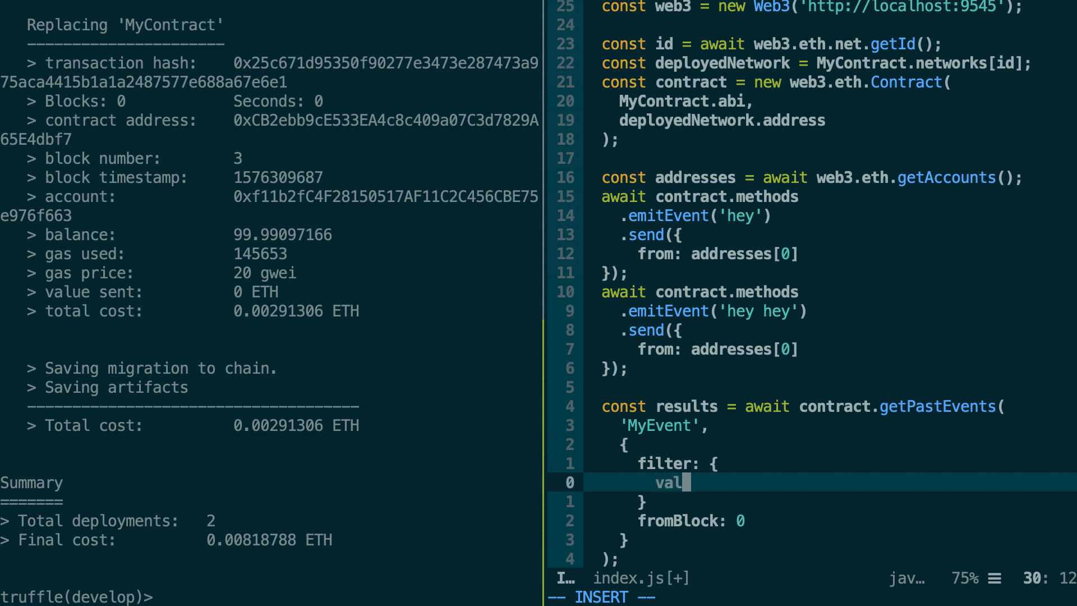
type("ue")
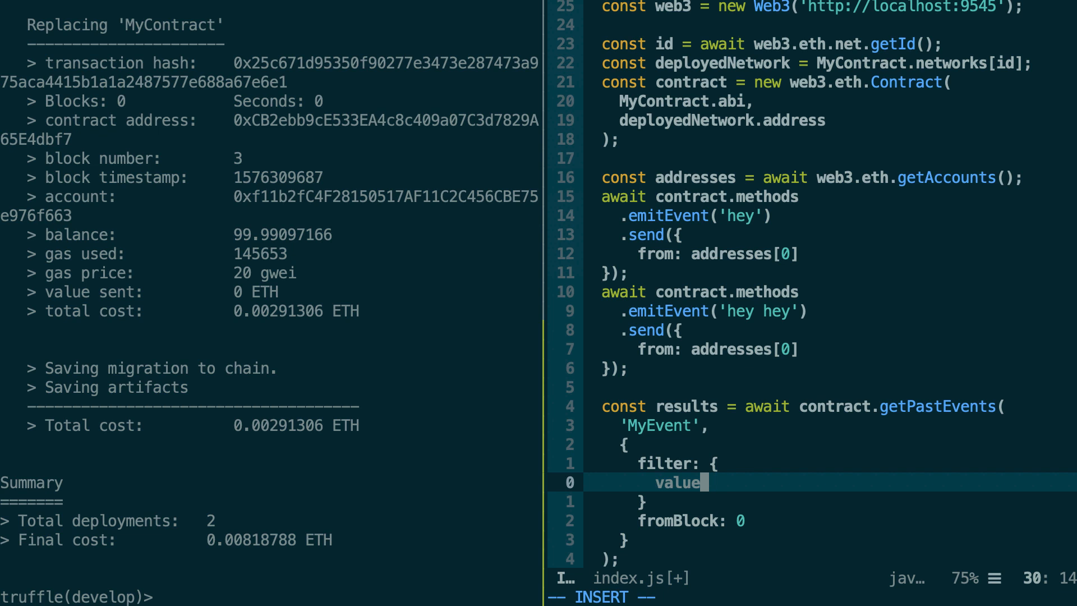
type(": '")
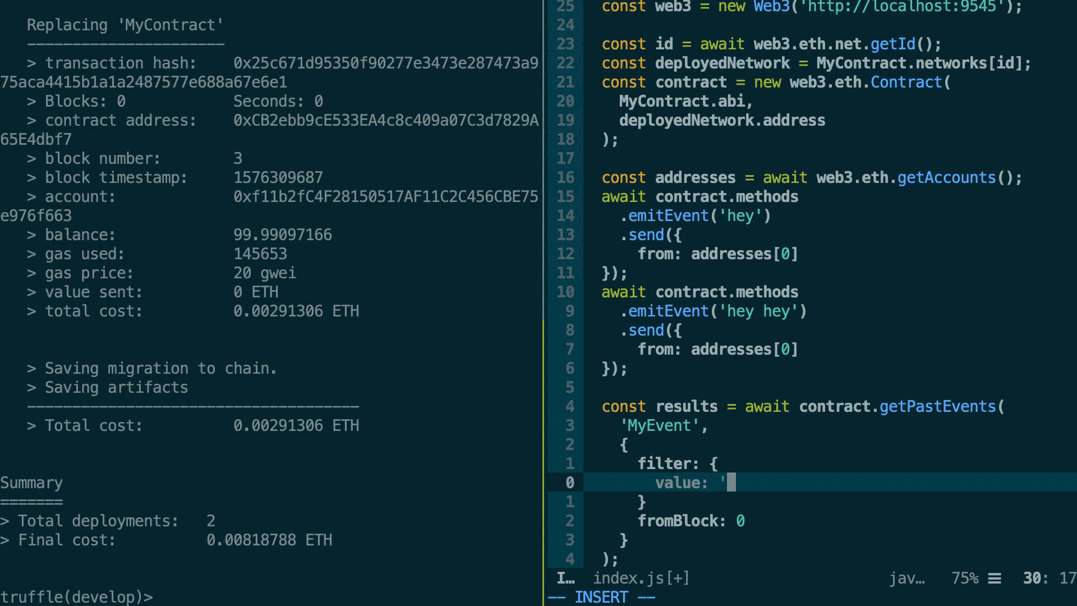
type("hey',")
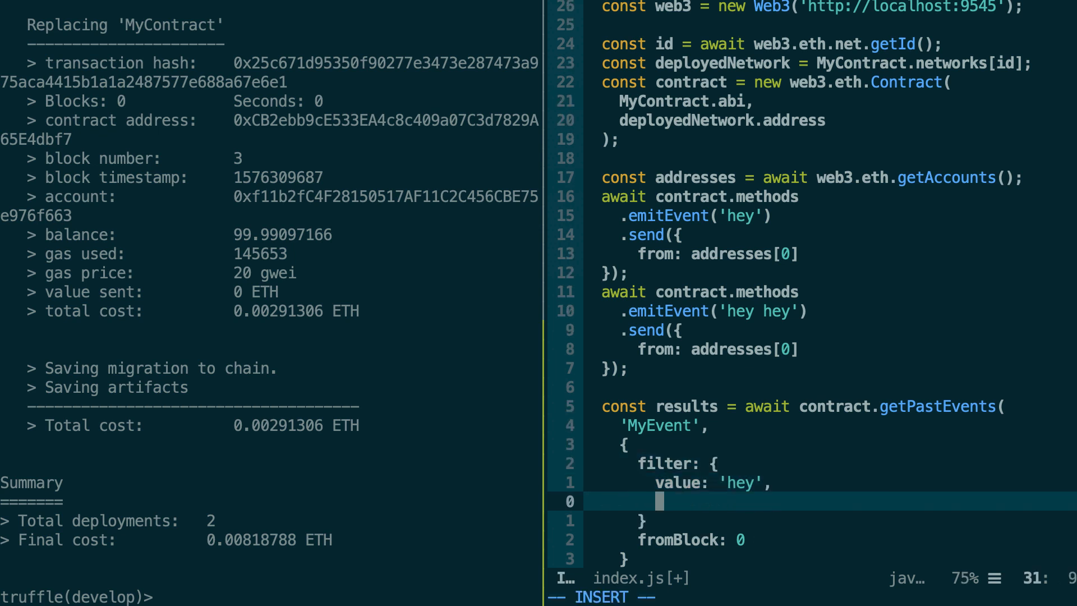
type("d")
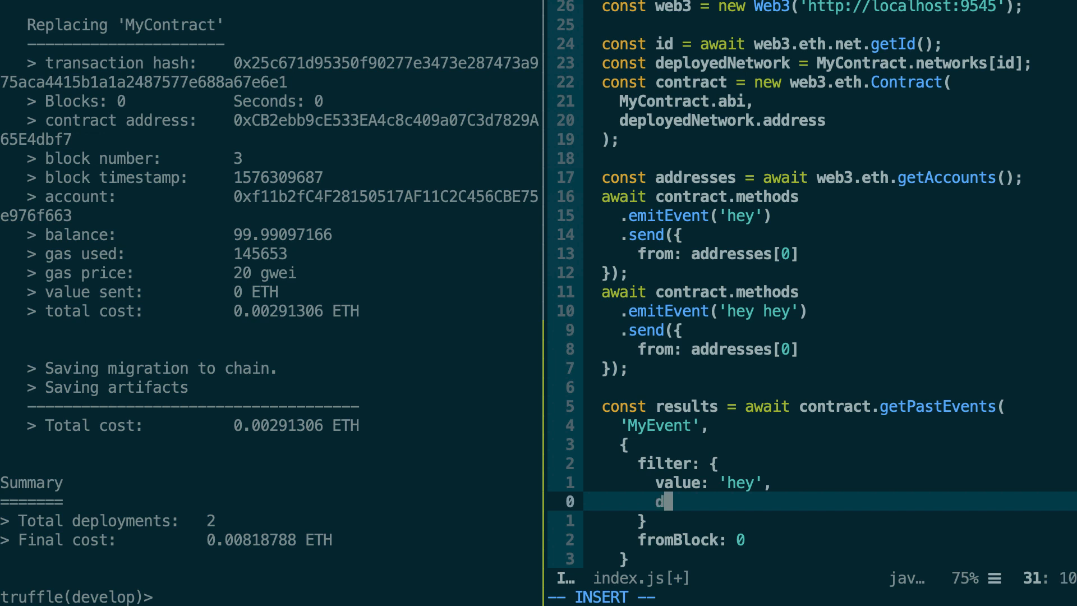
type("ate:")
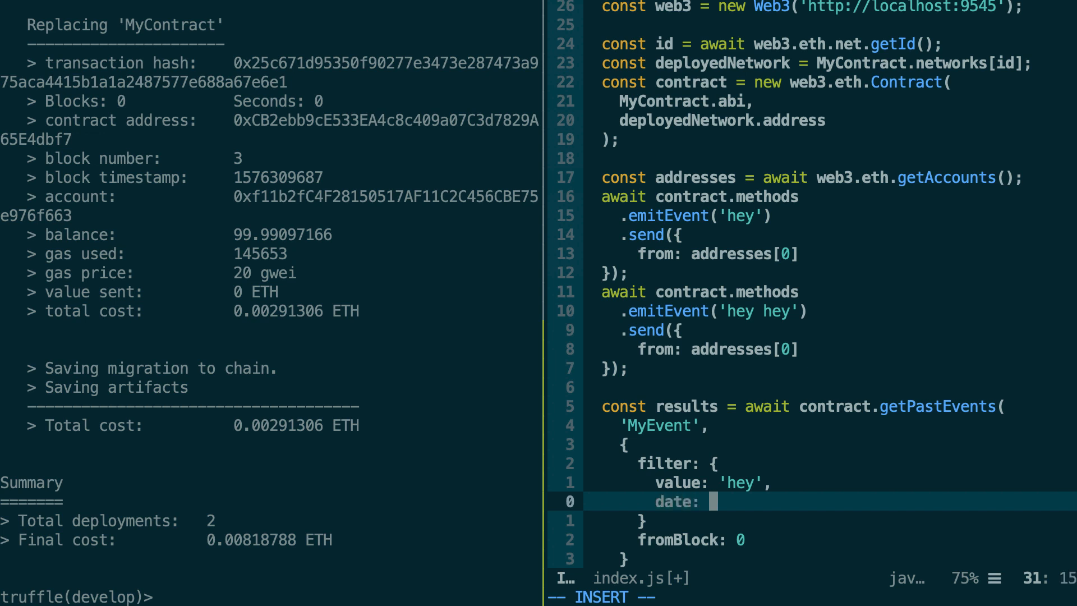
type("1535353535")
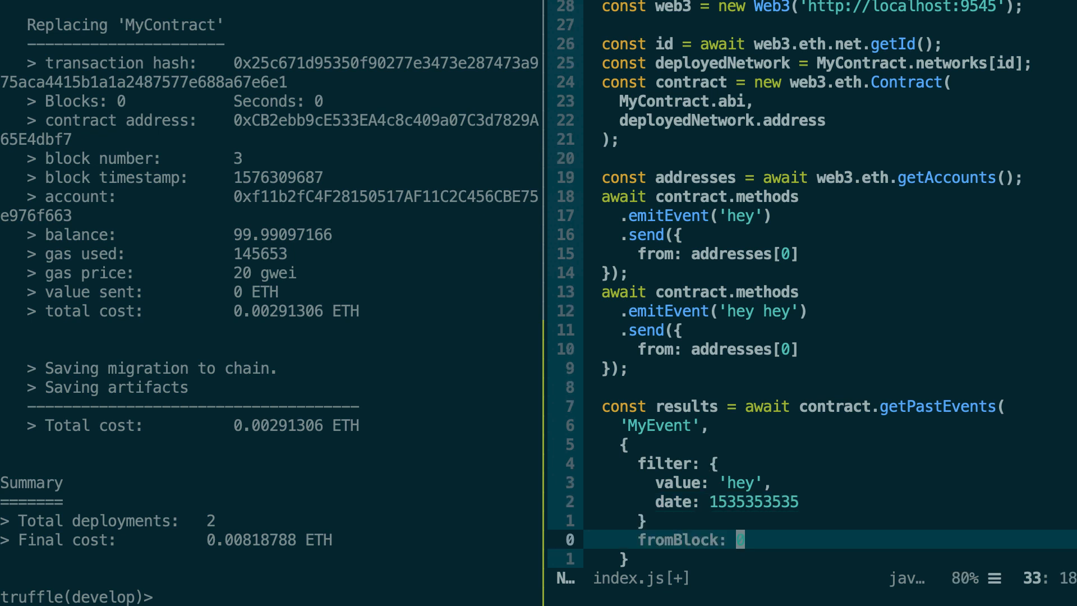
type("0")
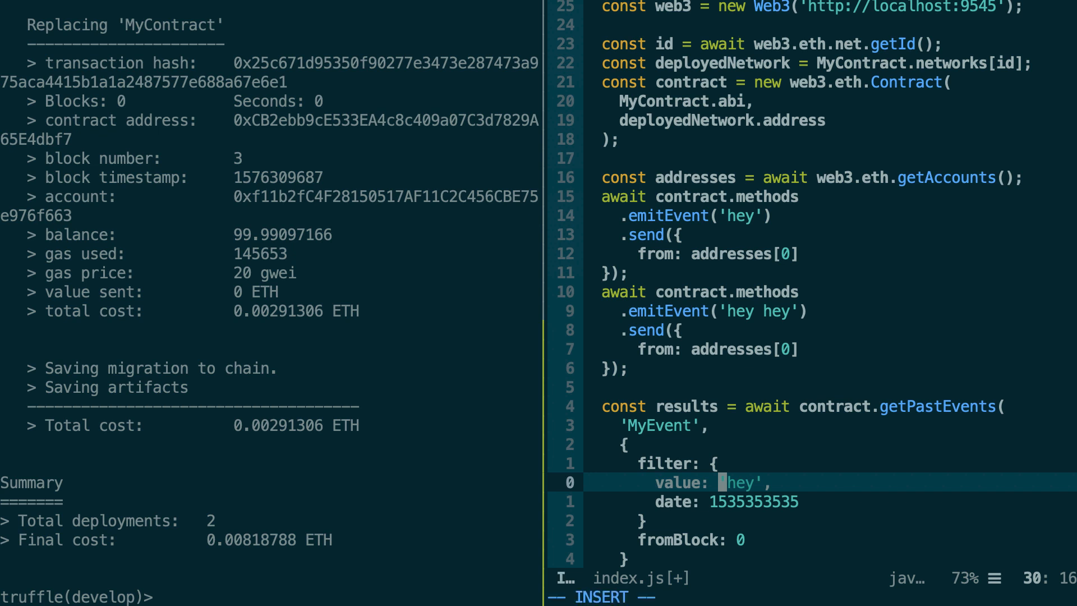
type("[")
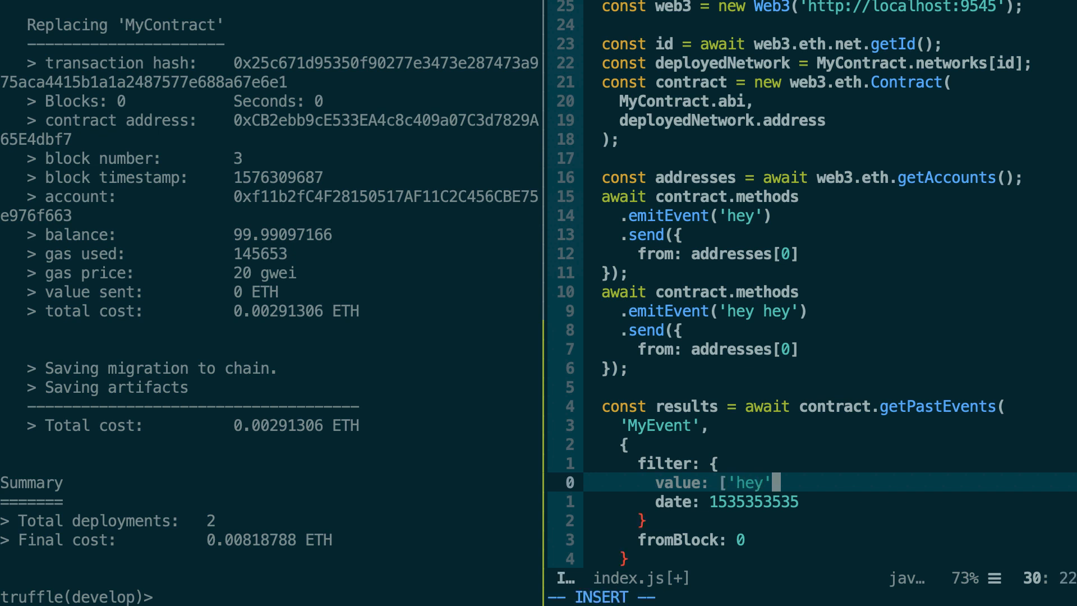
type(", 'hey hey")
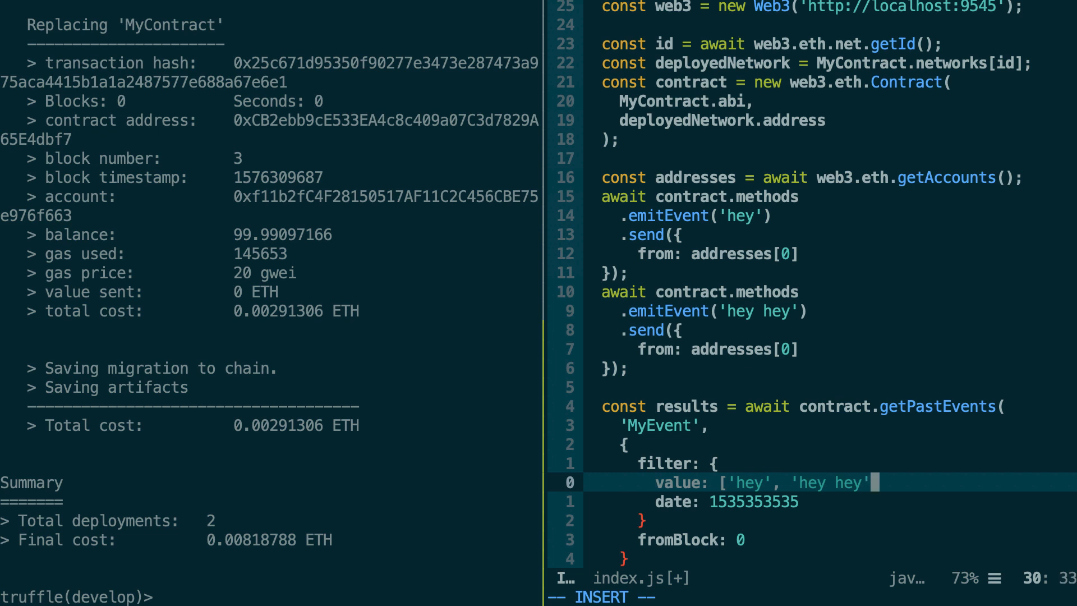
key("Escape")
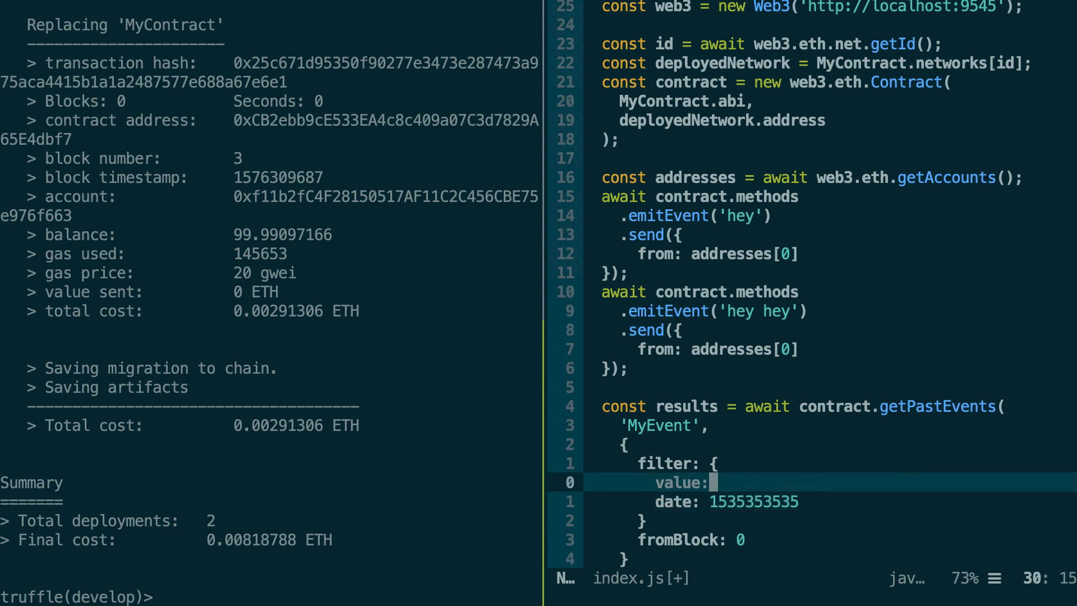
Set the filter value to 'hey' alone and switch to contracts/MyContract.sol
type("'hey")
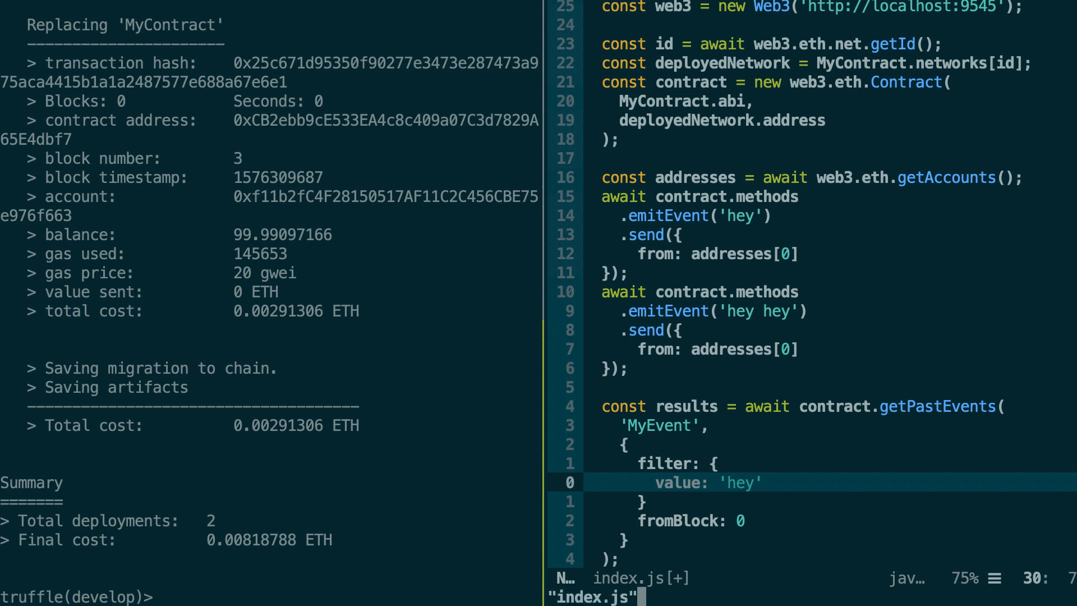
type(":e co")
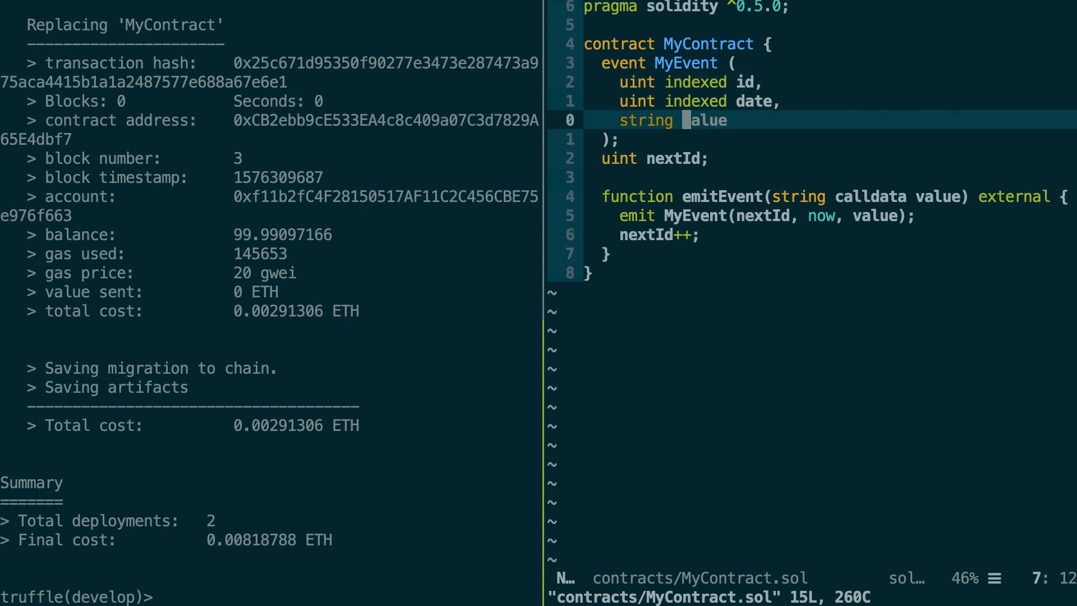
Mark MyEvent's string value as indexed, save MyContract.sol and re-run the migration
key("i")
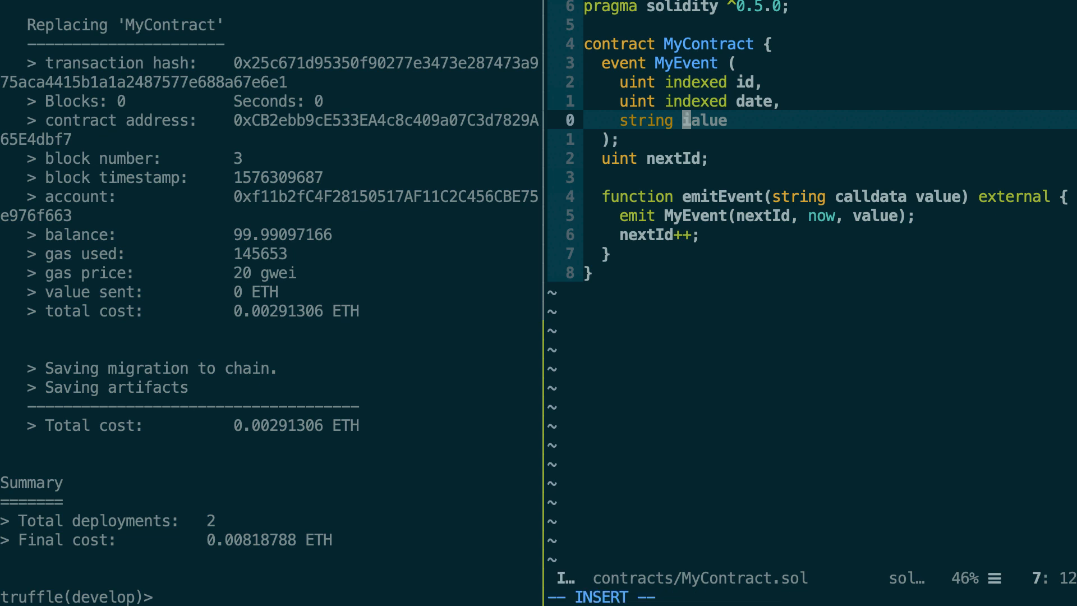
type("indexed")
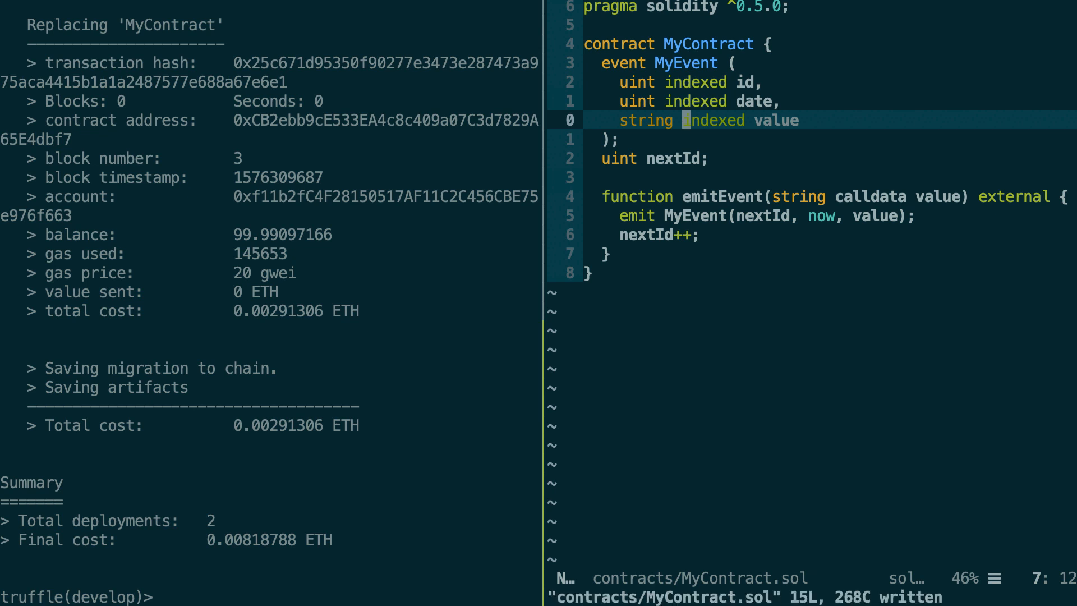
type("migrate")
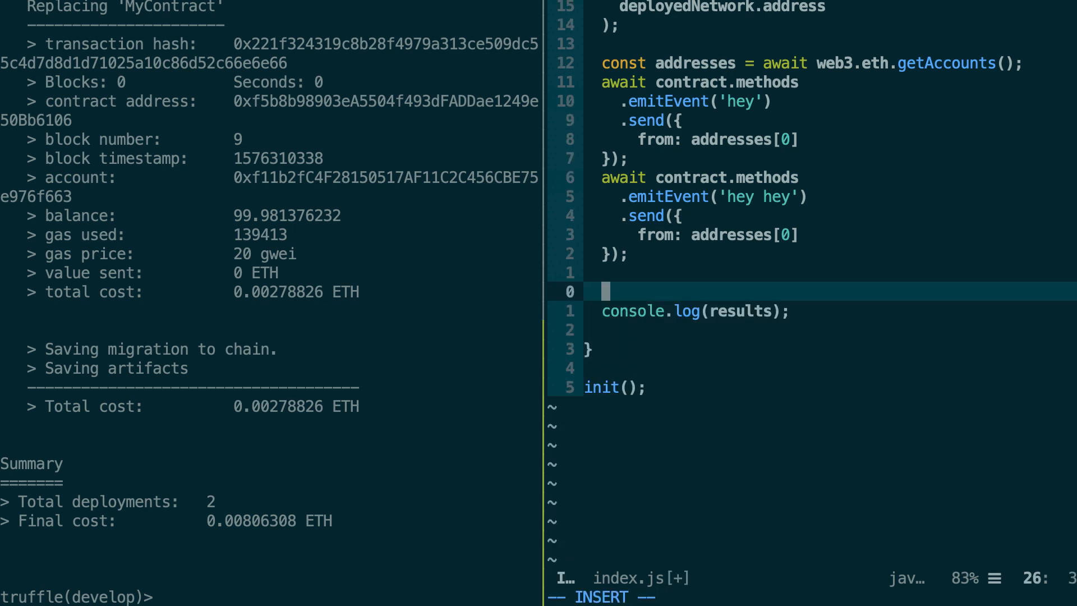
Write contract.events.MyEvent({}).on('data', event => console.log(event)) between the two emitEvent calls
type("contract")
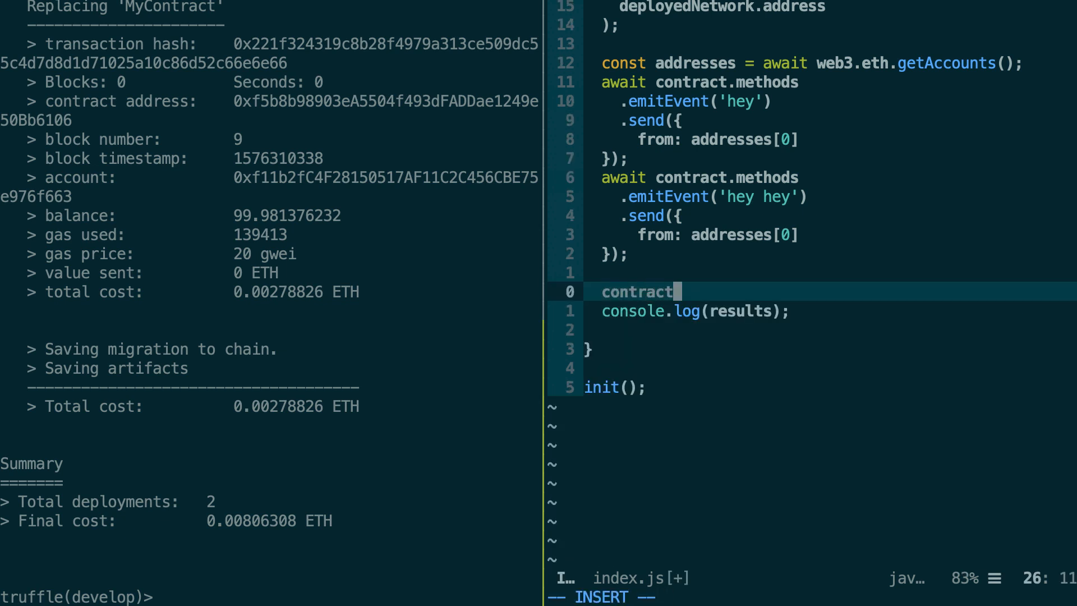
type(".events.")
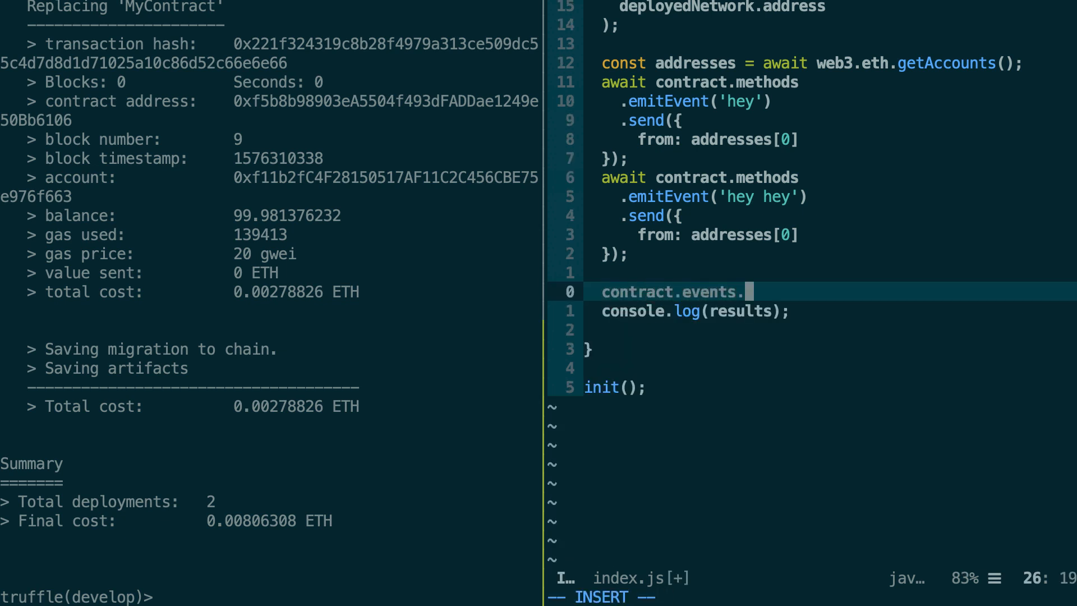
type("My")
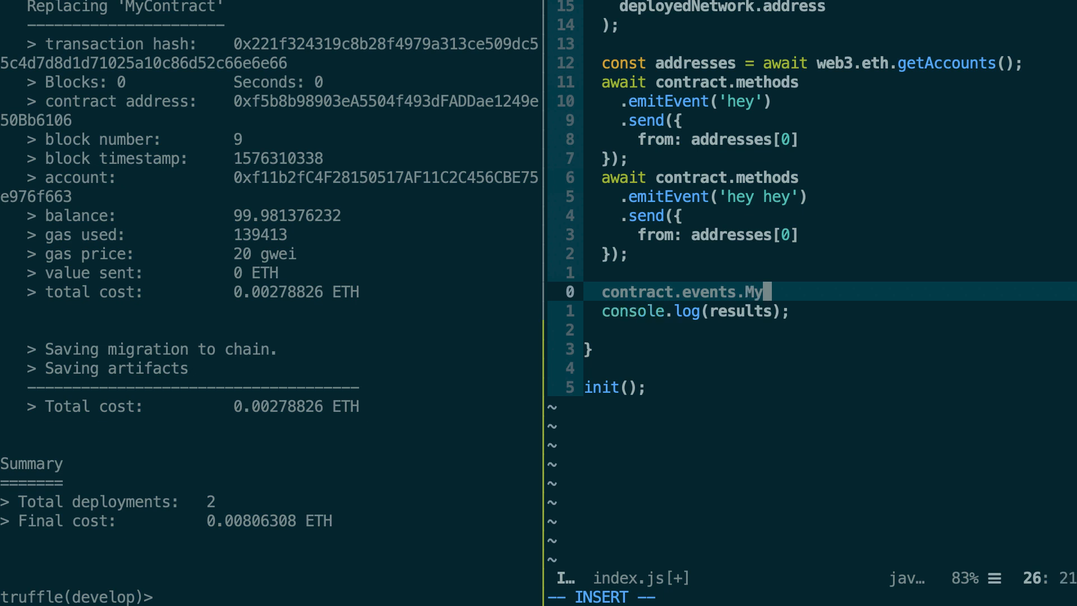
type("Event(")
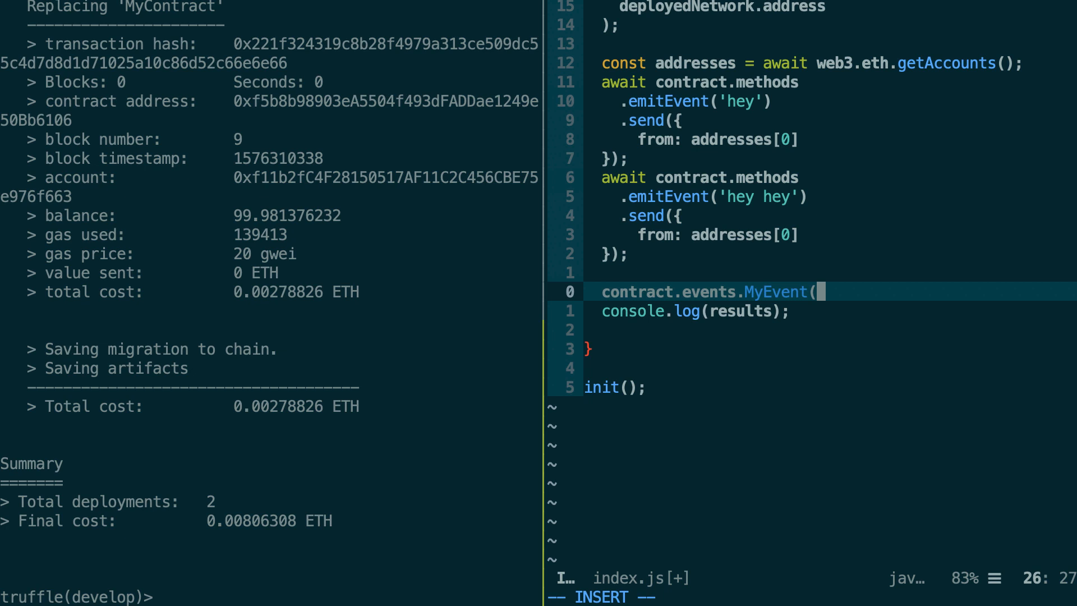
type("{}")
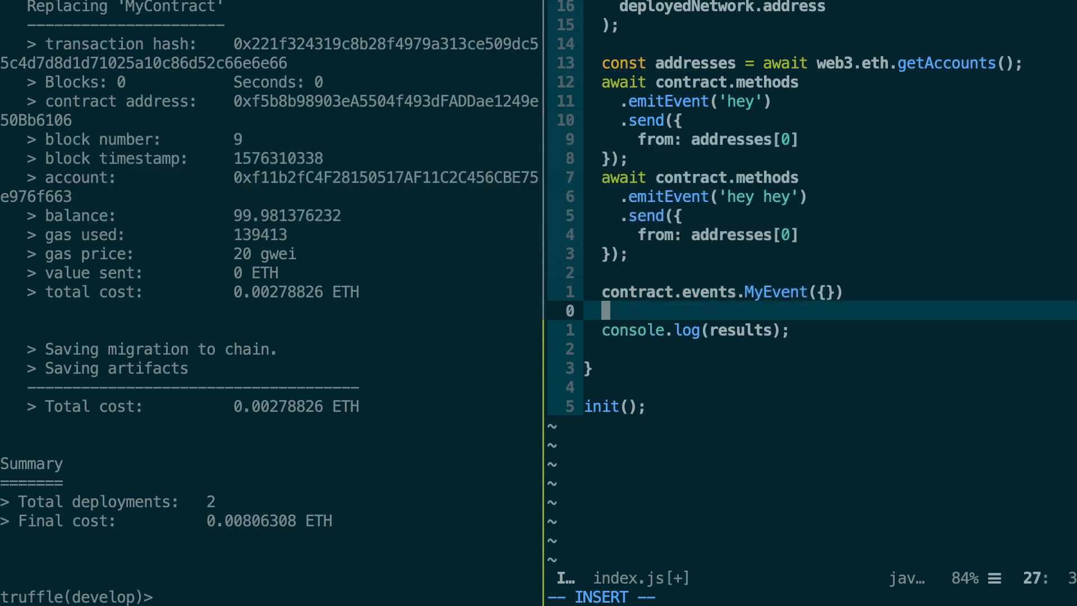
type(".")
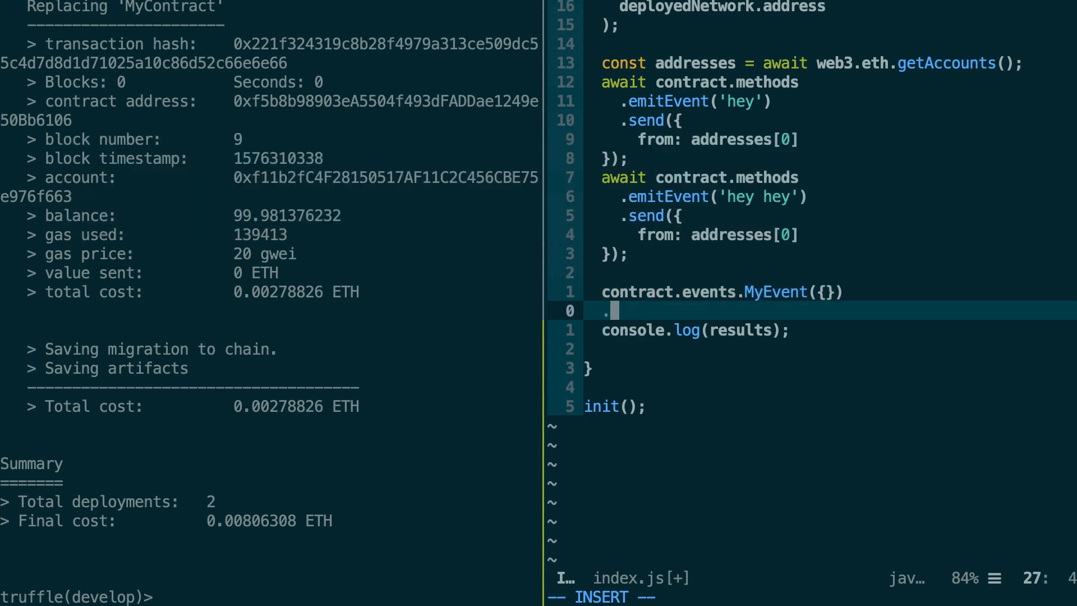
type("on(")
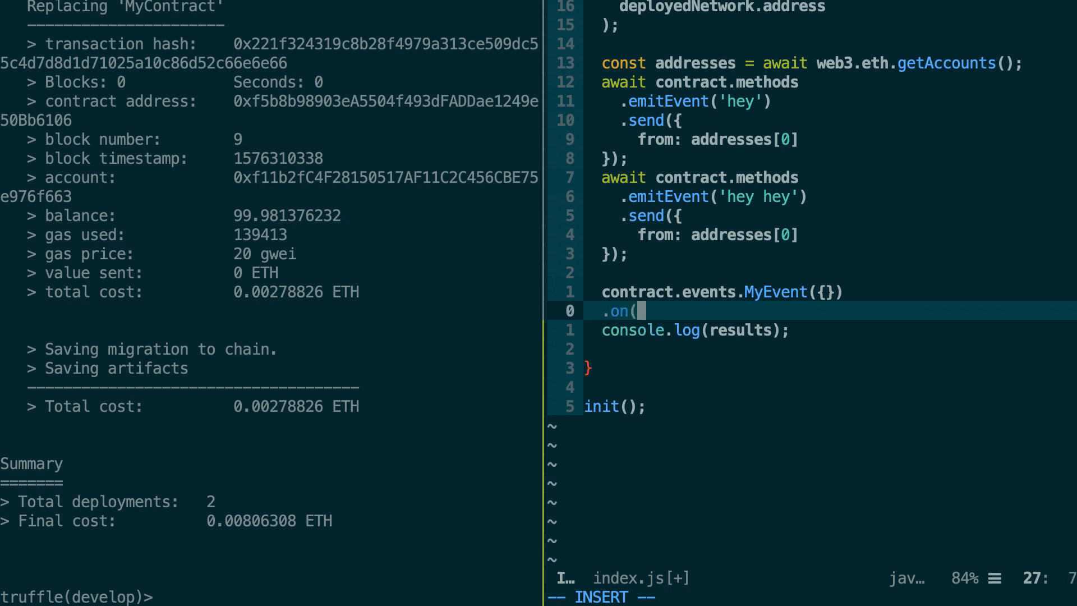
type("'")
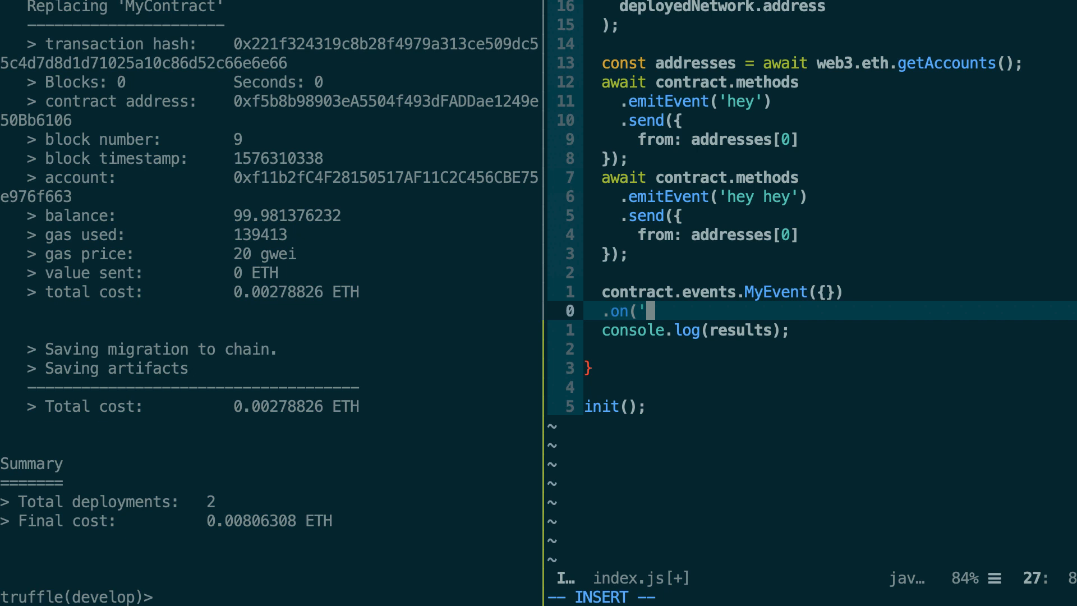
type("data")
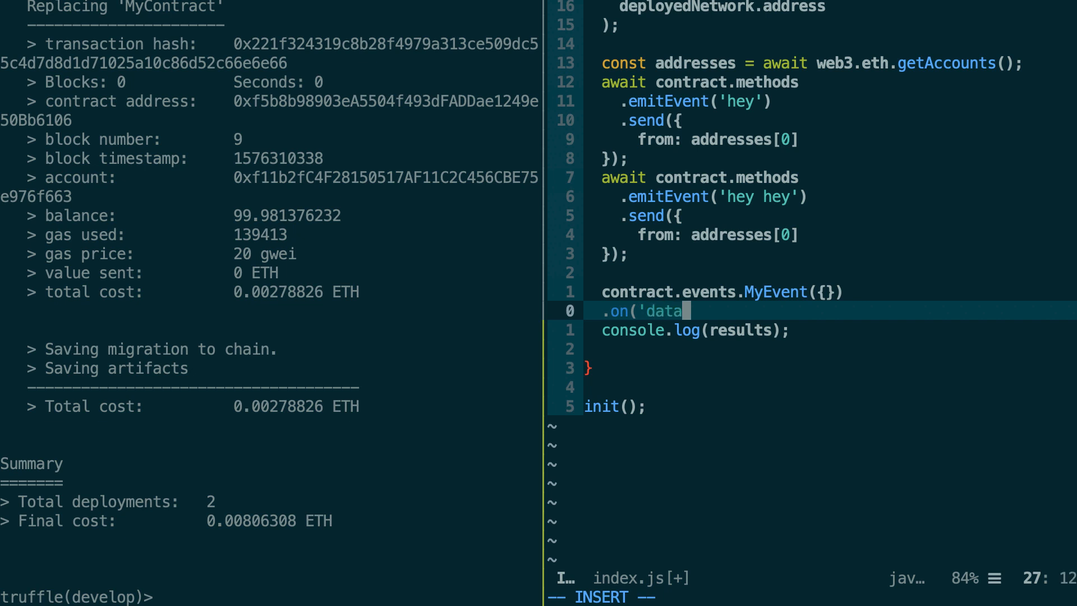
type("'")
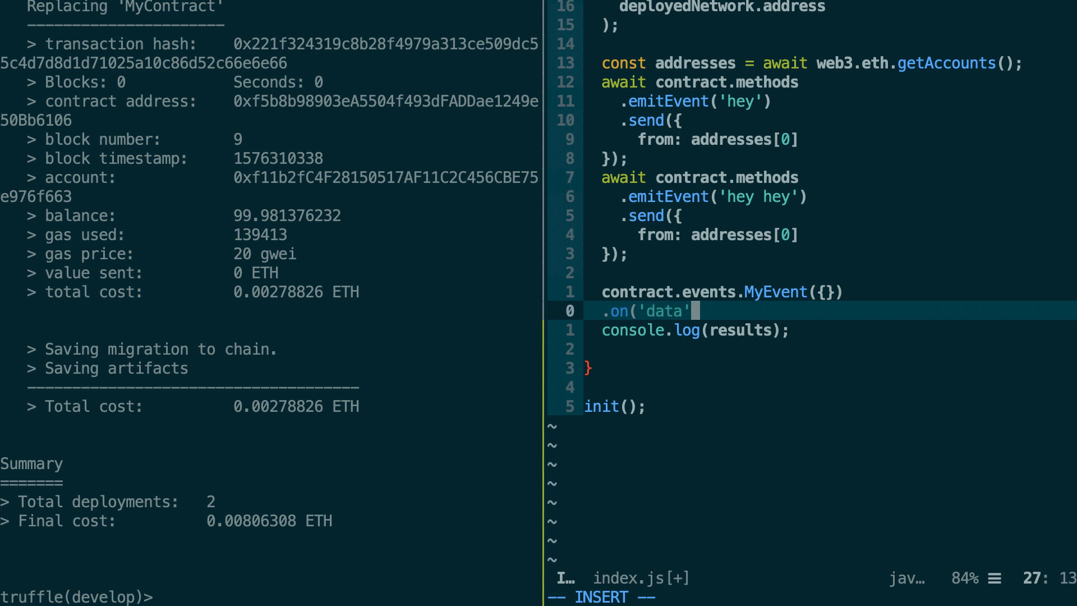
type(",")
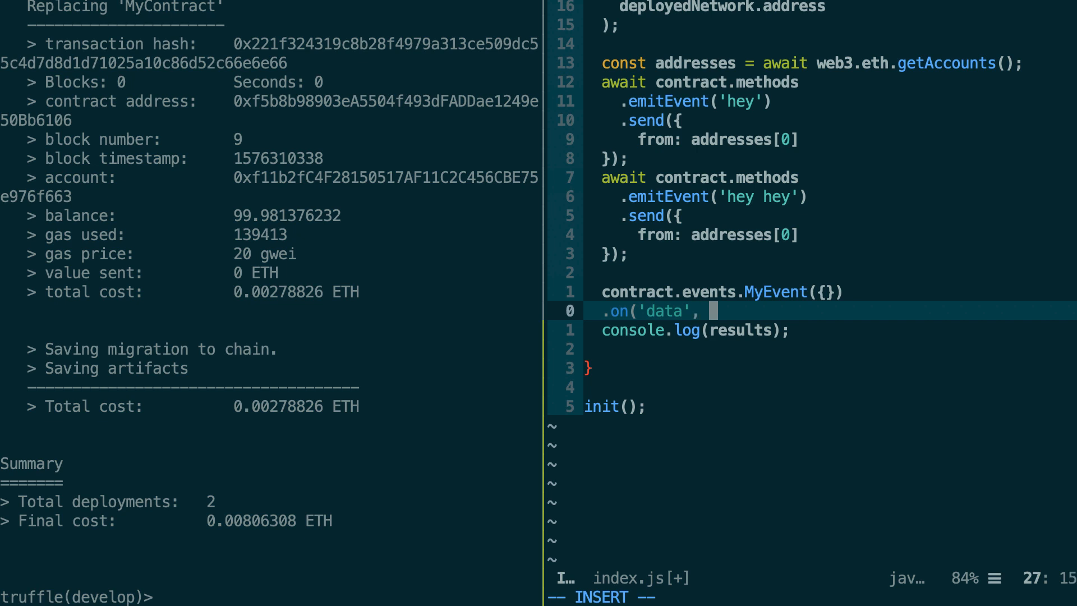
type("event => console.log(event));")
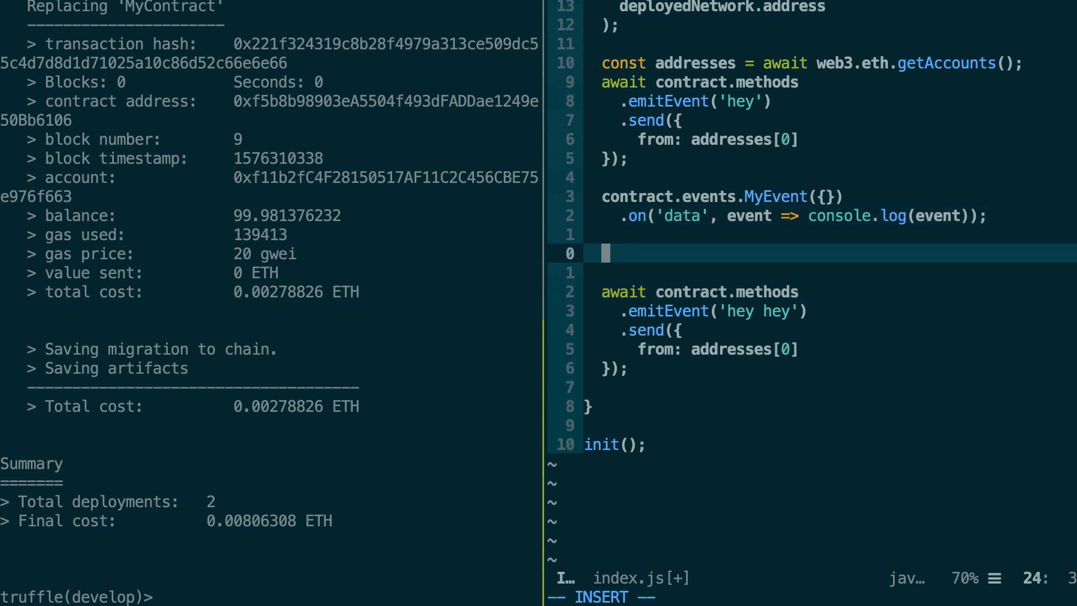
Insert await new Promise(resolve => setTimeout(() => resolve(), 2000)) after subscribing
type("await")
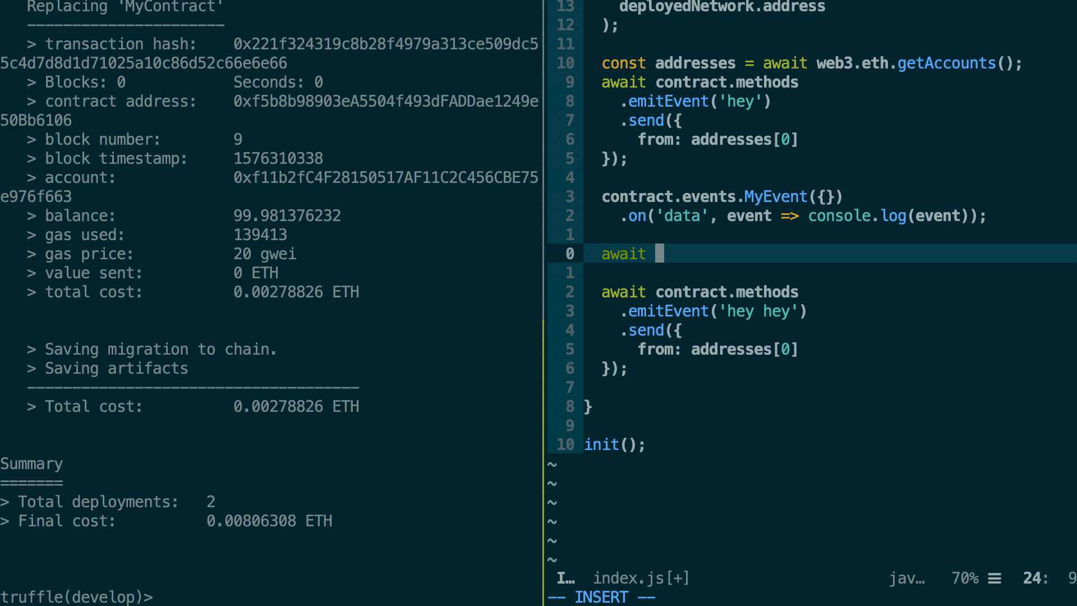
type("new Prom")
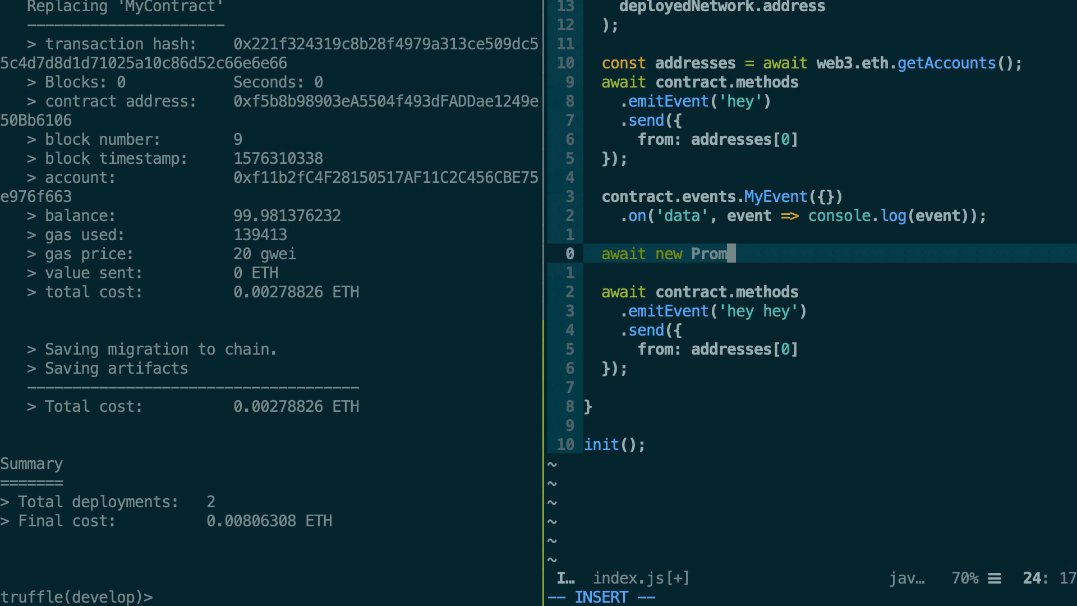
type("ise(")
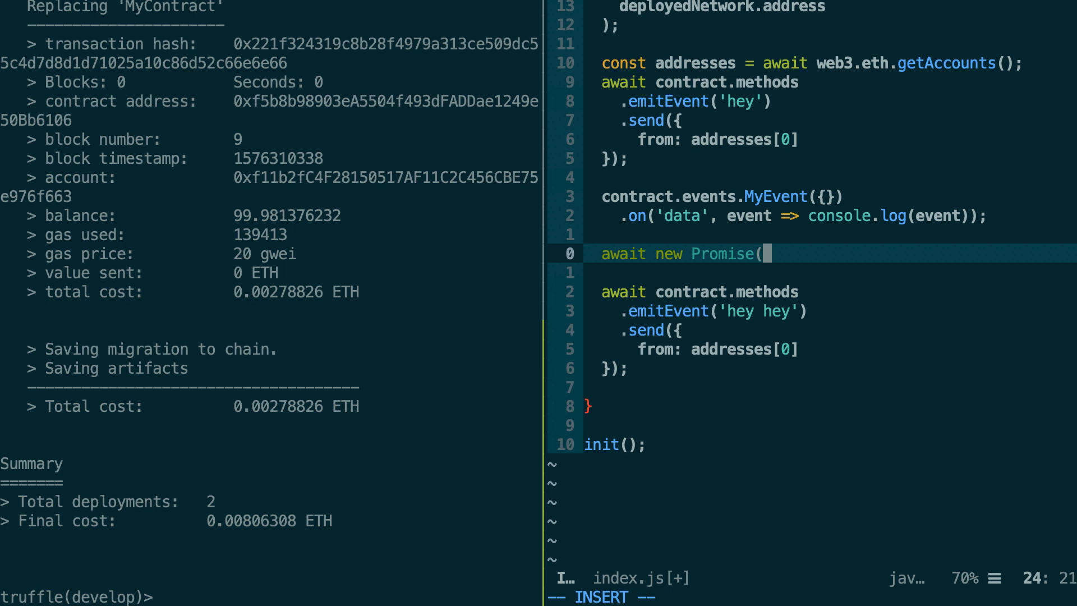
type("resolve =>")
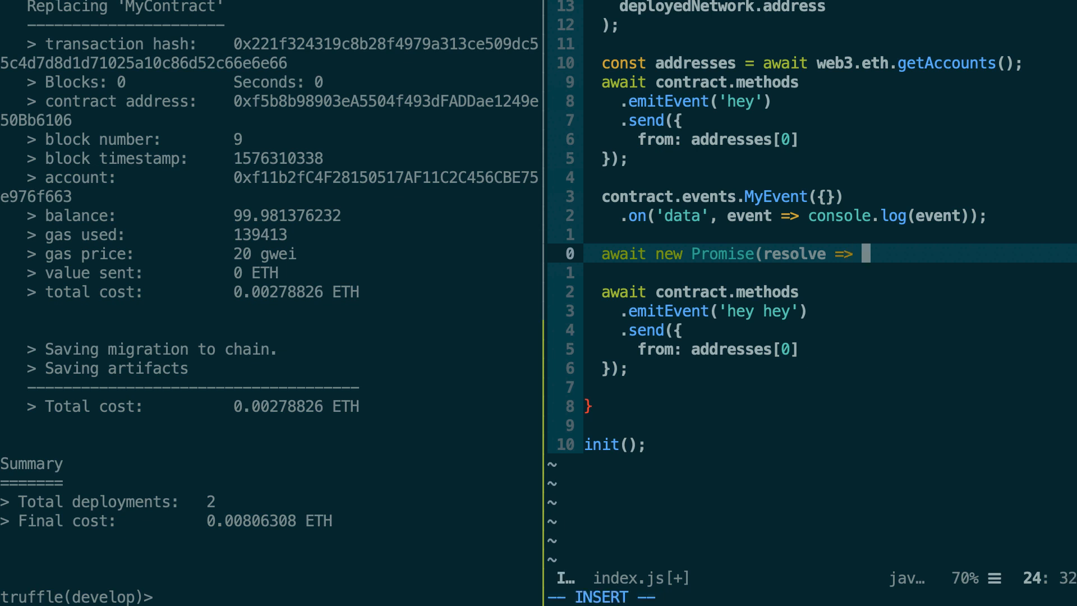
type("set")
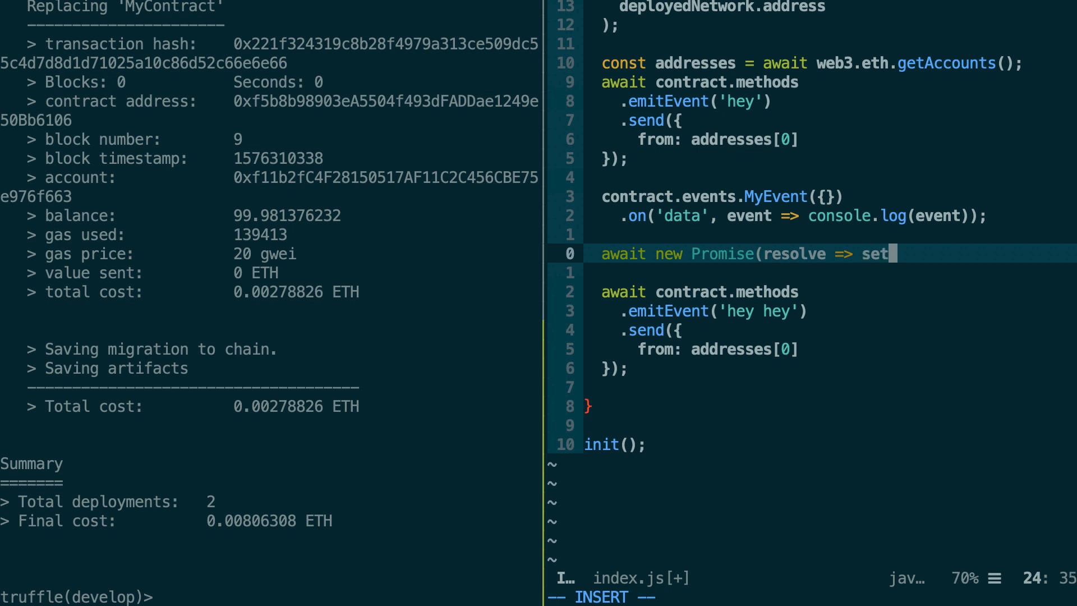
type("Ti")
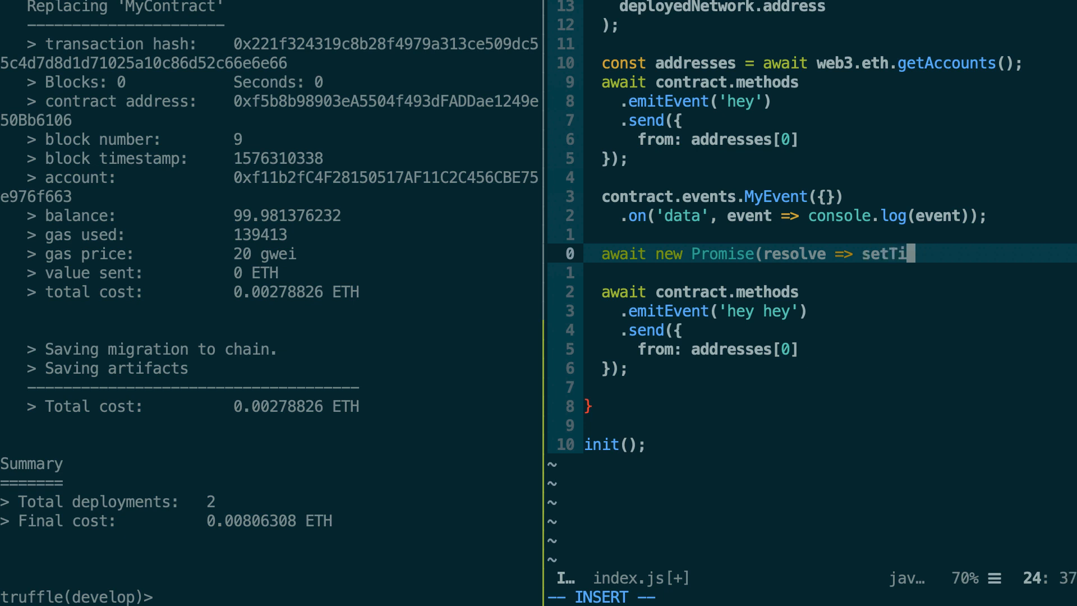
type("meout(")
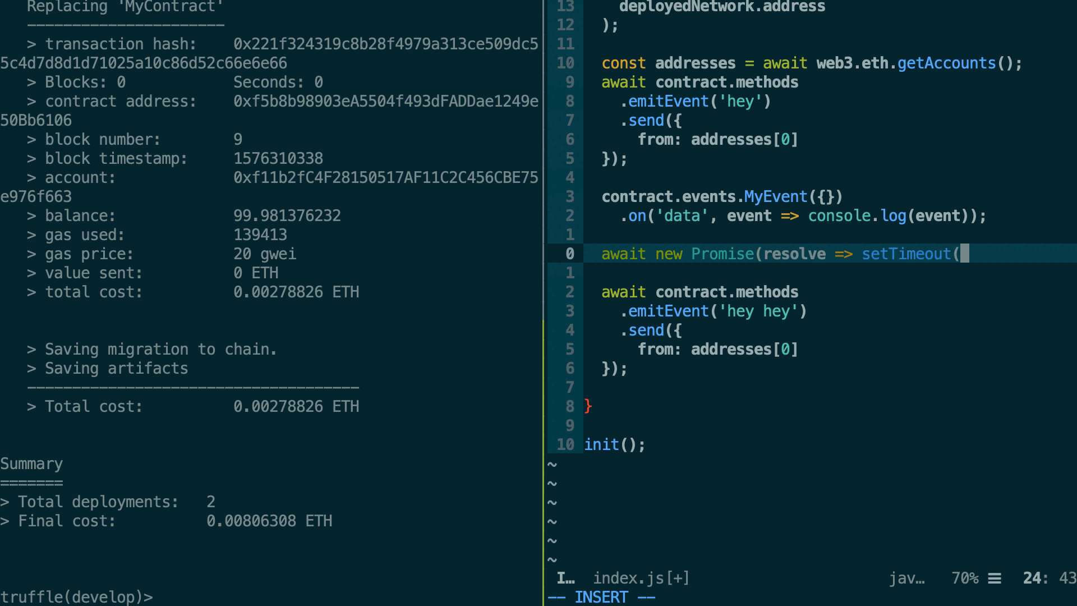
type("() =>")
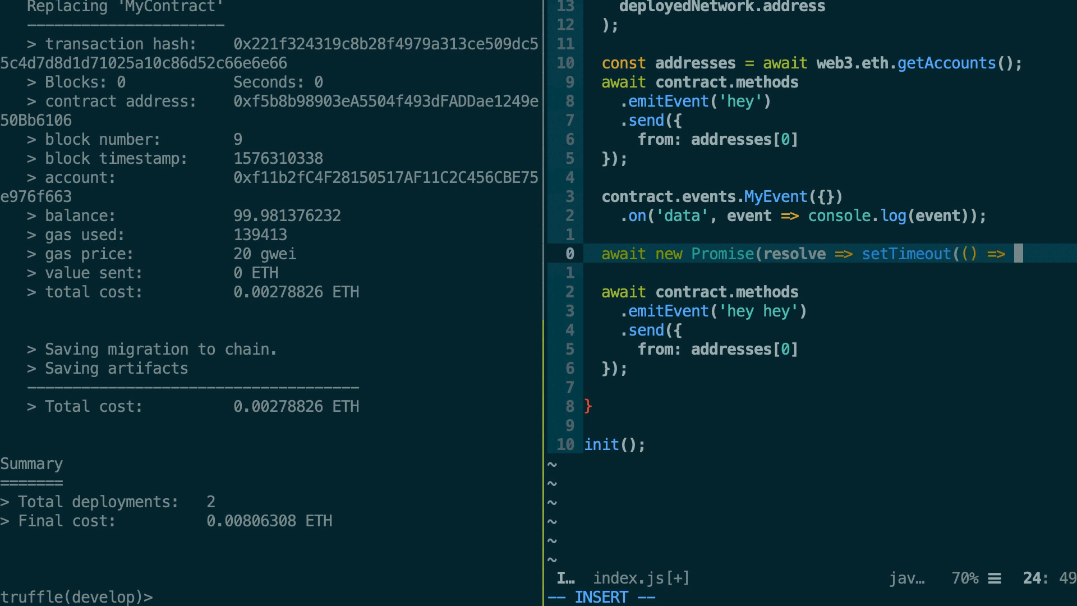
type("resolve(),")
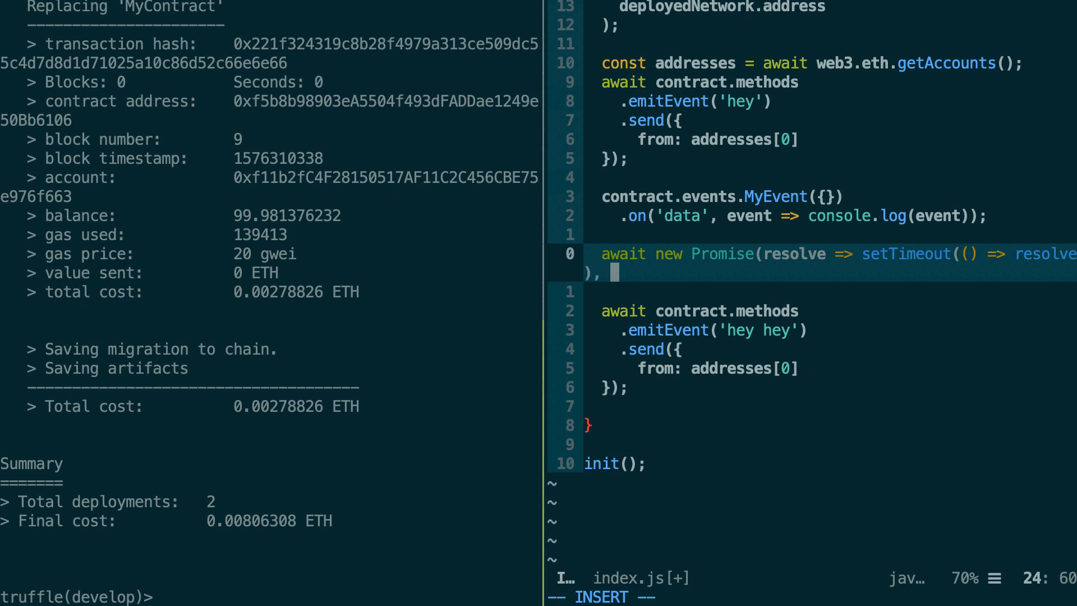
type("2000")
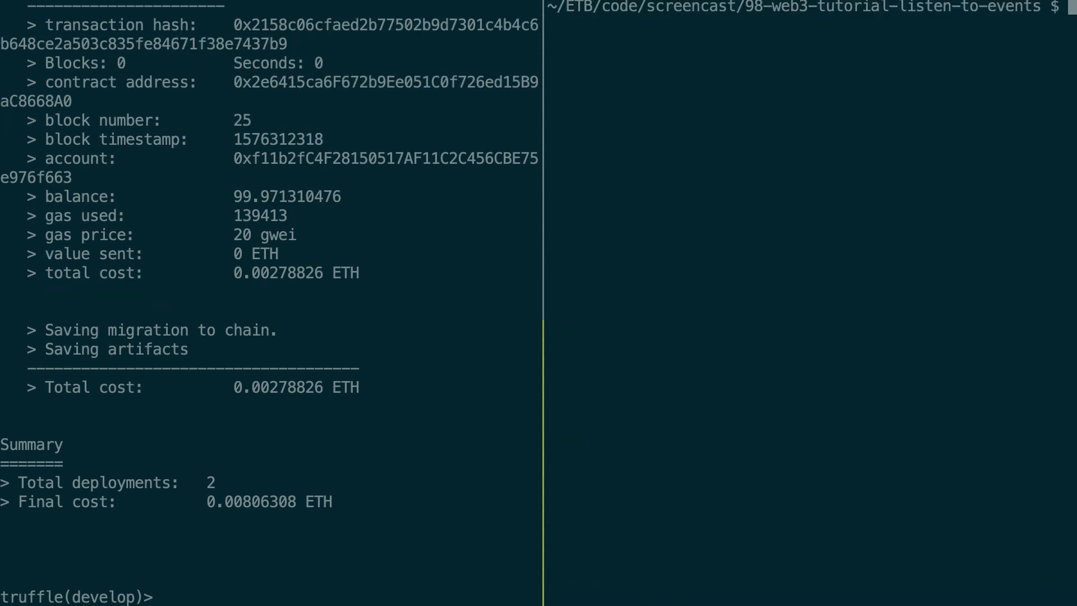
Run node index.js and check the two logged MyEvent objects with ids 0 and 1
type("node index.js")
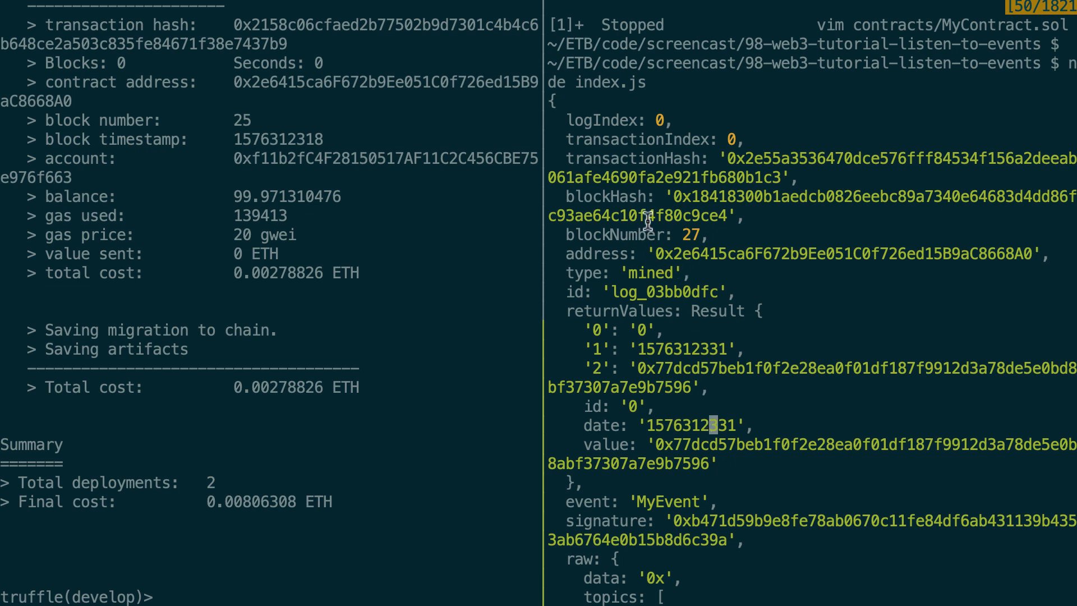
mouse_move(583, 305)
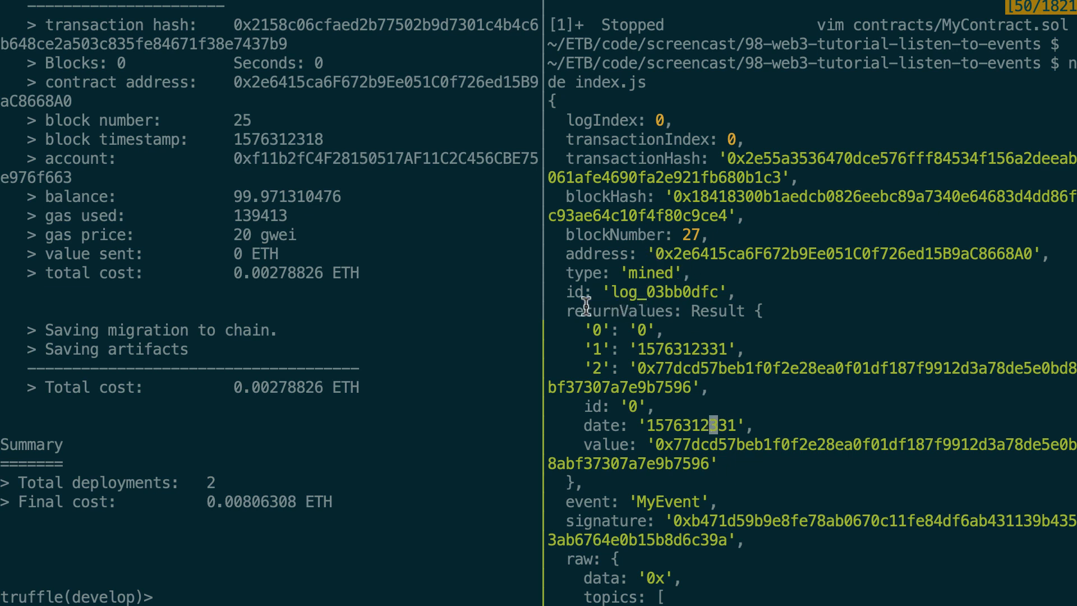
mouse_move(673, 443)
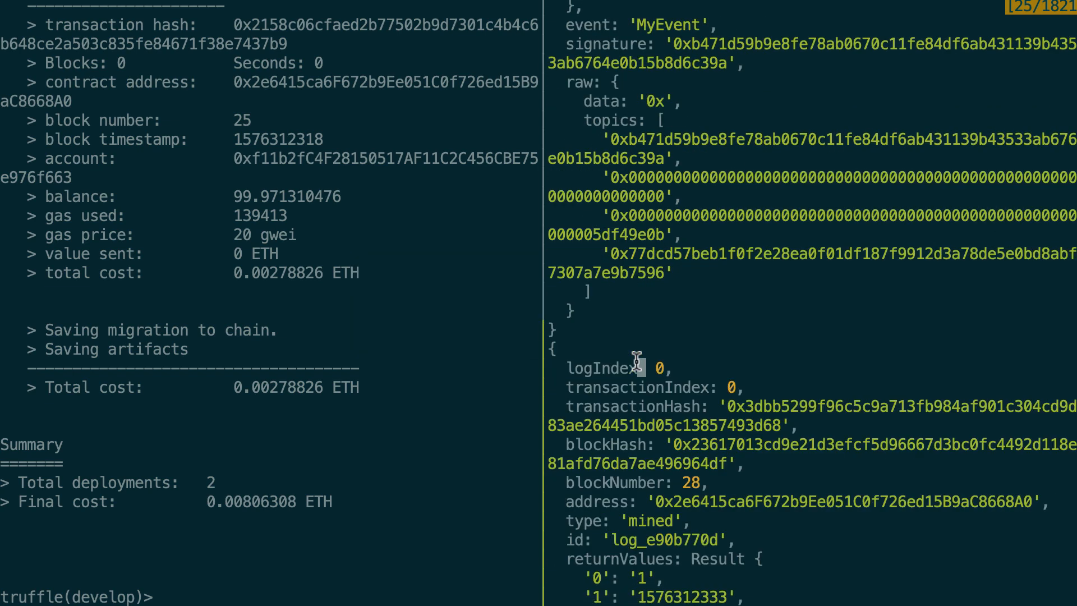
scroll("down", 3)
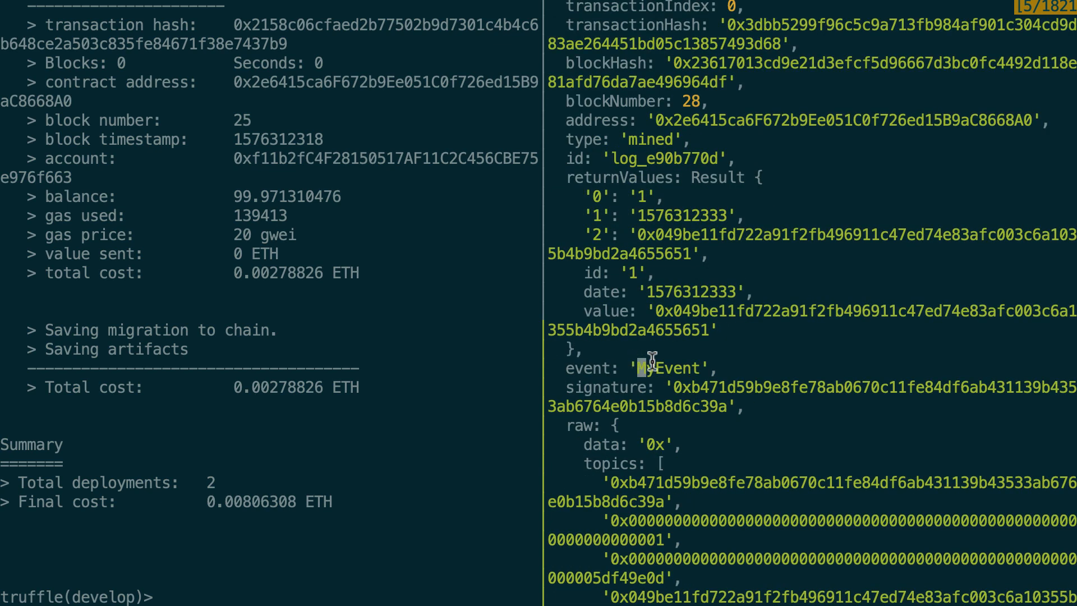
mouse_move(610, 177)
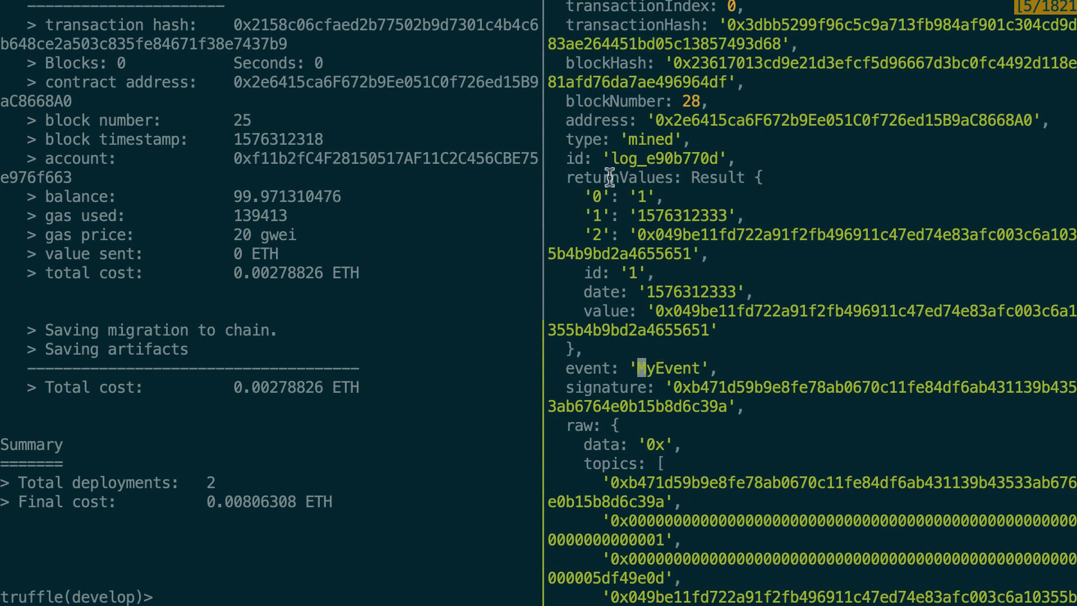
scroll("down", 3)
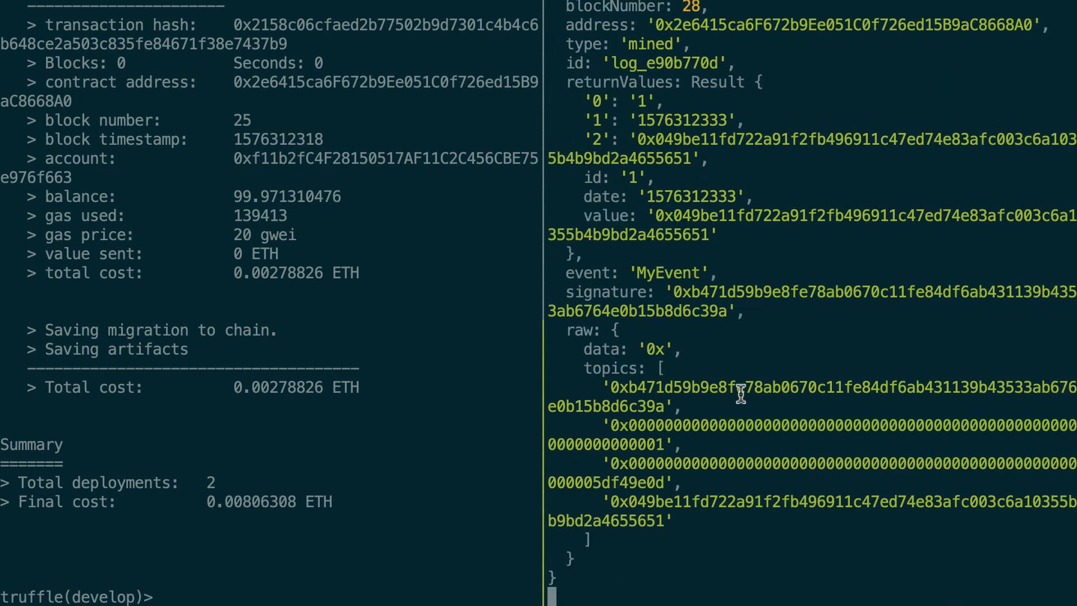
mouse_move(565, 592)
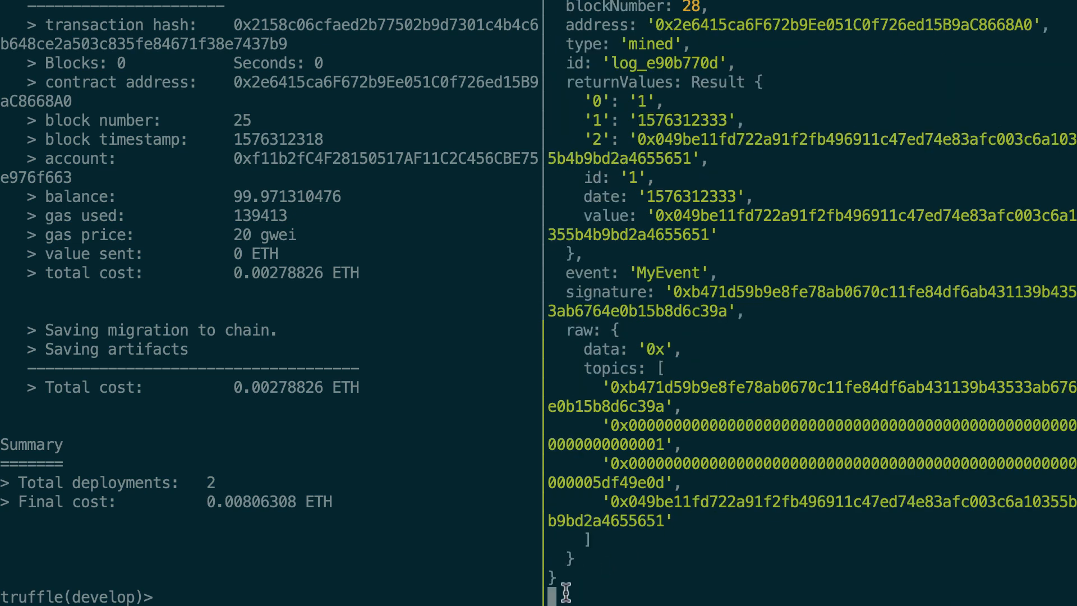
mouse_move(660, 583)
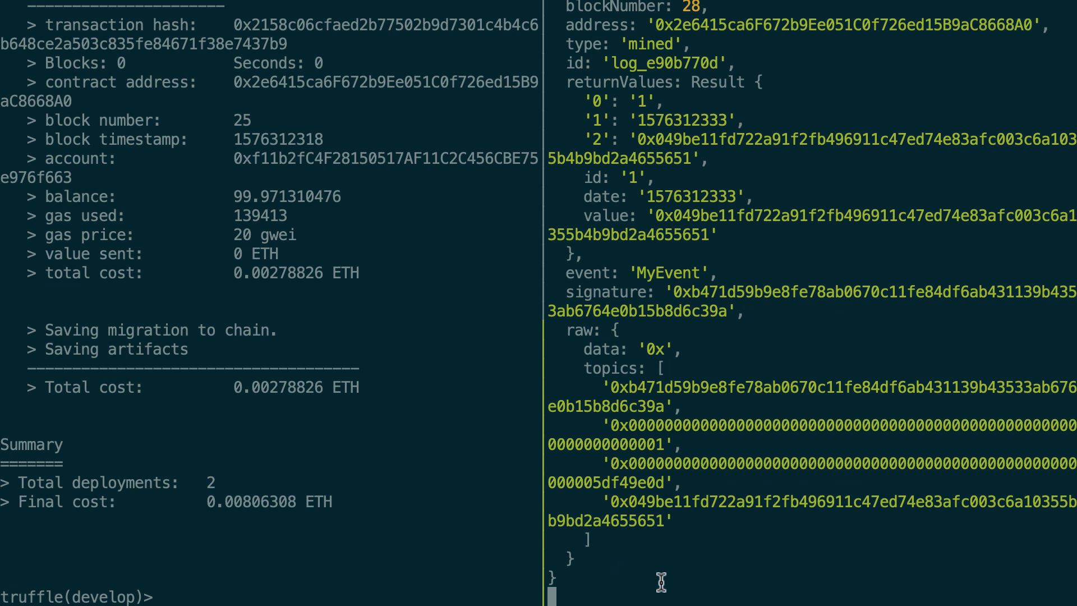